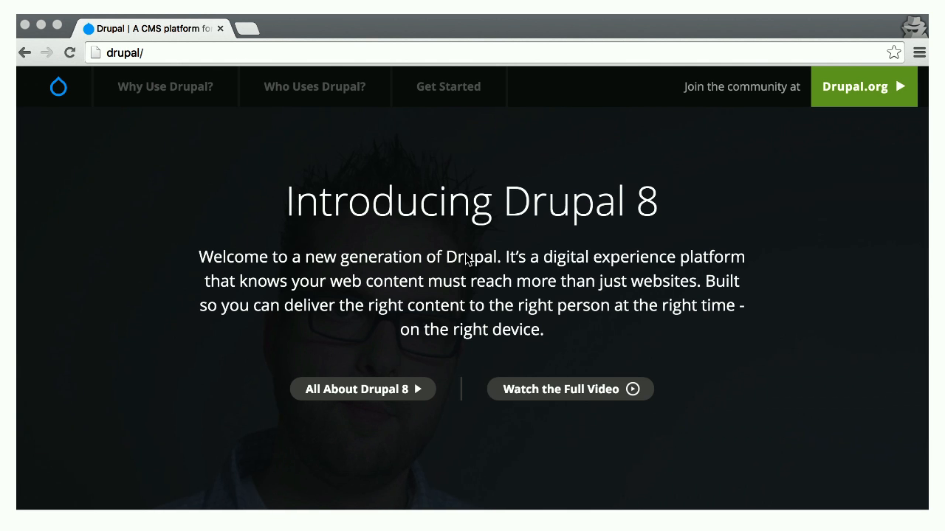
- Browse the Who Uses Drupal? showcases, list industries, and open the University of Minnesota case study
scroll(down, 3)
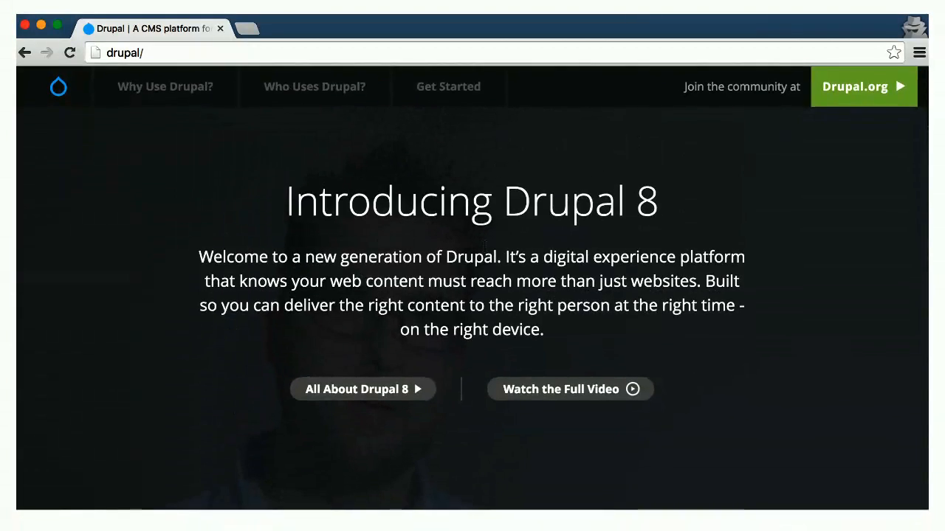
click(314, 86)
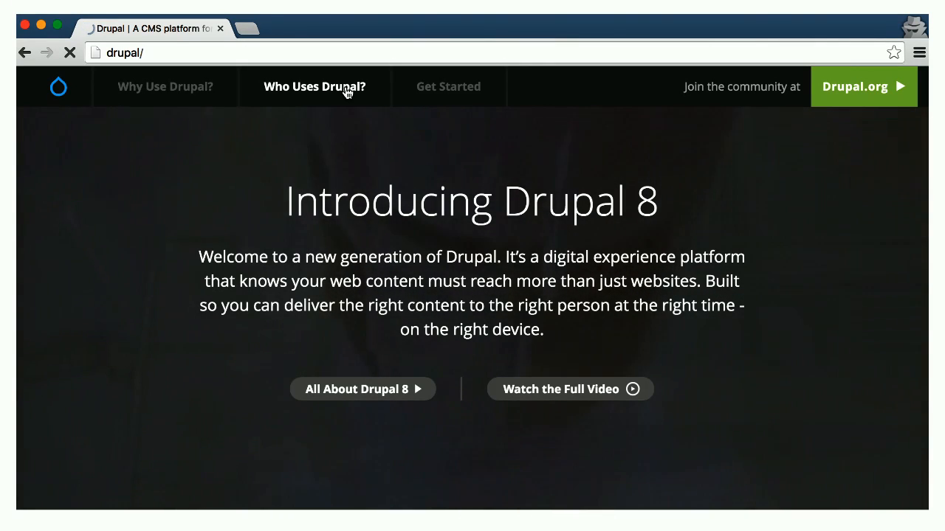
click(314, 86)
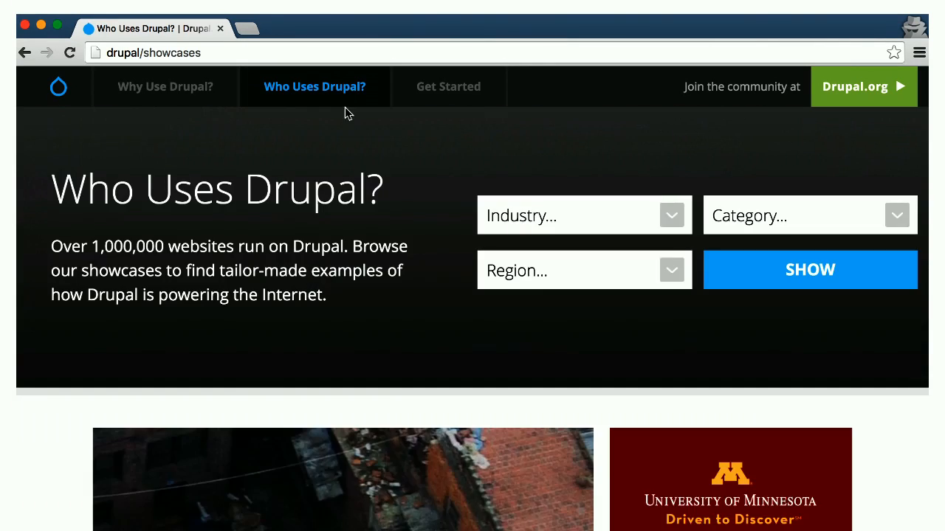
scroll(down, 3)
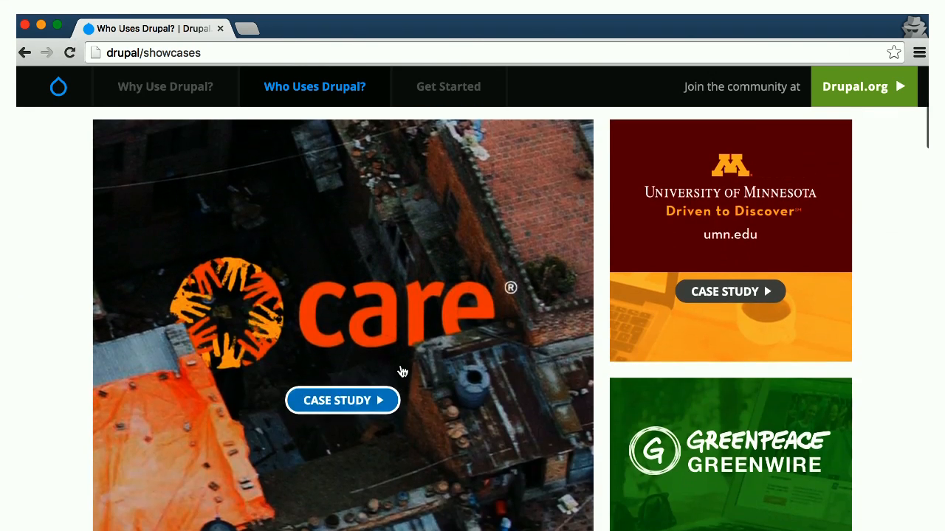
click(671, 215)
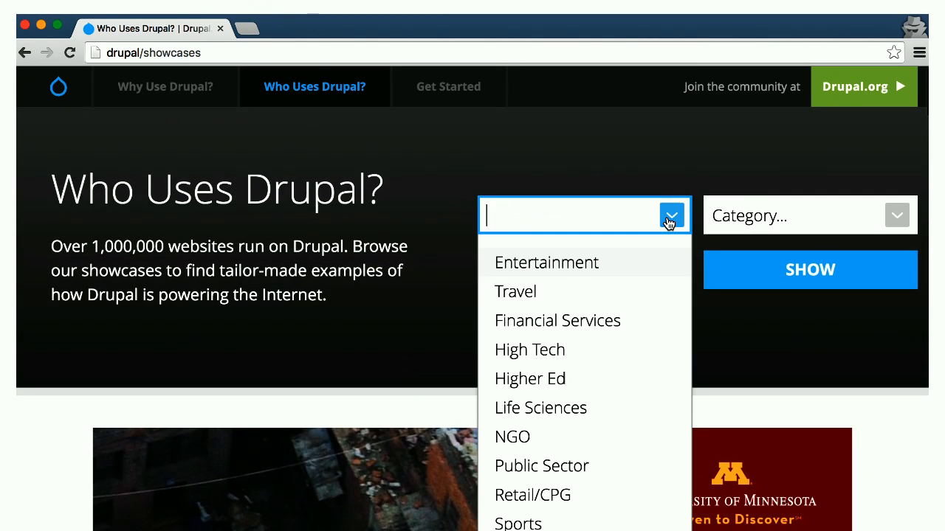
scroll(down, 3)
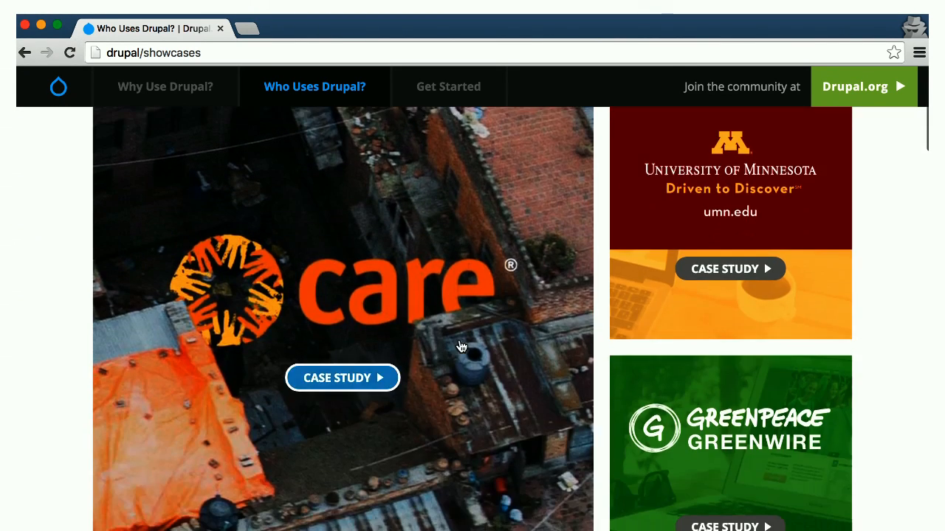
click(730, 268)
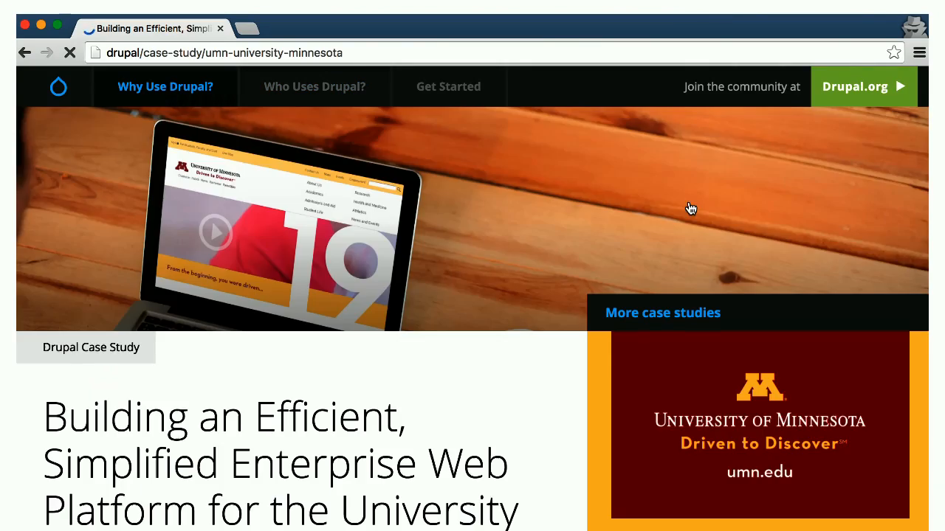
- Scroll through the case study and advance to the next case studies
scroll(down, 3)
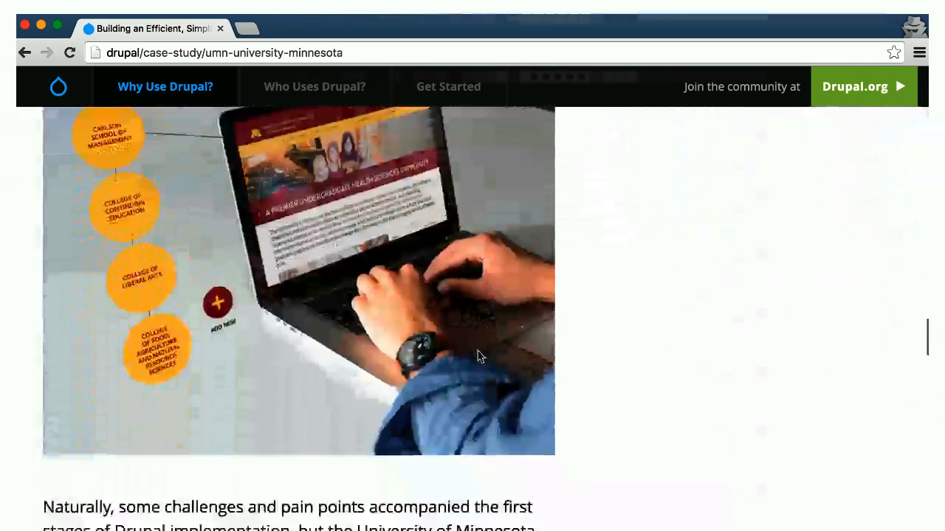
scroll(down, 3)
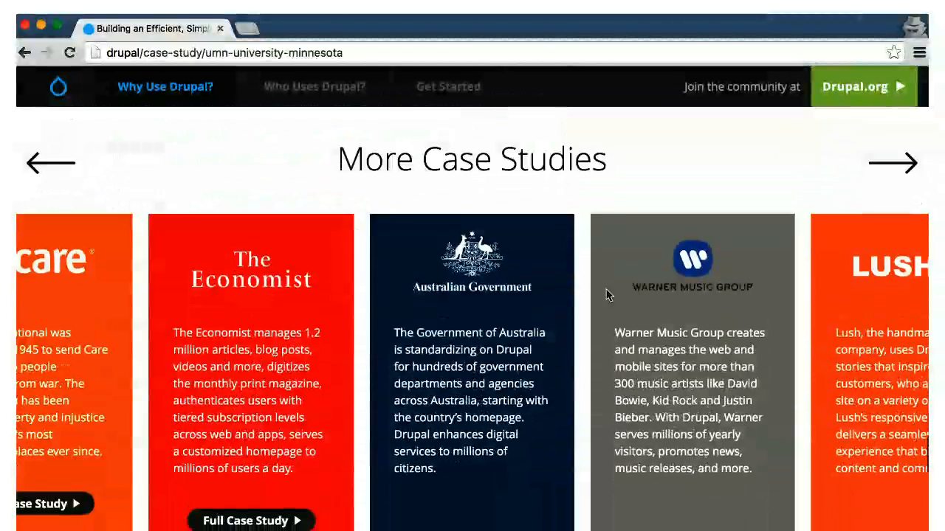
click(892, 163)
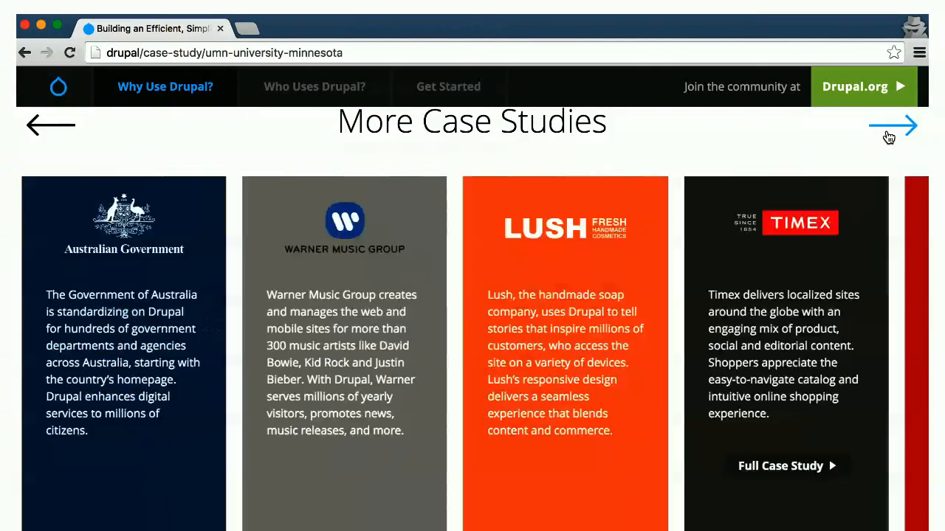
scroll(up, 3)
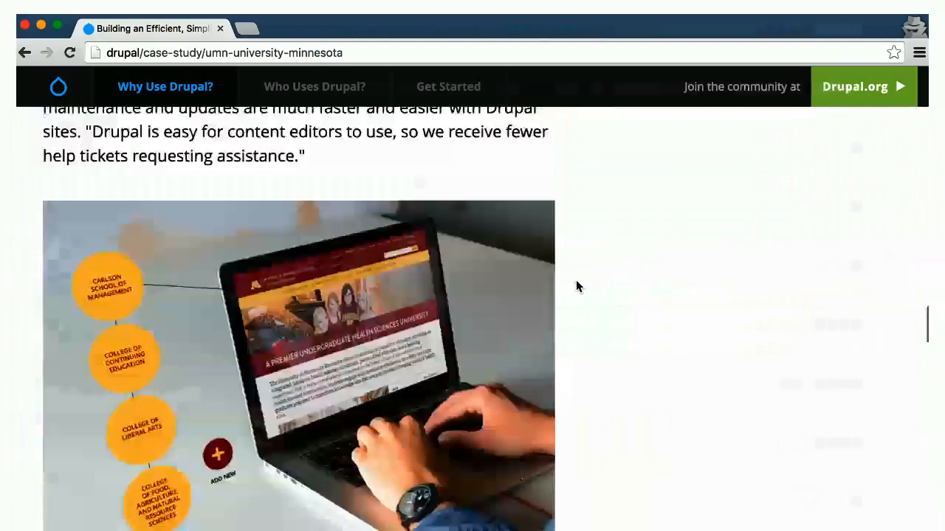
scroll(up, 3)
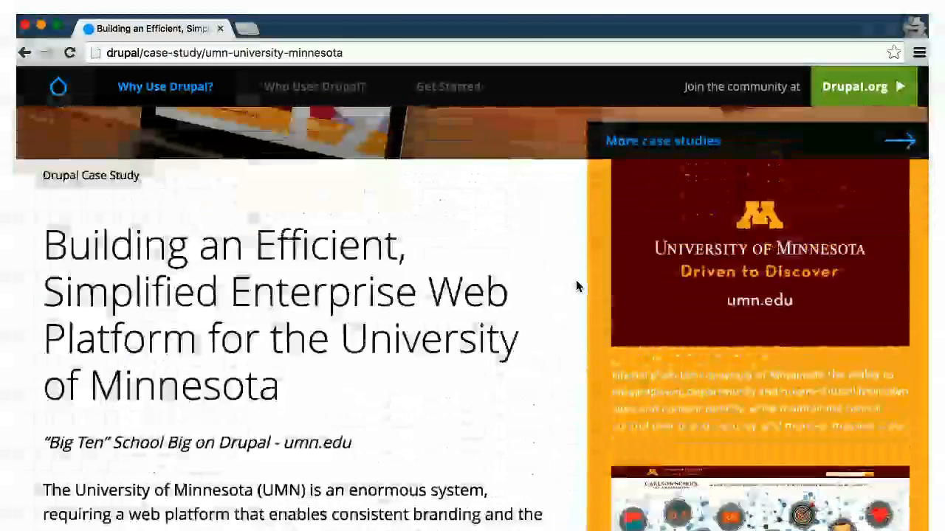
scroll(up, 3)
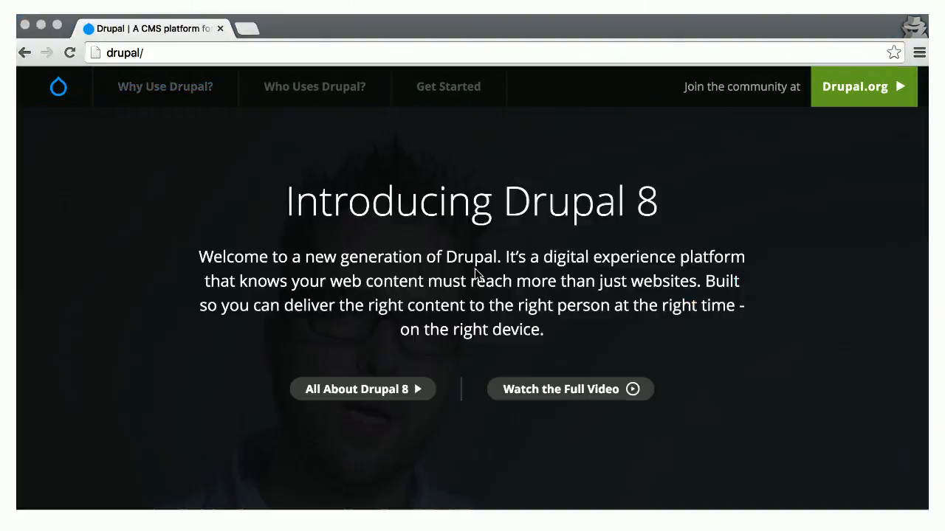
scroll(down, 3)
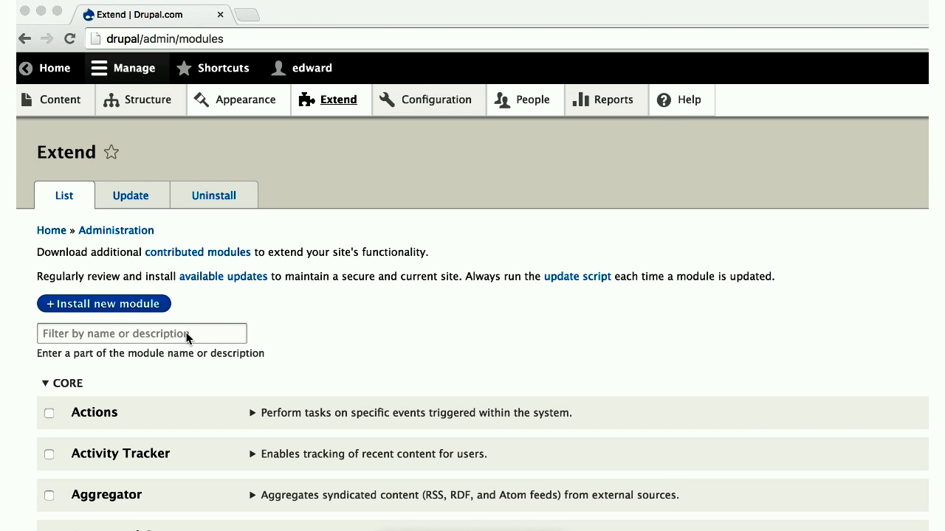
- Filter modules by 'ember', tick the Ember module and install it
text(ember)
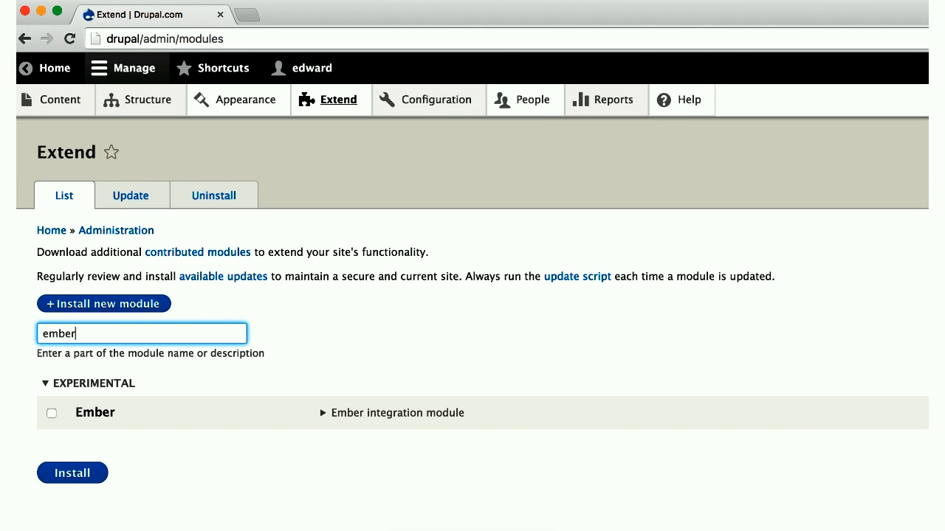
click(72, 472)
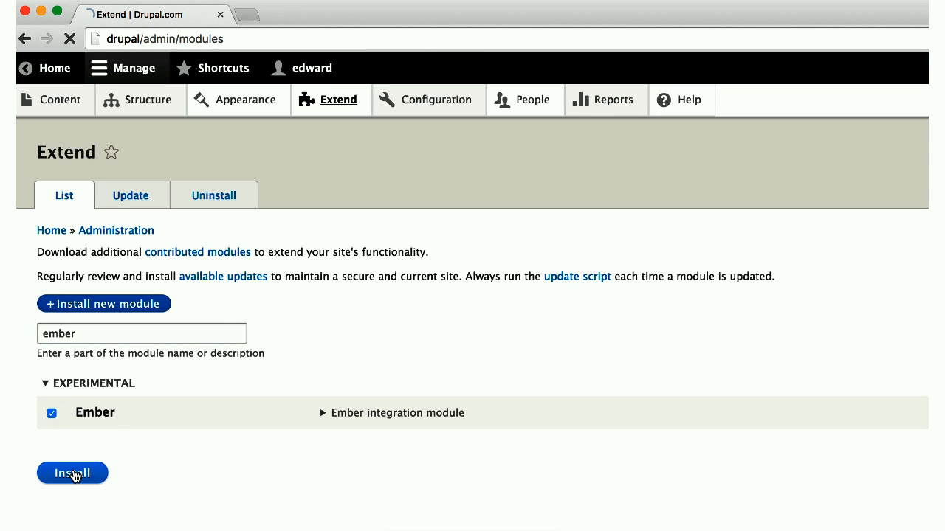
click(71, 473)
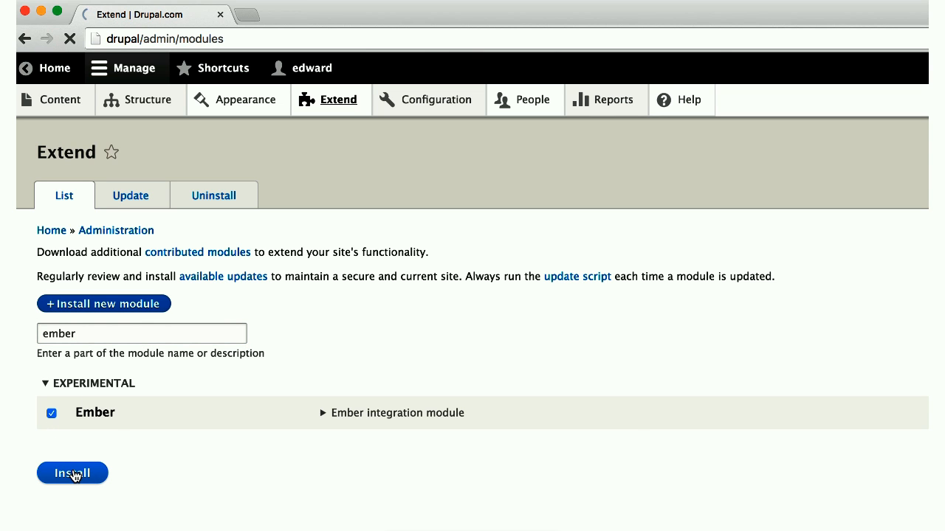
click(71, 473)
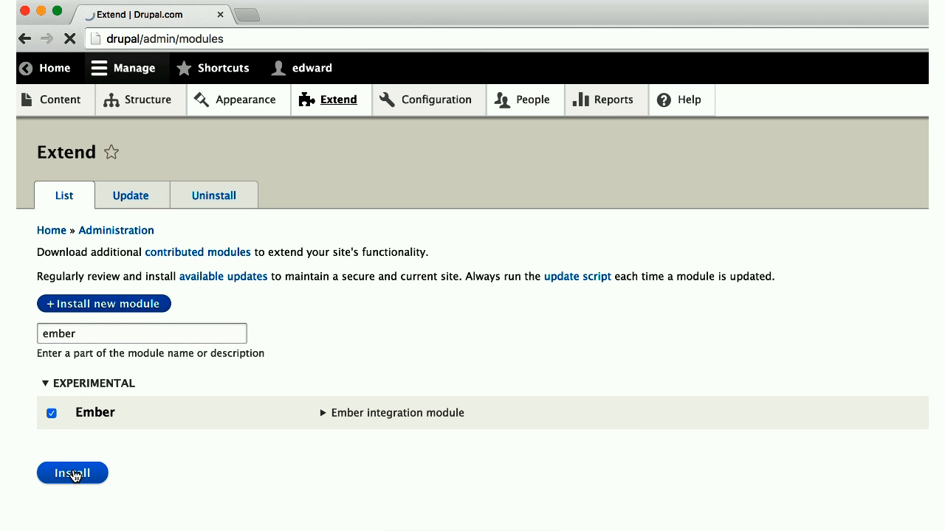
click(72, 473)
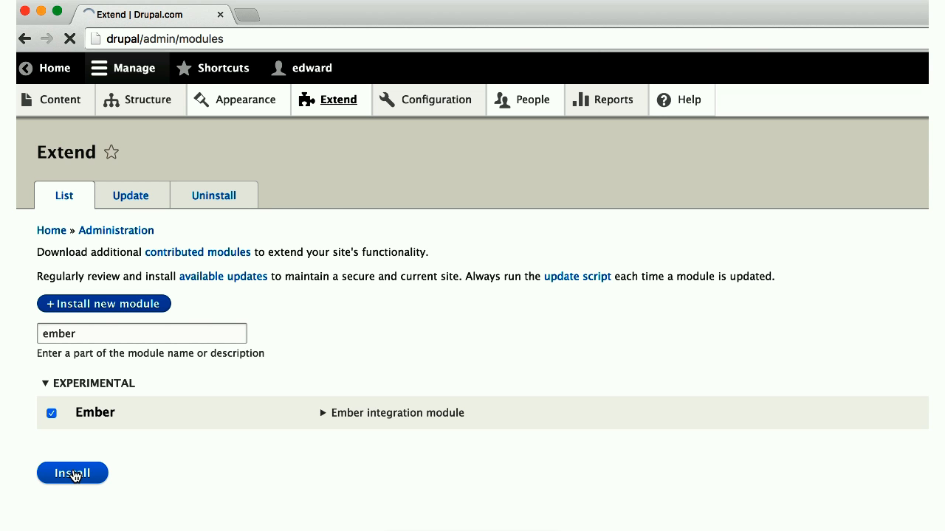
click(72, 473)
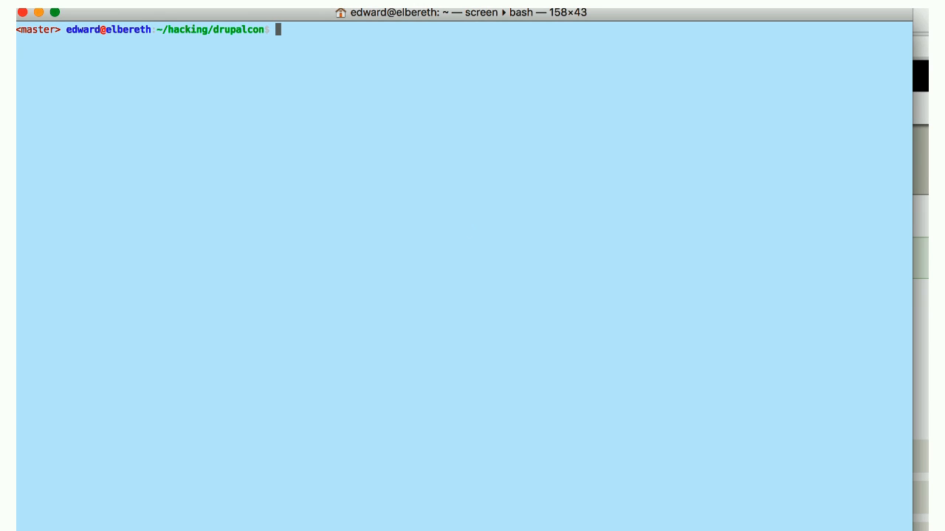
- Generate the drupalcon Ember app, change into ember/ and start ember serve
text(ember new drupalcon)
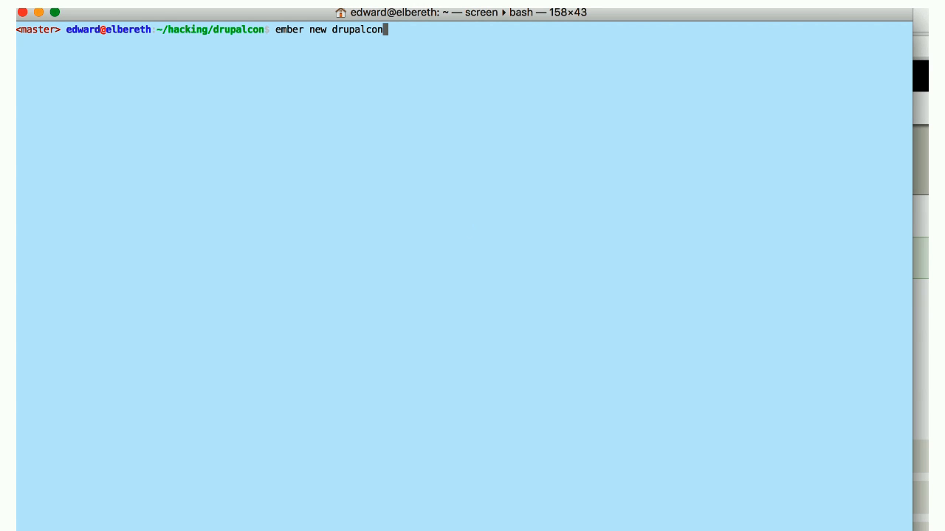
key(Return)
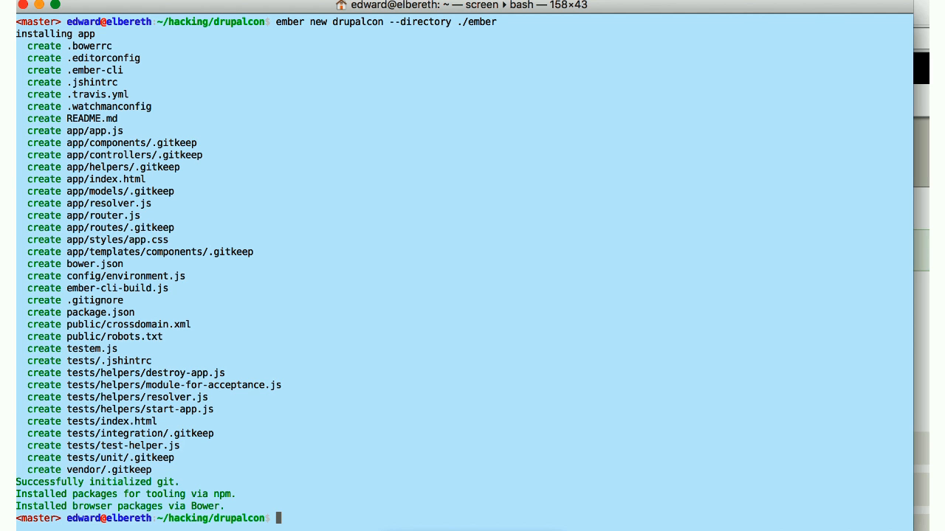
text(cd ember/)
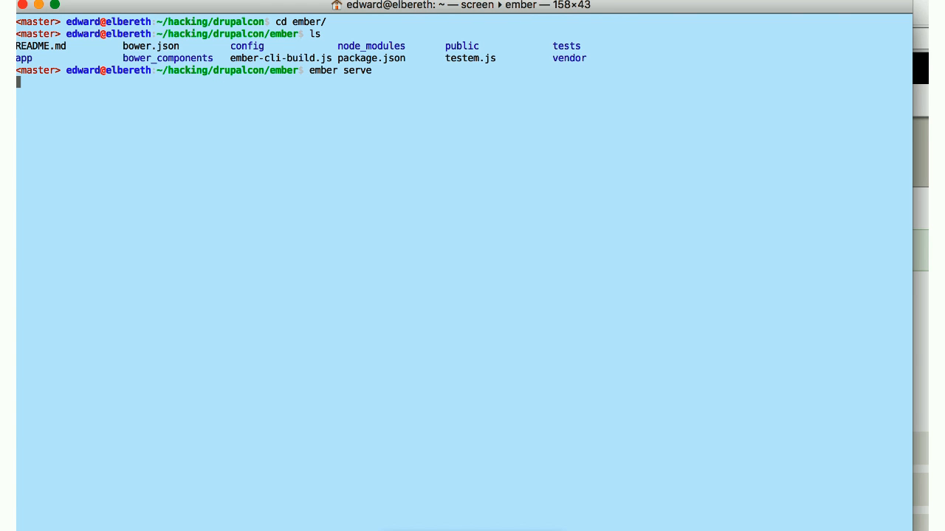
key(Return)
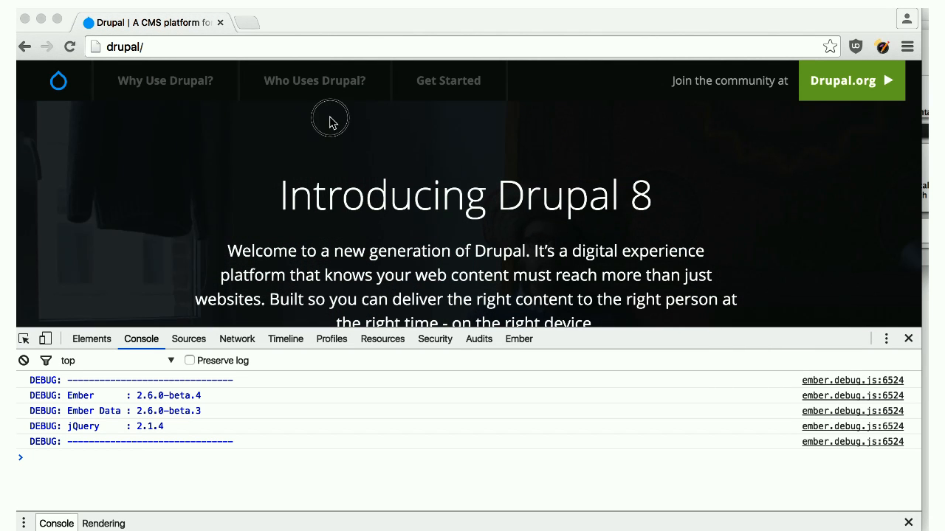
- Open Who Uses Drupal? to trigger the Ember unrecognized URL console error
click(314, 80)
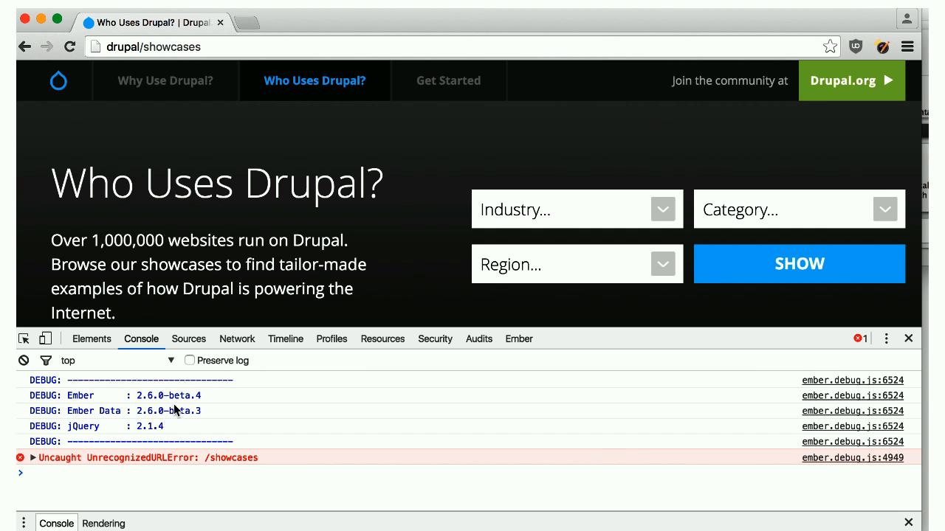
mouse_move(189, 467)
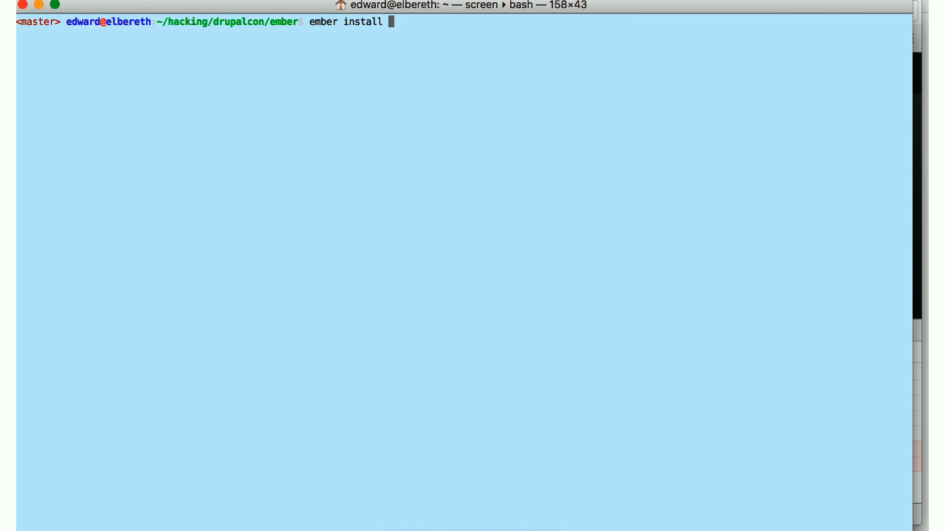
- Run 'ember install ember-handoff' in the app folder
text(ember-handoff)
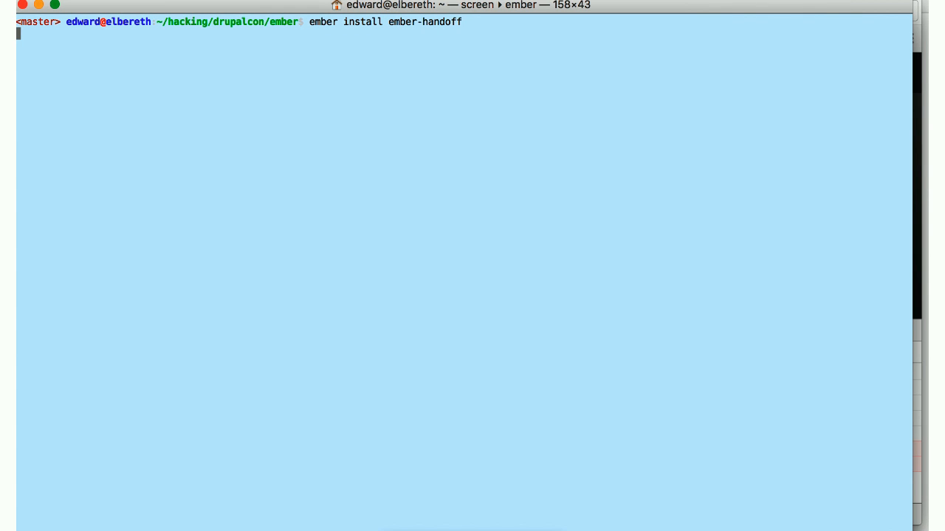
key(Return)
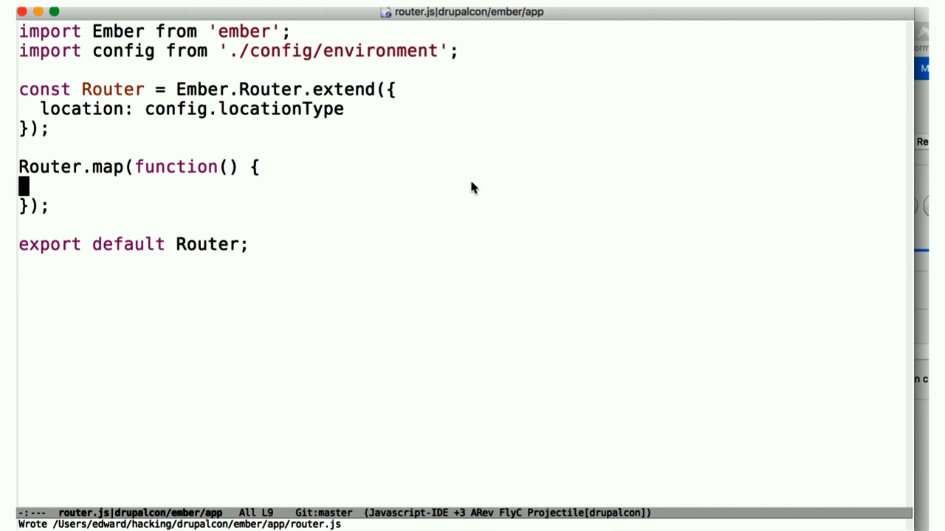
- Type this.route('handoff', { path: '*upstream_url' }) into Router.map in router.js
text(this)
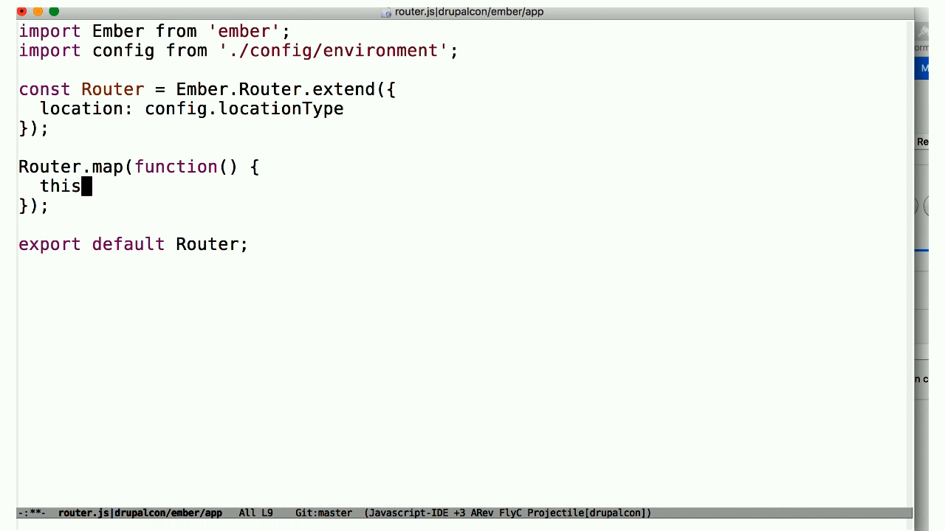
text(.route('handoff')
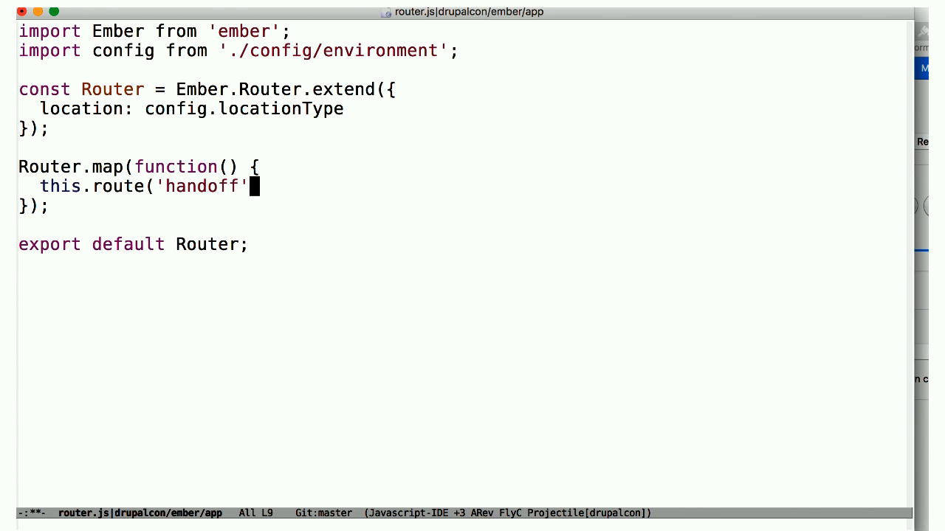
text(, { path: ')
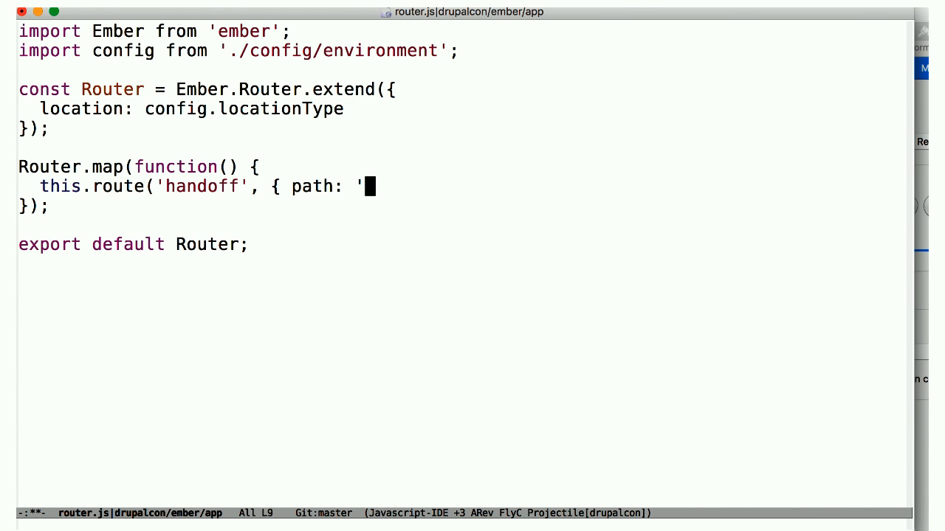
text(*upstream_)
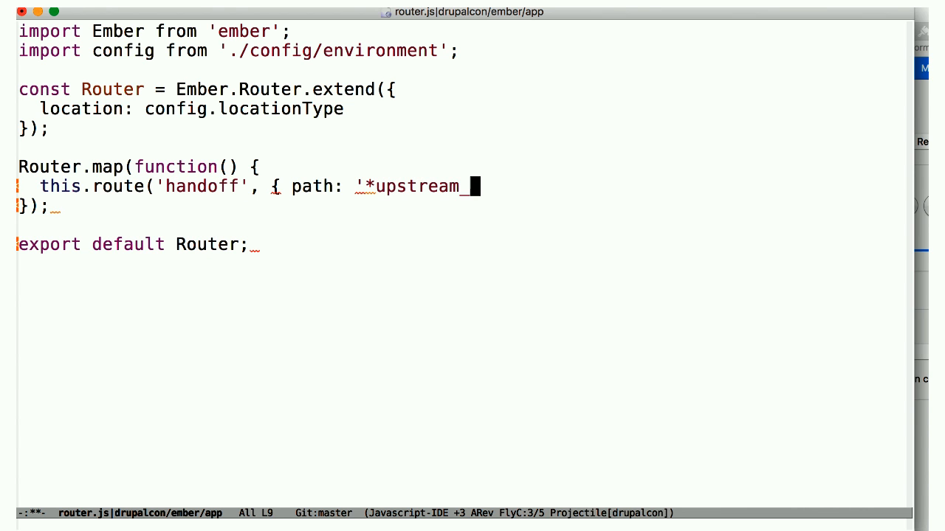
text(url' })
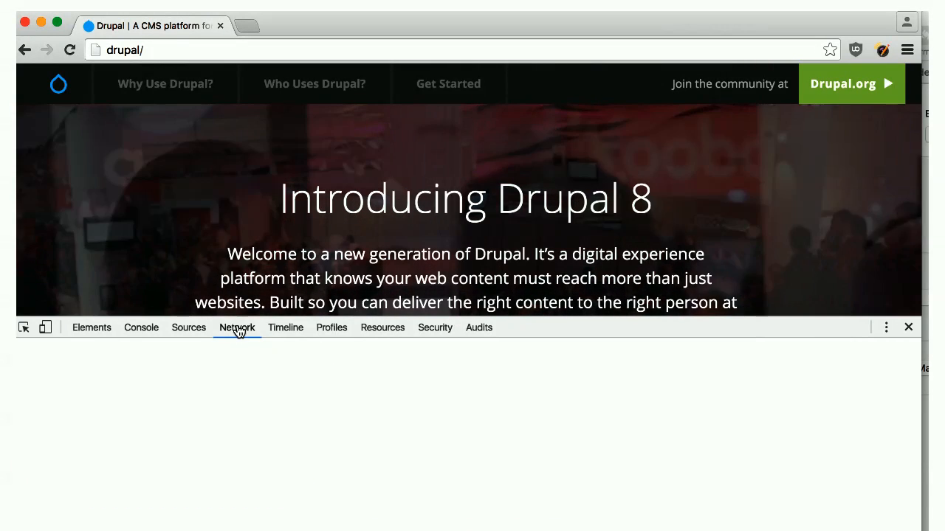
- Watch the Network tab while visiting Who Uses Drupal? and Get Started
click(236, 327)
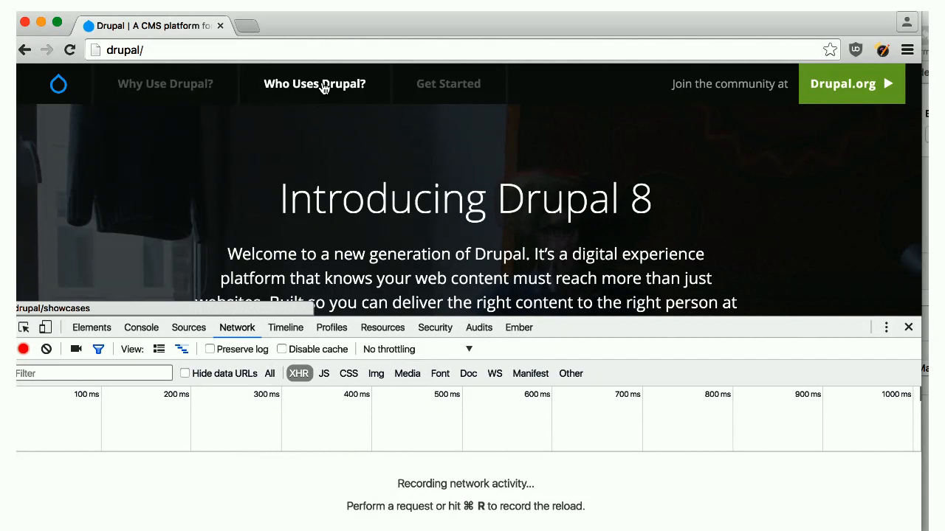
click(313, 84)
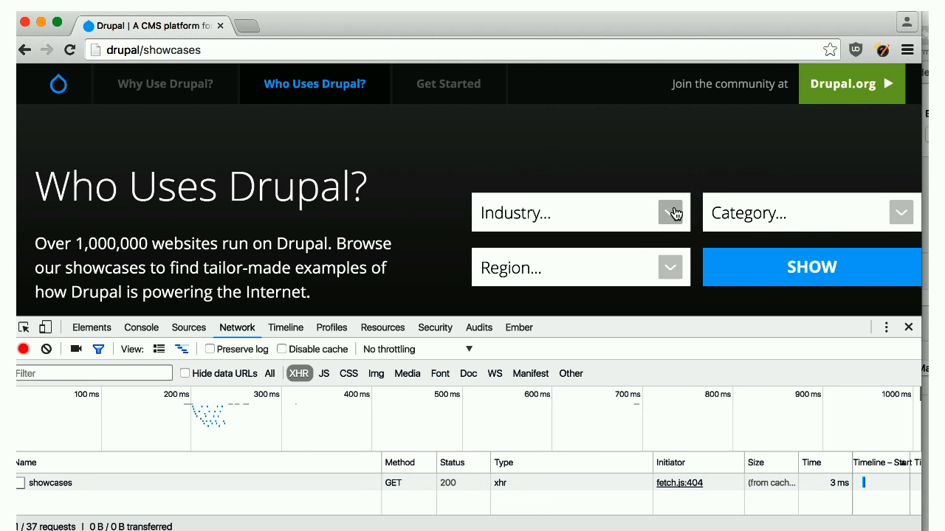
mouse_move(449, 83)
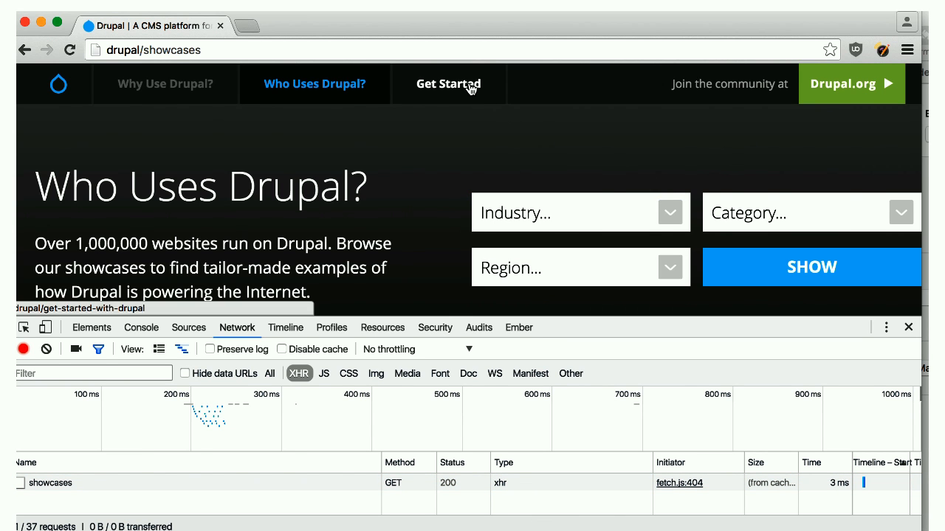
click(448, 84)
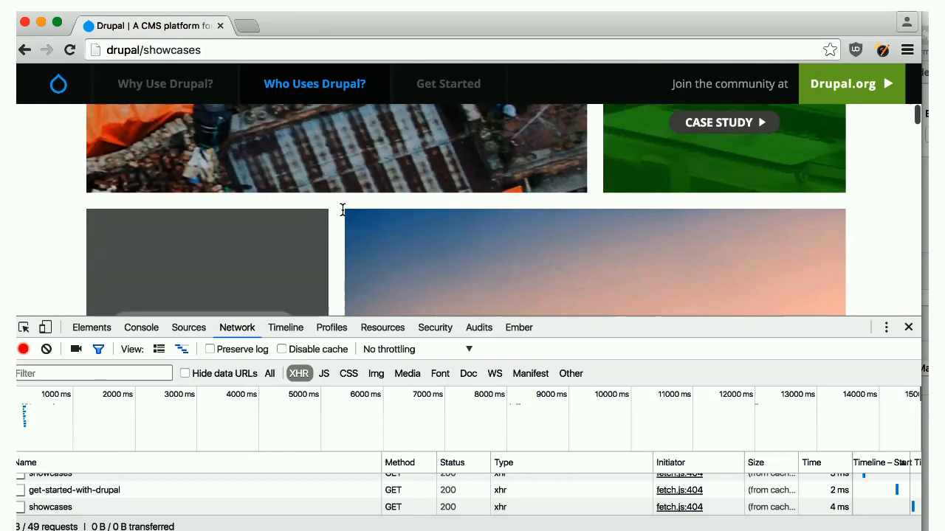
scroll(up, 3)
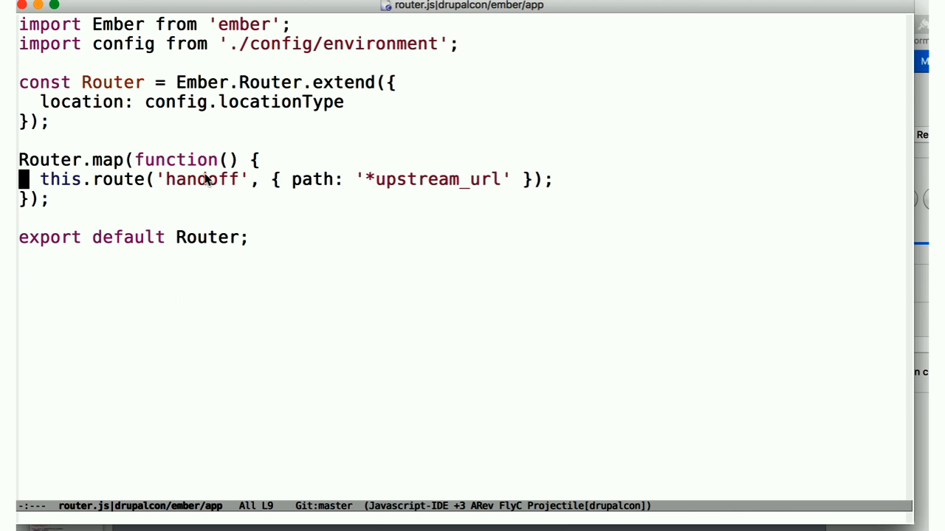
- Add this.route('showcases') and a case-study route with path '/case-study/:' above handoff
text(this.route()
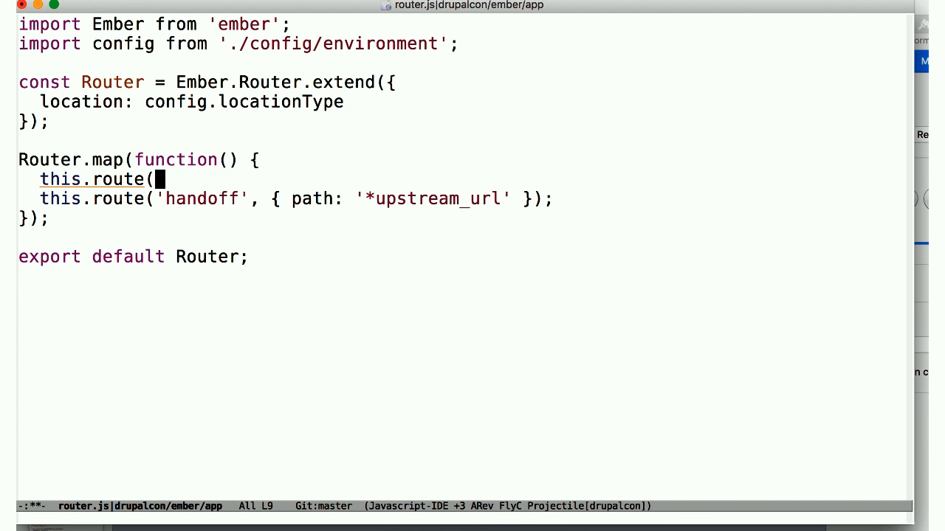
text('showcases');)
text(this.)
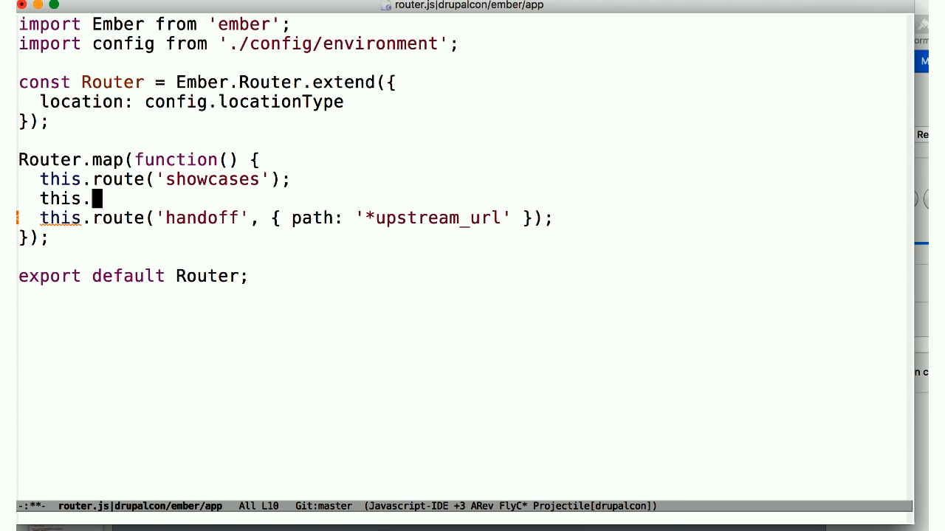
text(route('case-study)
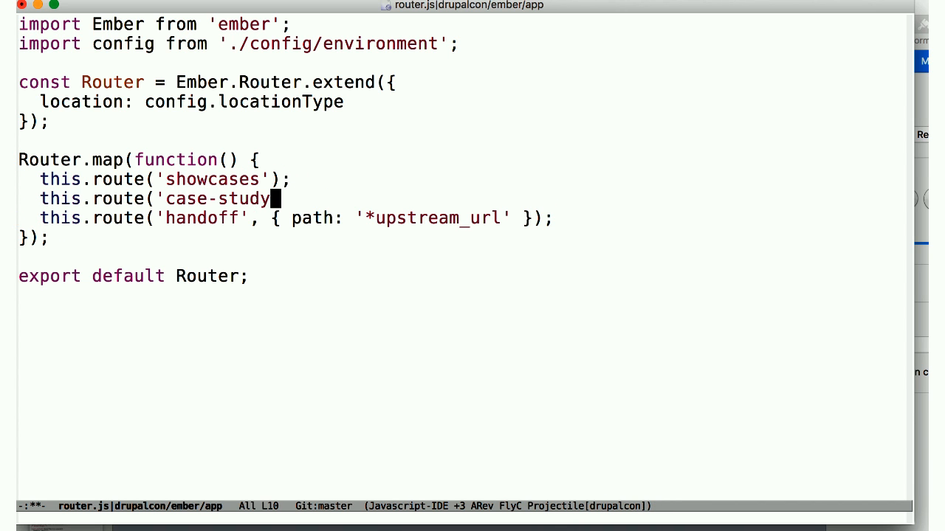
text(', { path: '/)
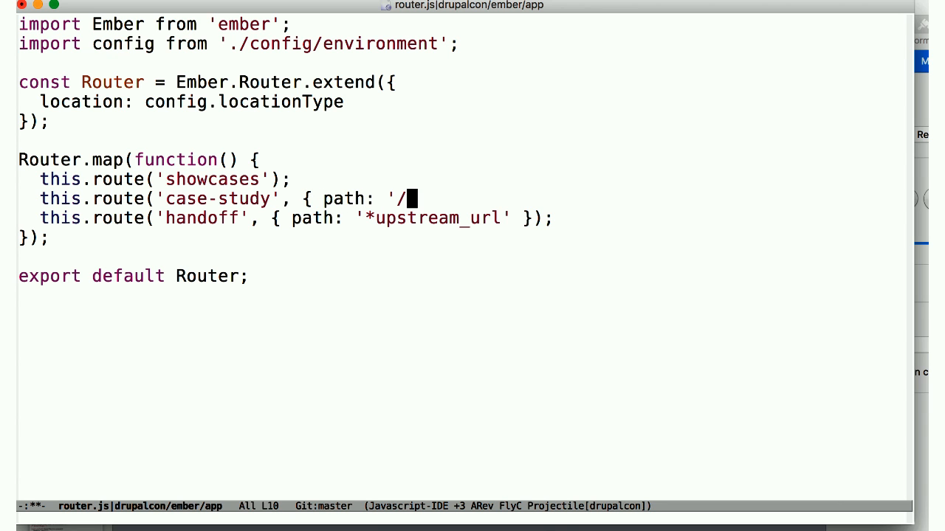
text(case-study/:)
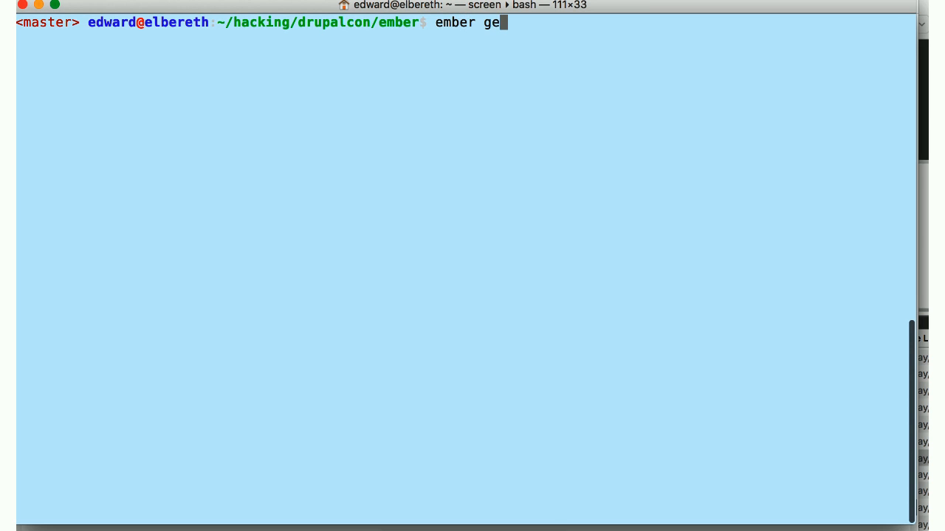
- Run 'ember generate route showcases' and open app/routes/showcases.js with emacsclient
text(nerate route sh)
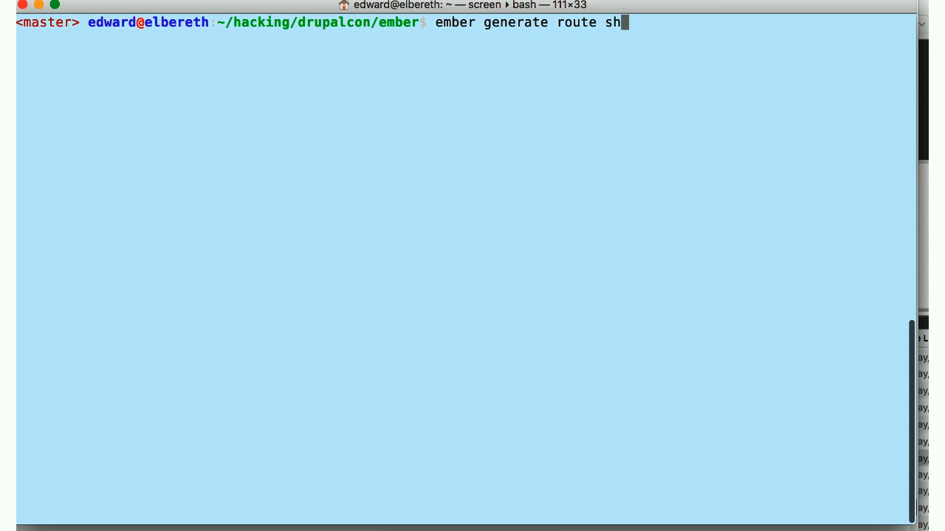
text(owcases)
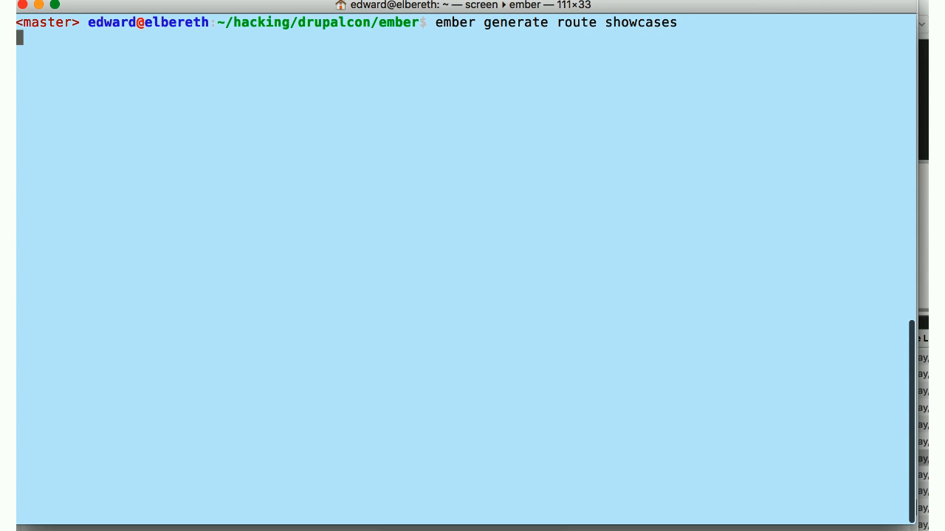
key(Return)
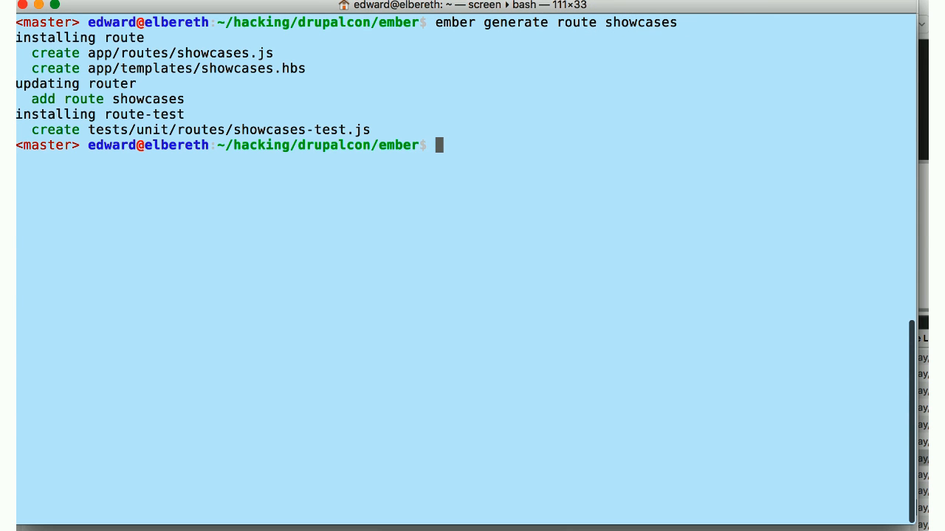
text(emacsclient -n app/route)
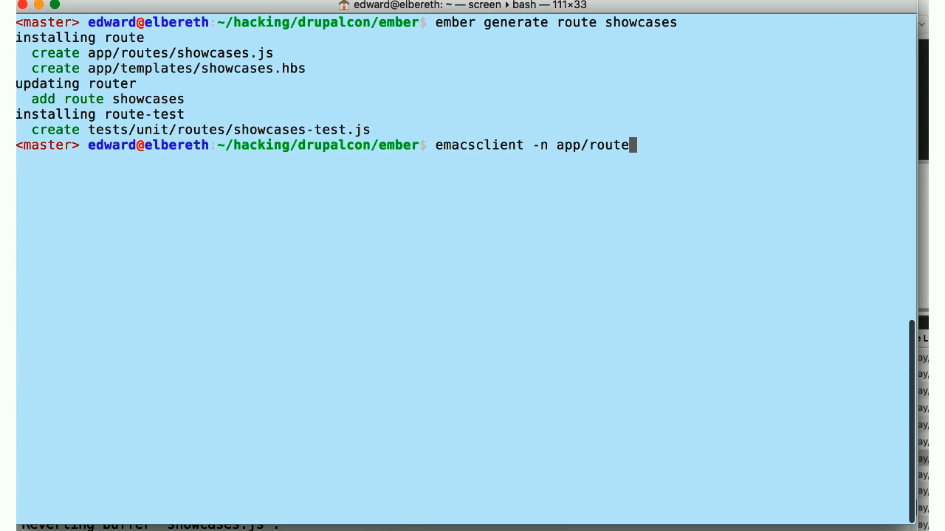
key(Return)
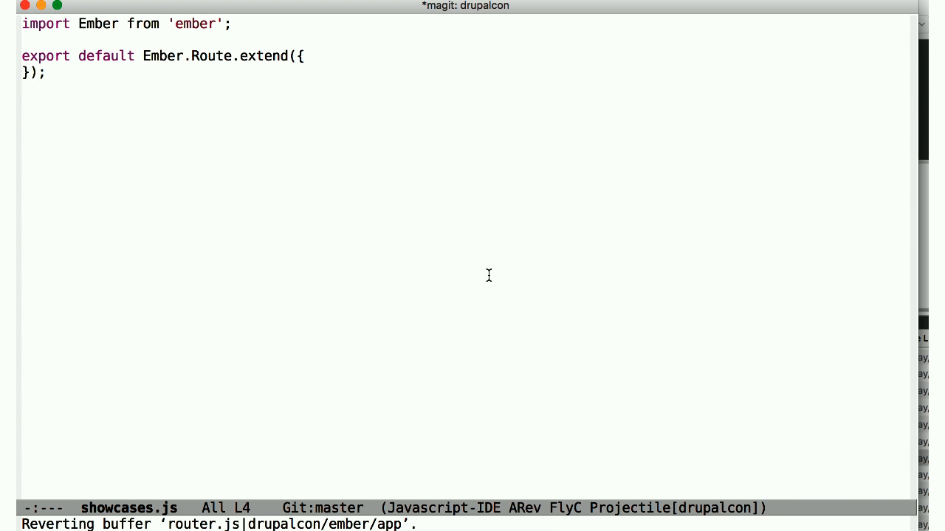
- Add model() returning this.store.findRecord('server-page', '/showcases') in showcases.js
text(model)
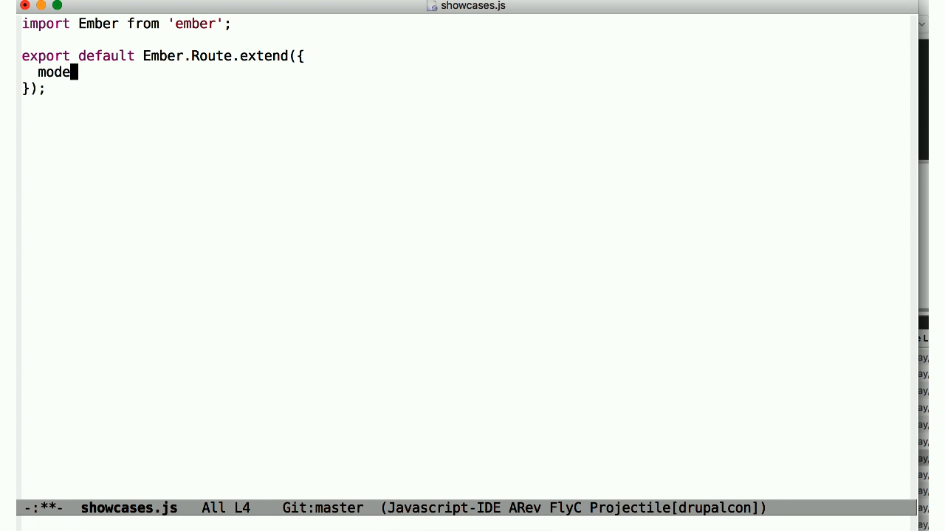
text(l() {)
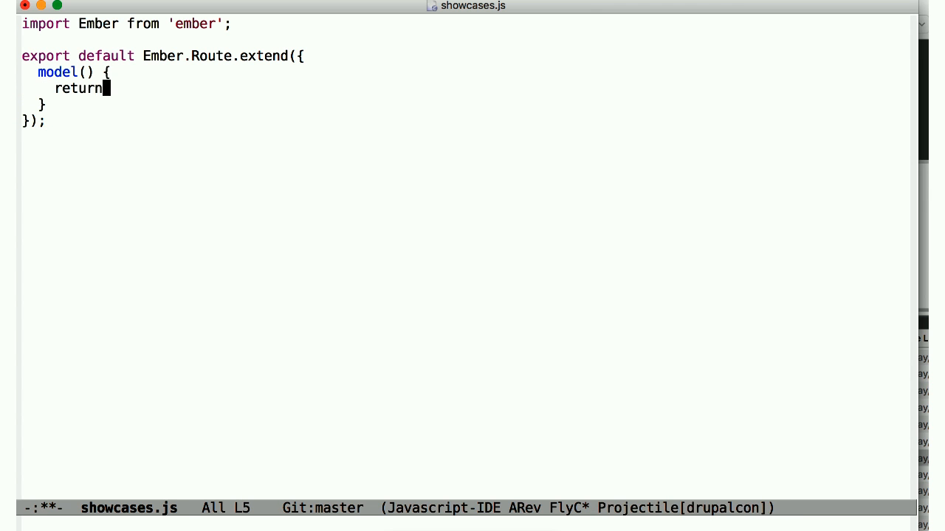
text(this.ser)
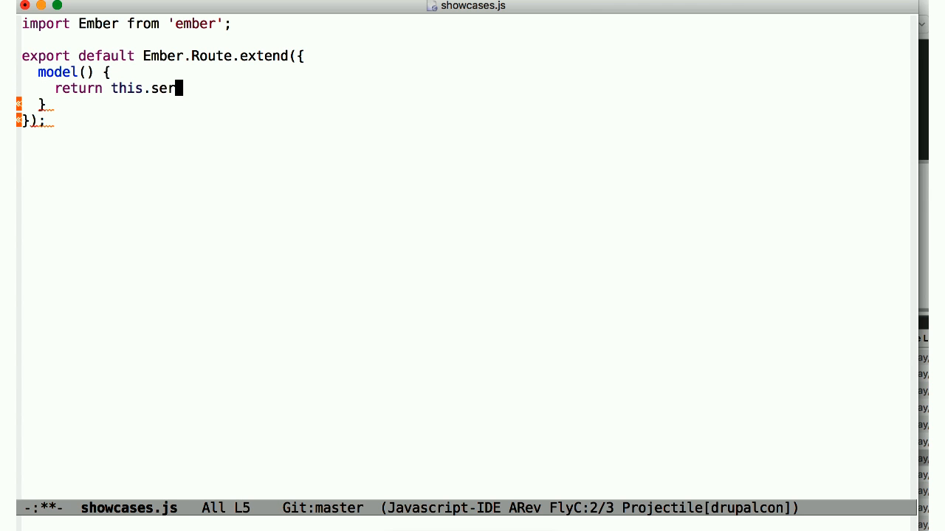
text(tore.findRecor)
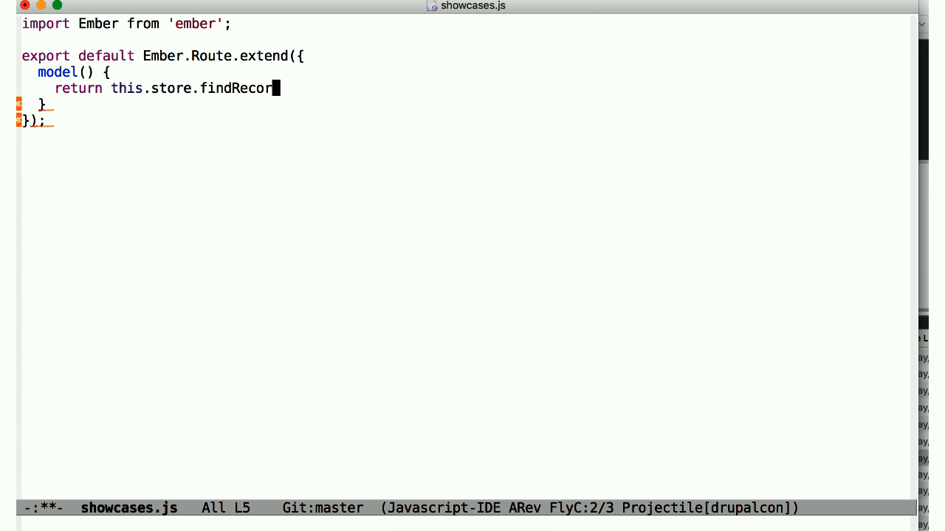
text(d('server-page',)
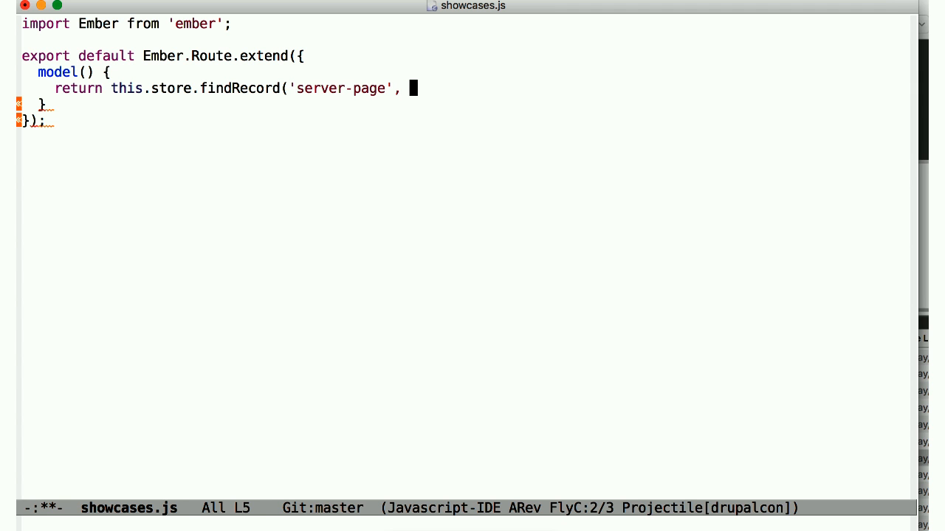
text('/showcases');)
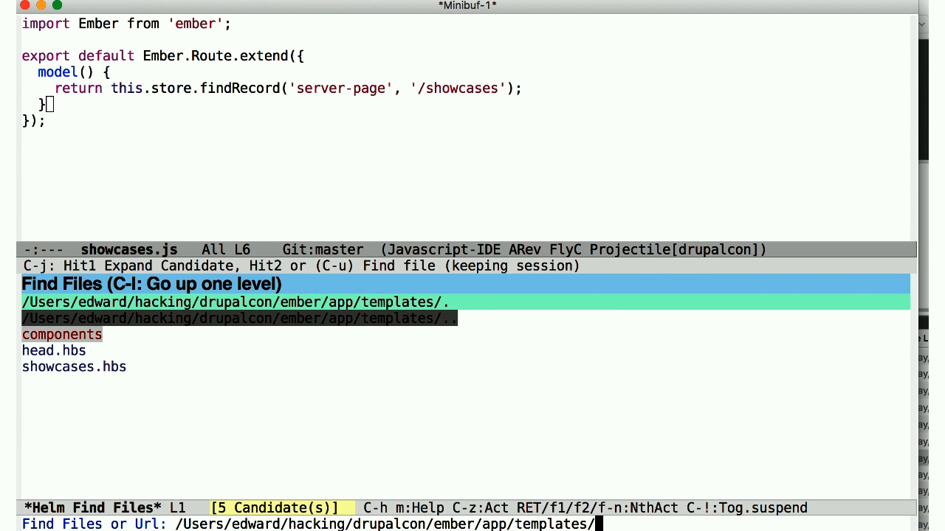
- Open showcases.hbs and replace {{outlet}} with {{server-page page=model}}
text(serv)
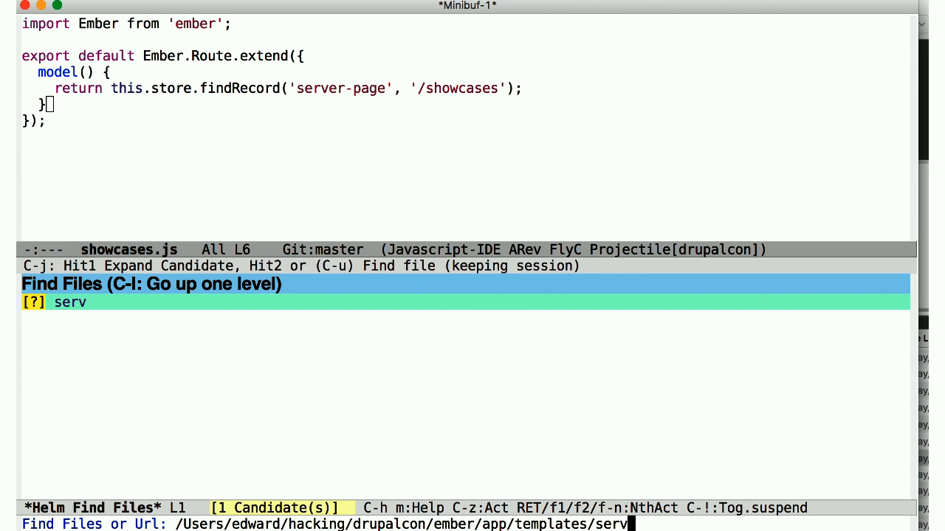
key(RET)
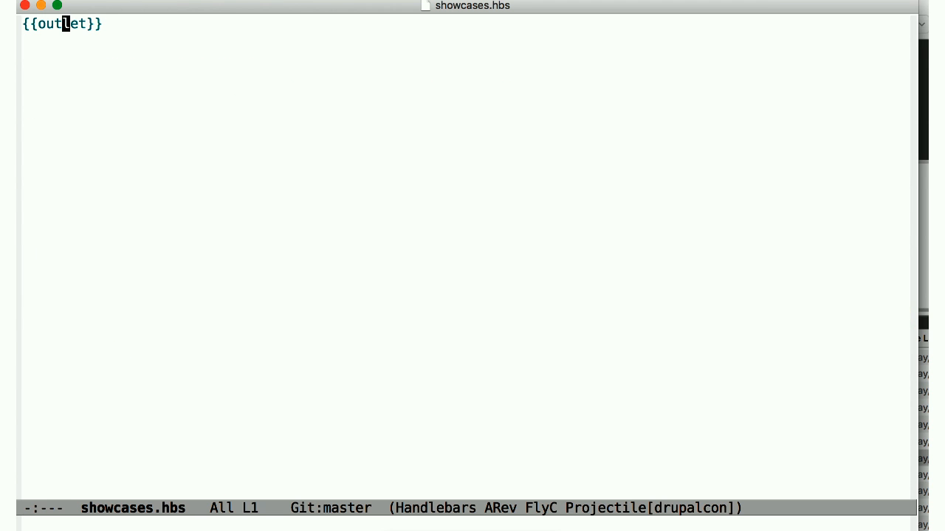
text(server)
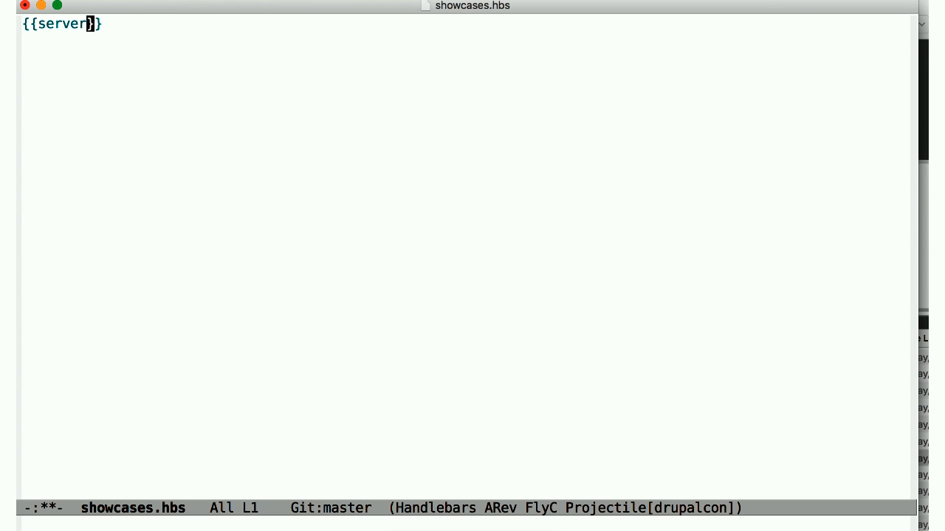
text(-page)
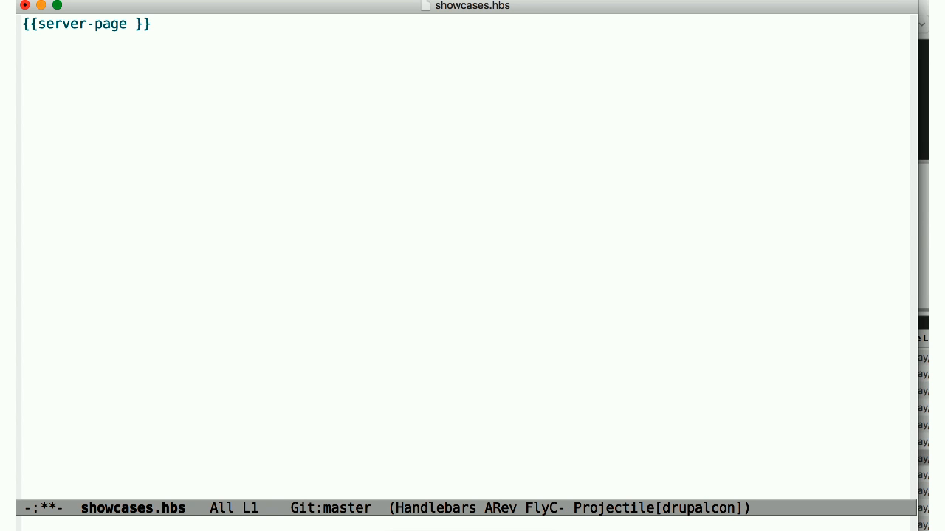
text(page=mode)
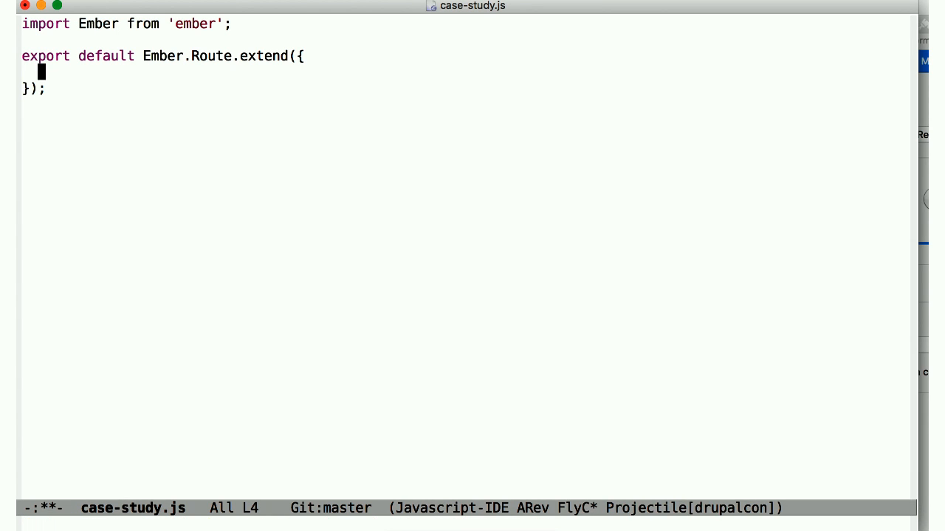
- Write model({ id }) returning this.store.findRecord('server-page', ...) in case-study.js
text(model({ id }) {)
text(return this.store.findR)
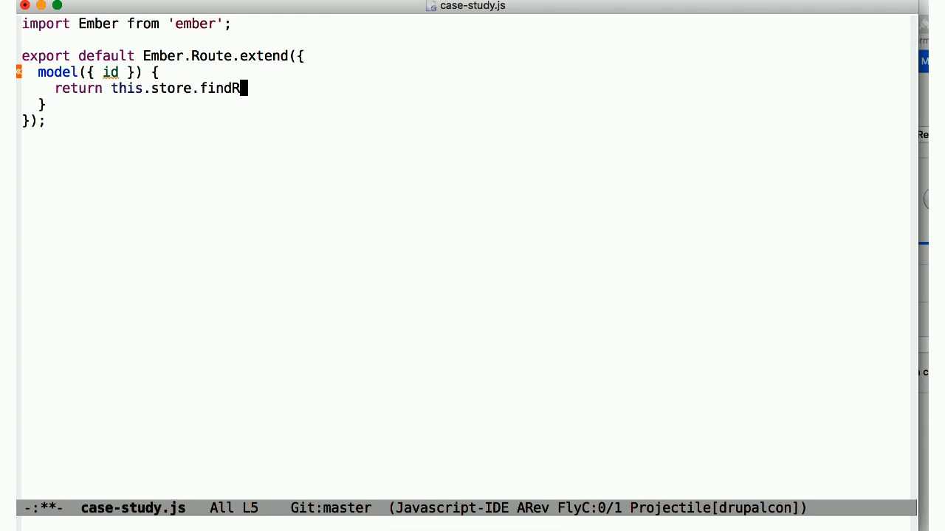
text(ecord('server-page')
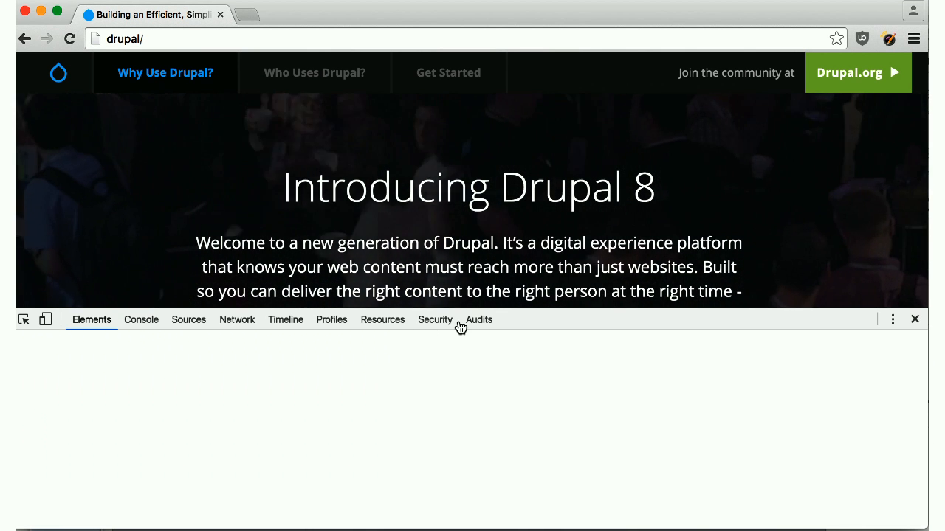
- Show the Ember inspector's Routes list filtered to the current route only
click(519, 320)
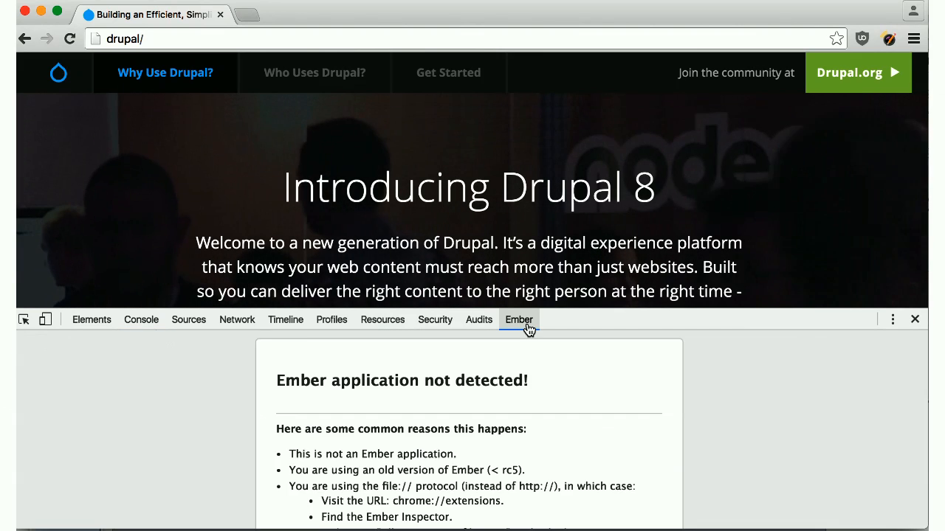
click(518, 320)
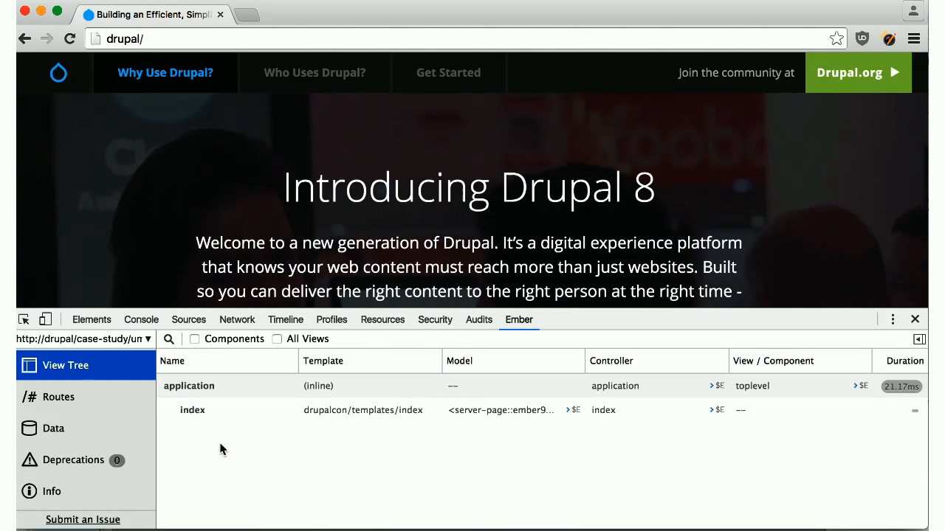
click(58, 397)
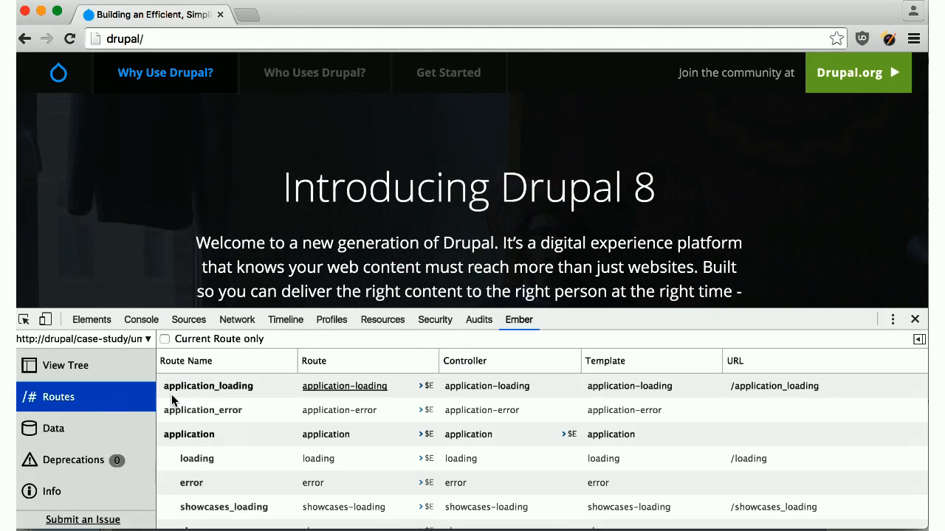
click(164, 338)
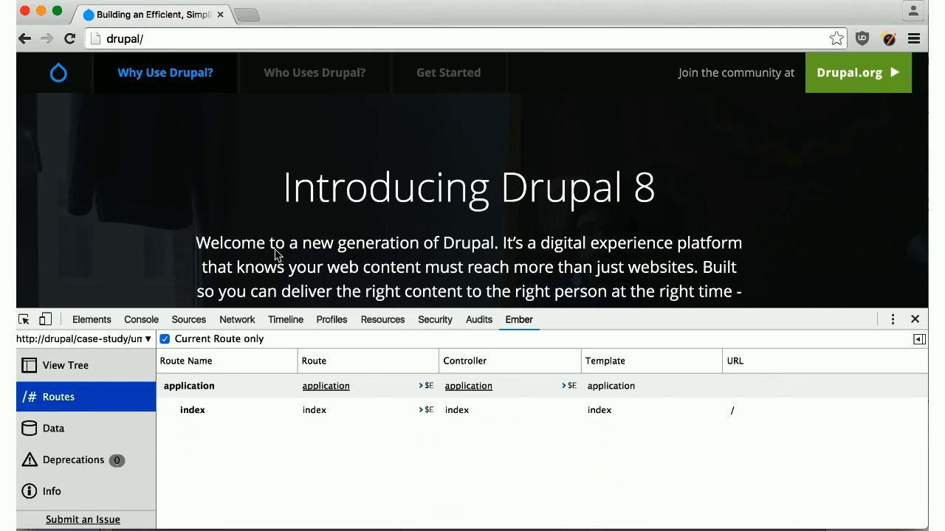
- Visit Who Uses Drupal, Get Started and home to see each active route
click(313, 72)
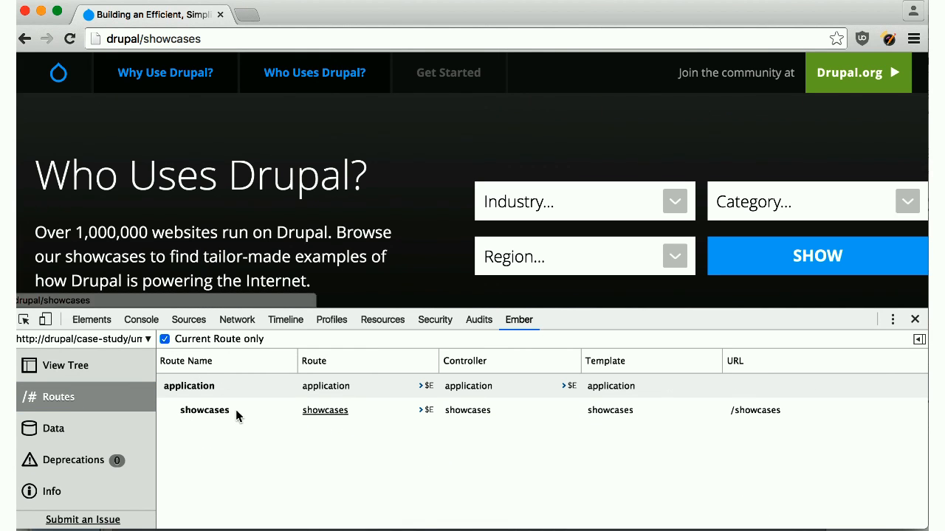
mouse_move(410, 150)
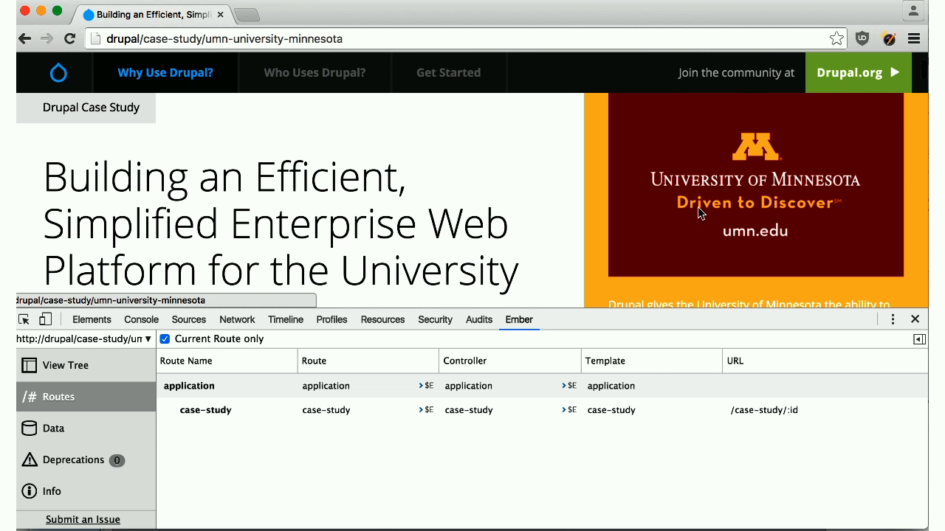
mouse_move(233, 394)
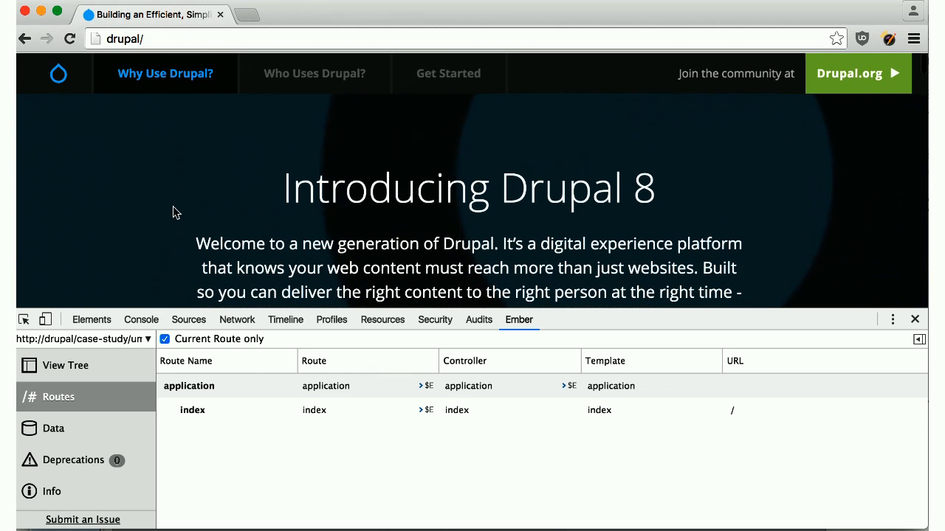
click(448, 72)
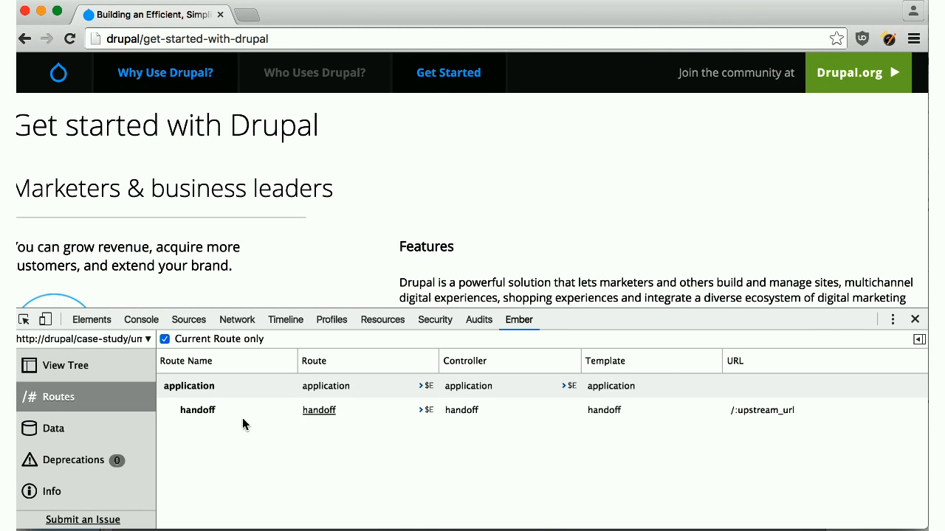
click(58, 72)
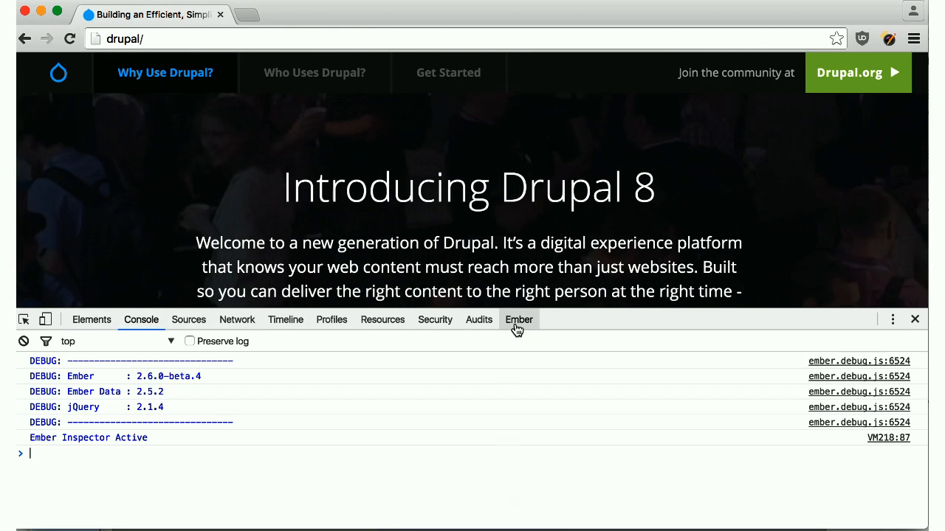
- Reload the Ember inspector's current-route-only list and confirm showcases on Who Uses Drupal
click(519, 320)
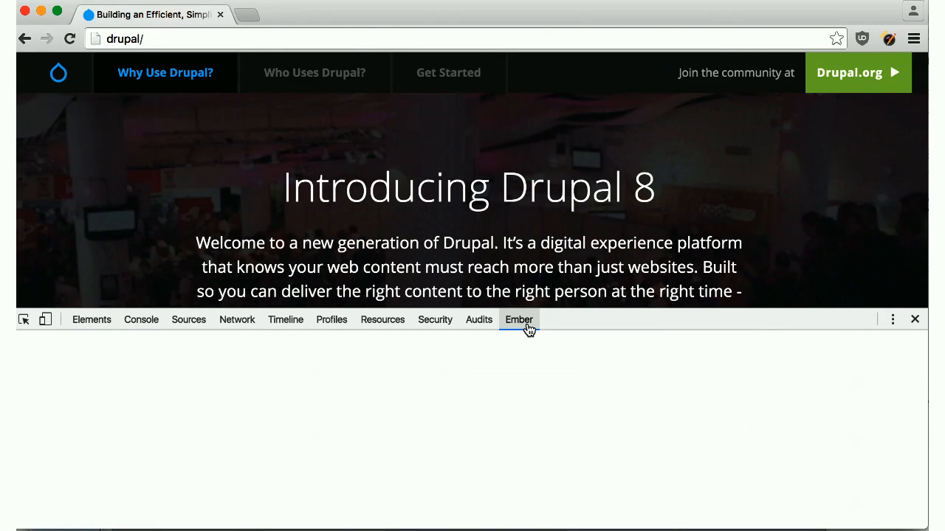
click(518, 320)
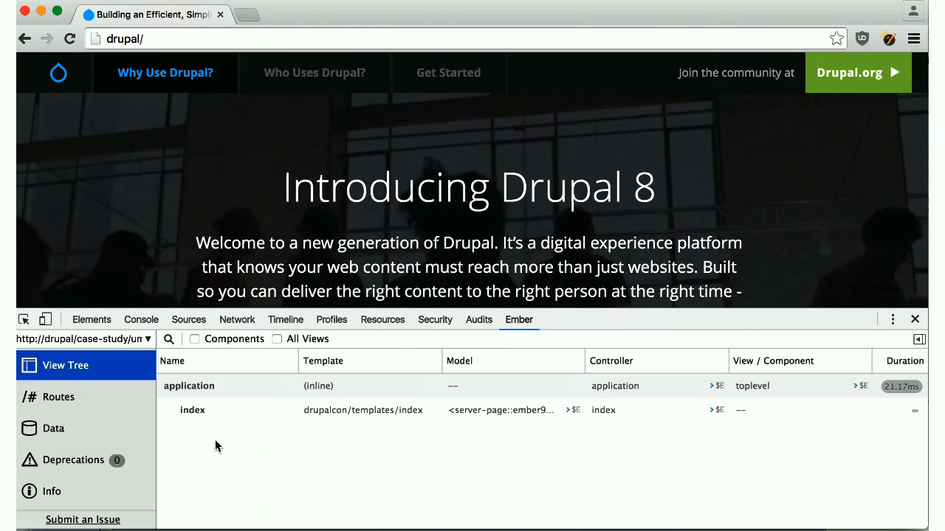
click(58, 396)
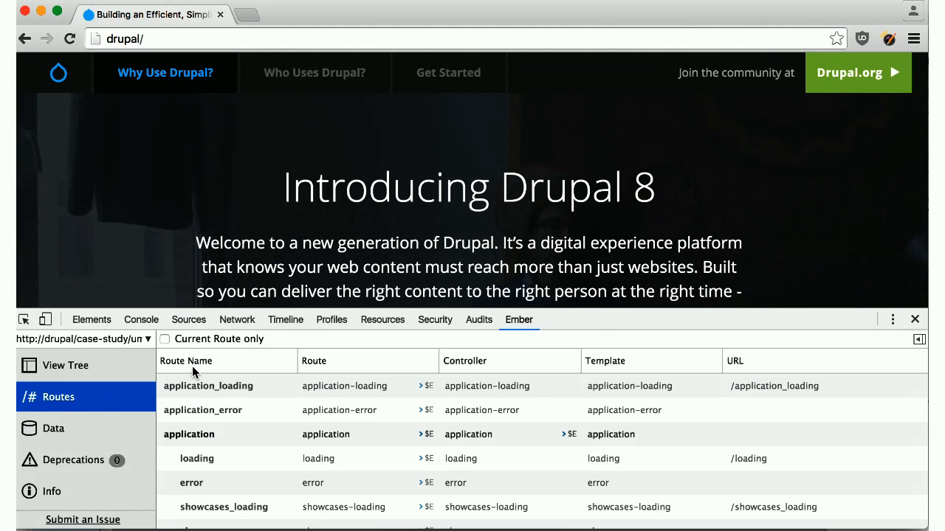
click(164, 339)
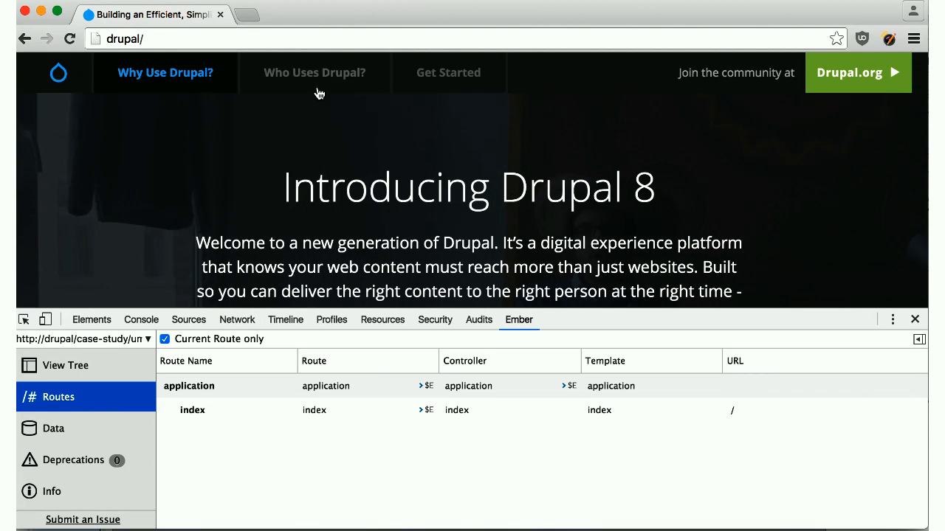
click(313, 72)
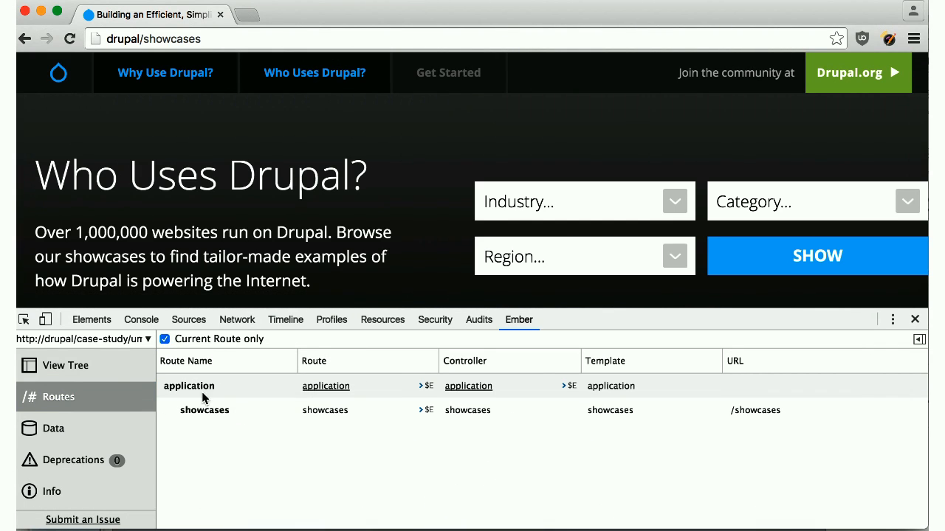
mouse_move(361, 151)
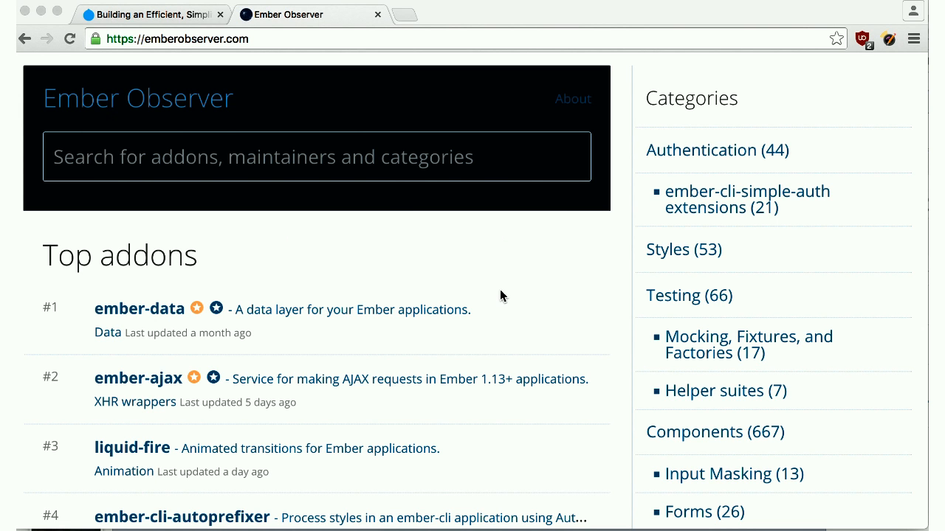
- Search Ember Observer for 'animation', open the Animation category, then the liquid-fire addon page
scroll(down, 3)
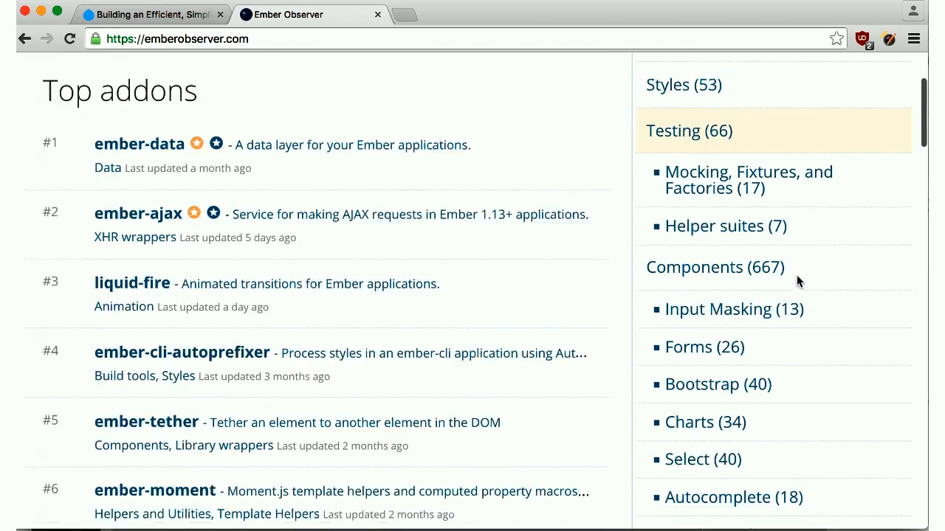
scroll(down, 3)
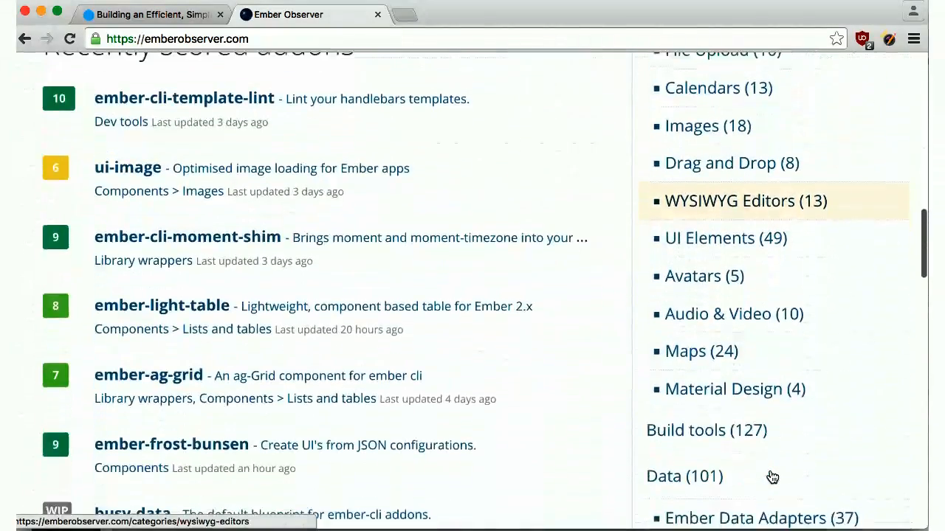
scroll(up, 3)
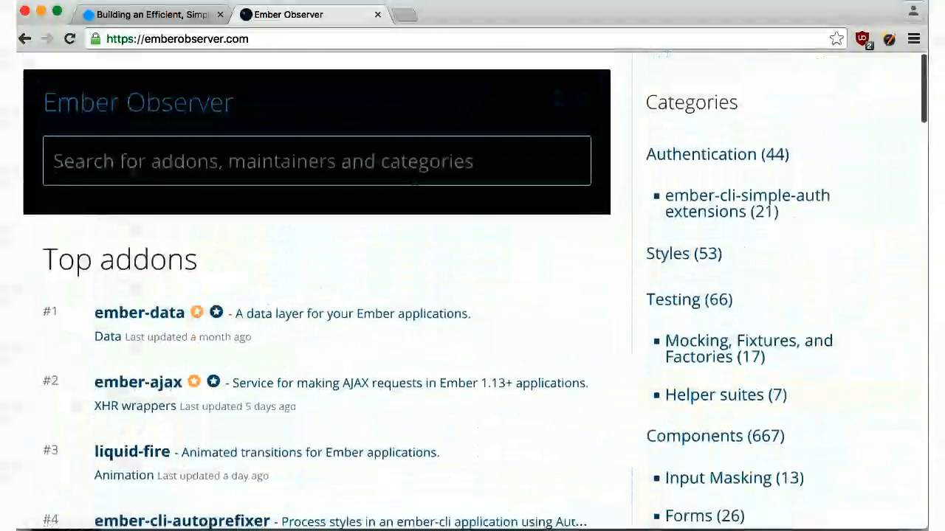
text(animation)
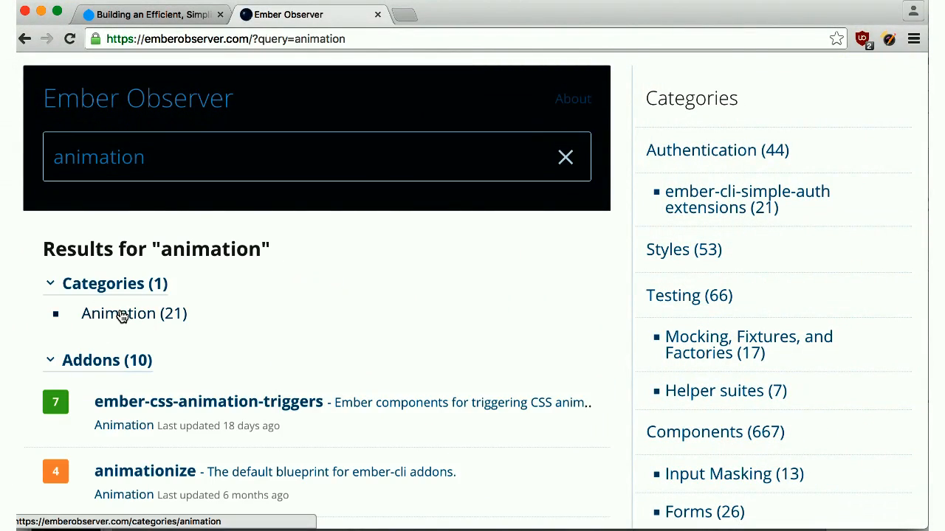
click(118, 313)
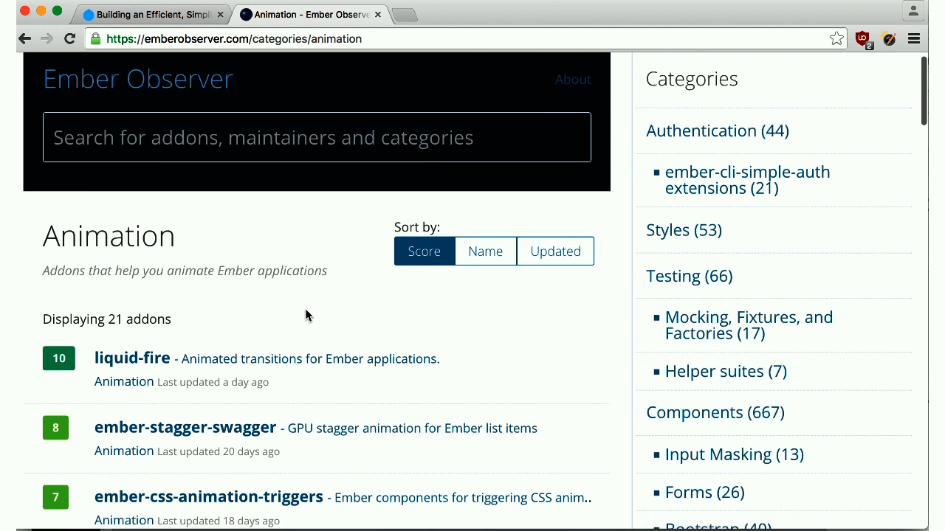
click(131, 358)
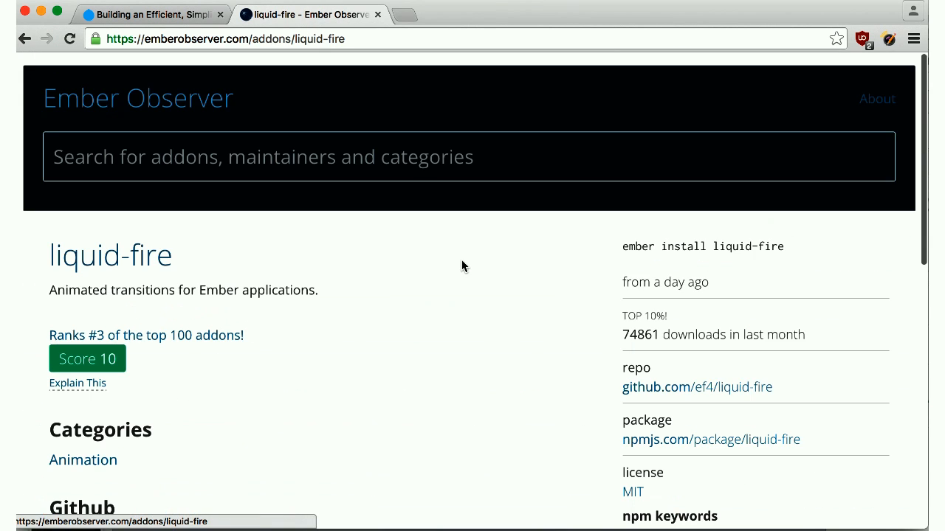
scroll(down, 3)
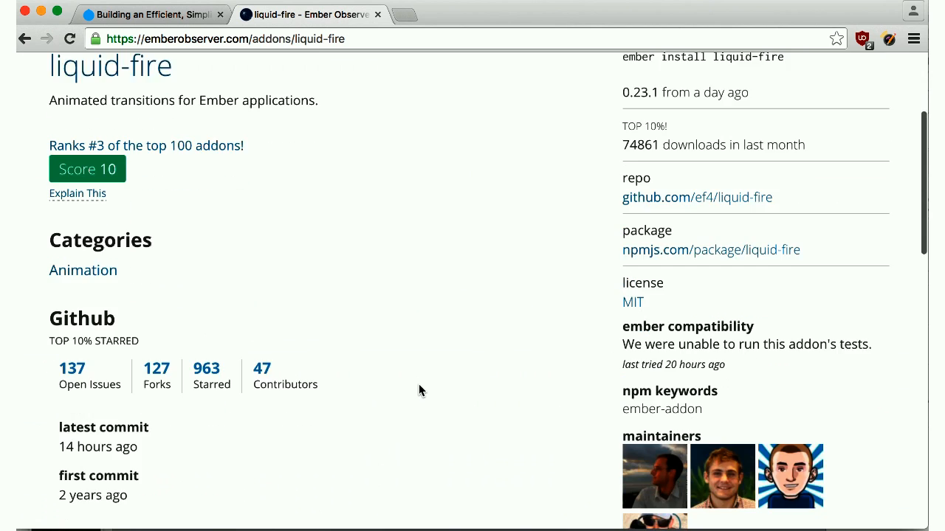
scroll(up, 3)
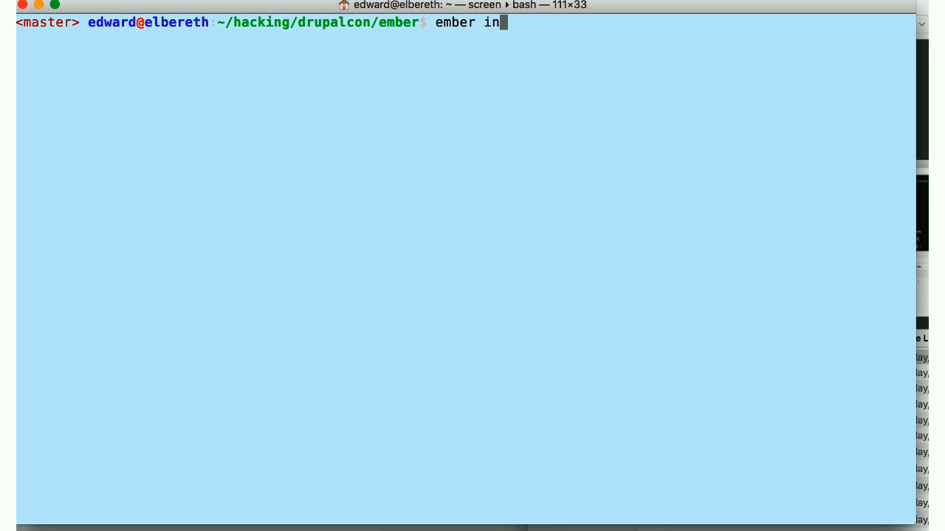
- Run ember install liquid-fire in the drupalcon project
text(stall liquid)
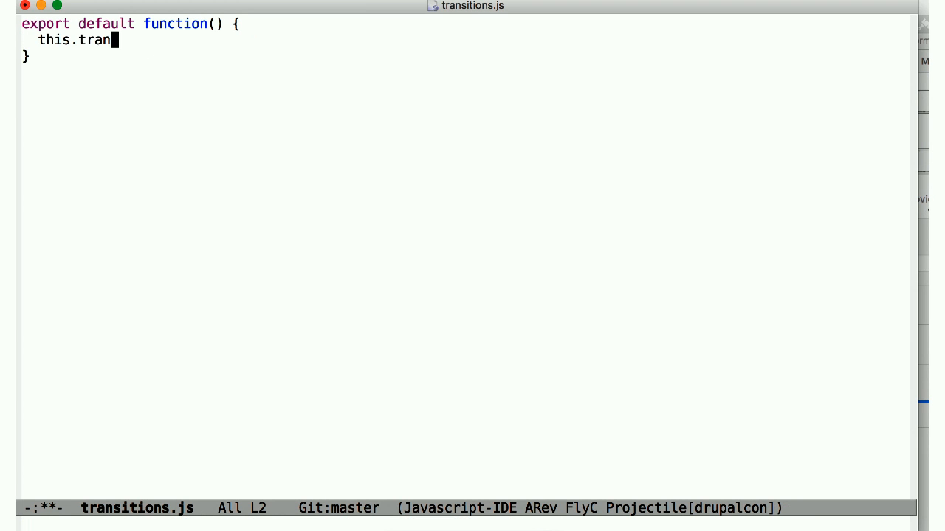
- Add this.transition(fromRoute('showcases'), toRoute('case-study'), use('fade')) to transitions.js
text(sition()
text(this.fromRoute(')
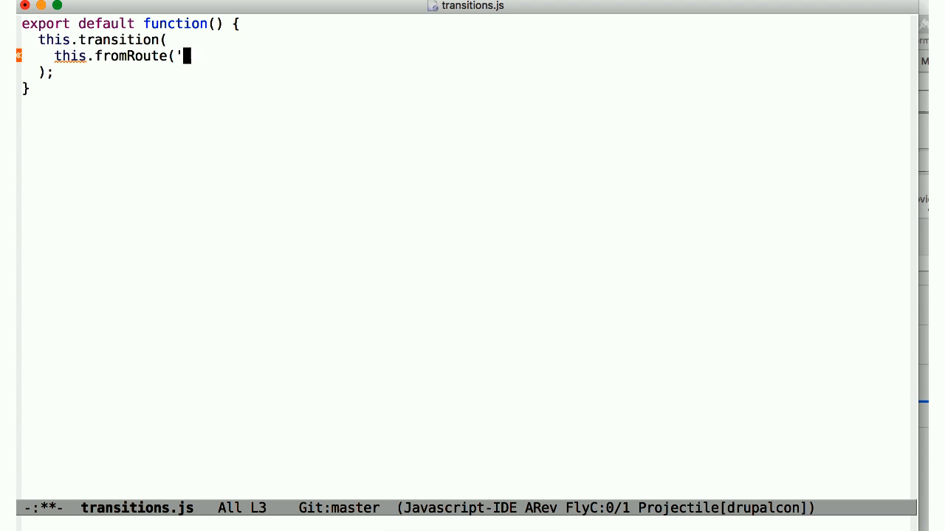
text(showcases'),)
text(this.toRoute()
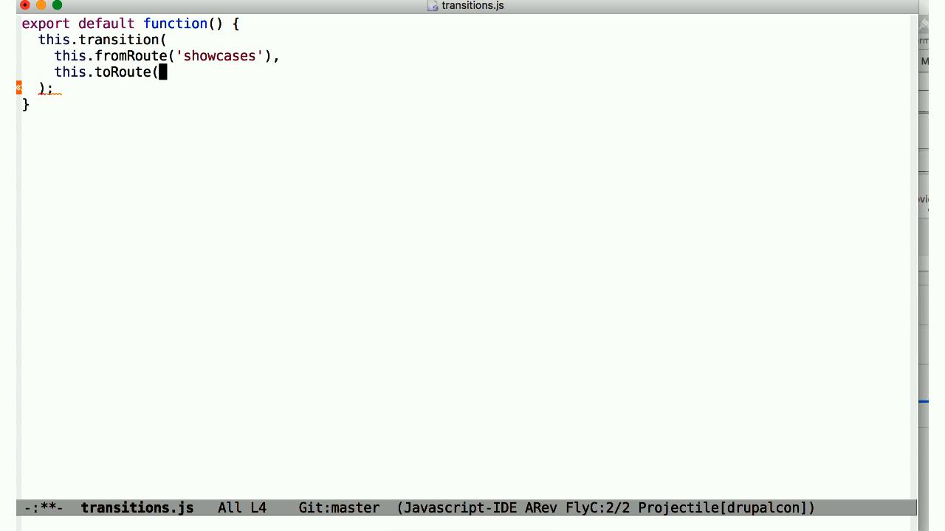
text('case-st)
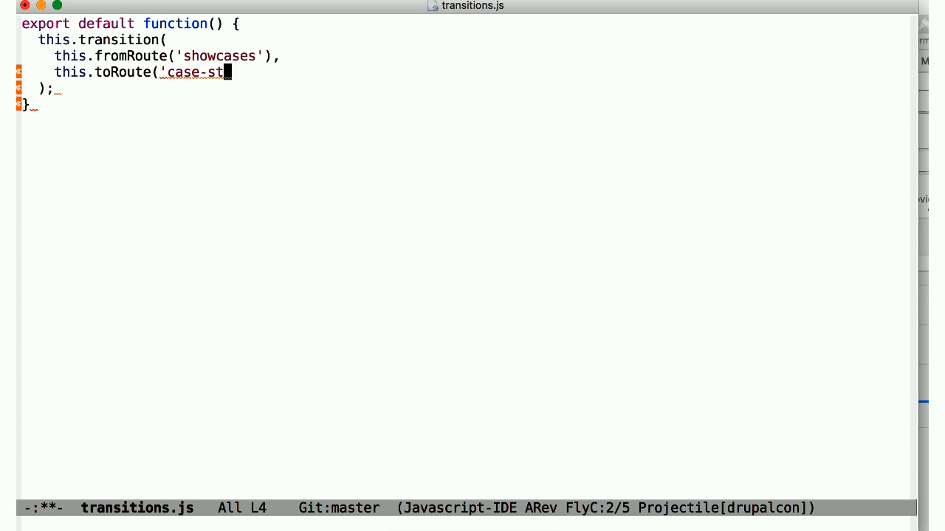
text(udy'),)
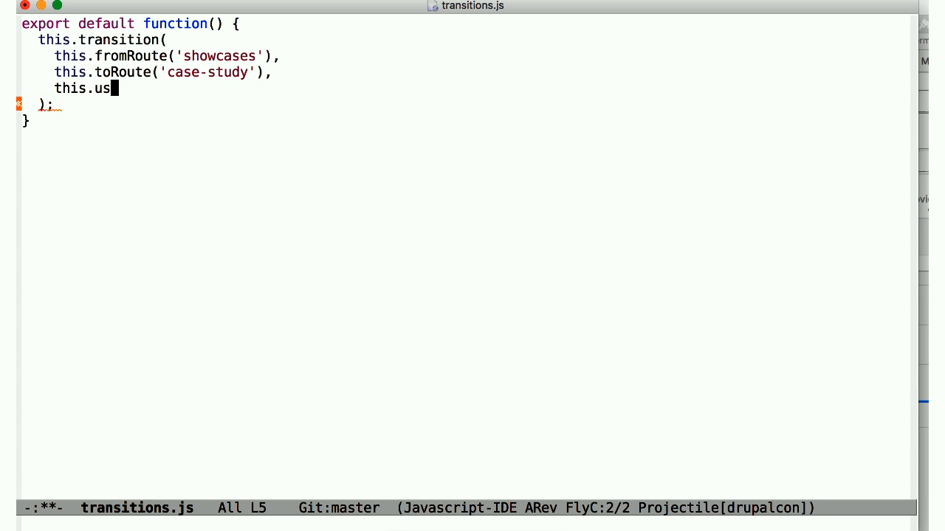
text(e('fade'))
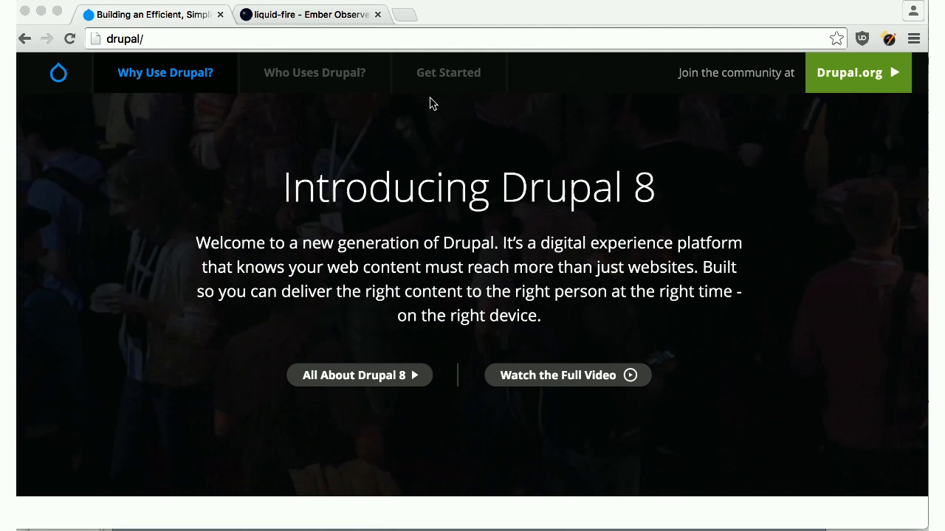
- Browse home and showcases, then open the London Gatwick case study to watch the fade
click(313, 73)
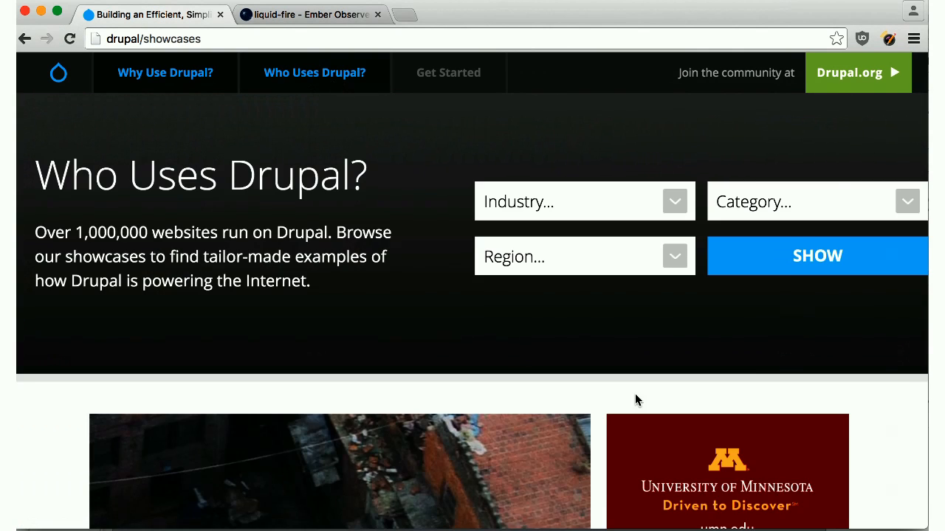
click(727, 471)
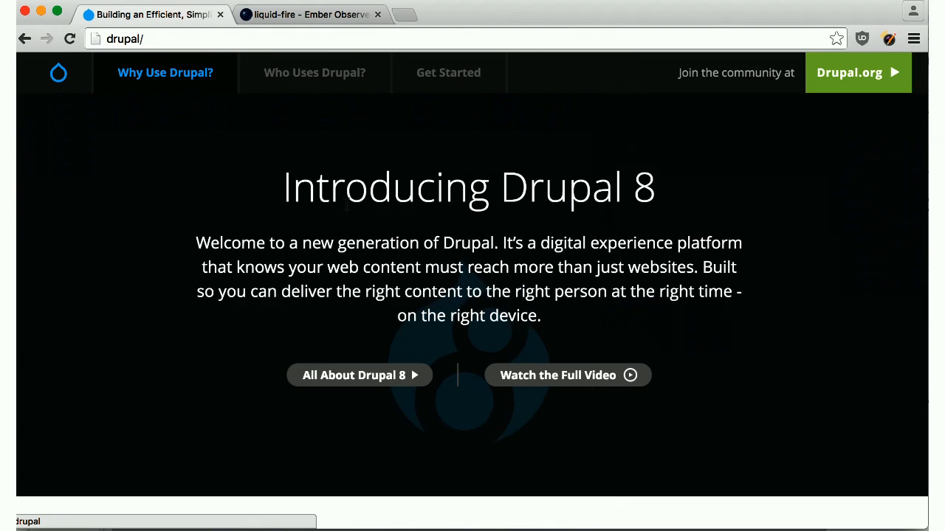
click(314, 72)
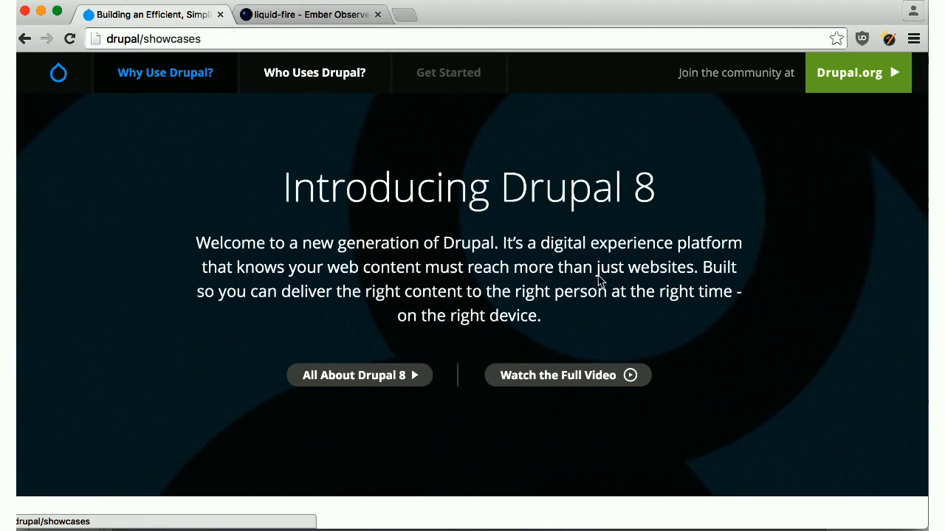
scroll(down, 3)
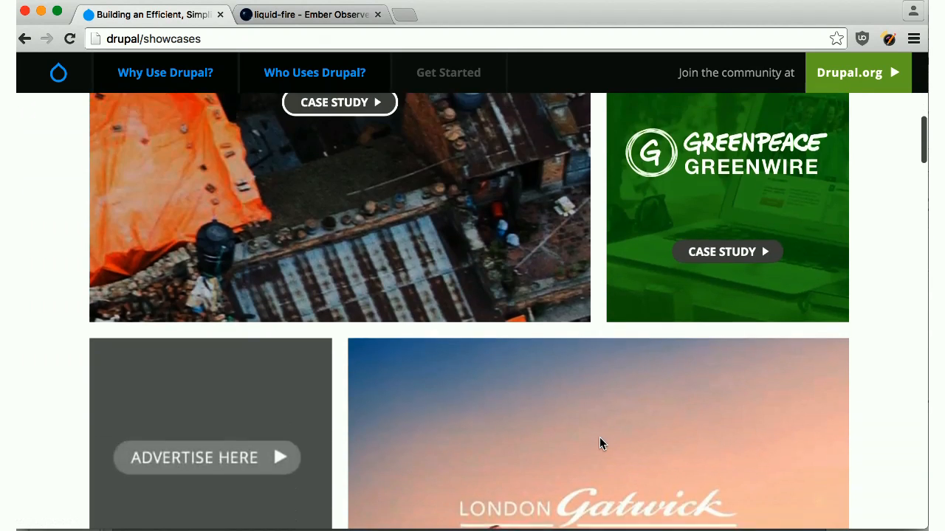
scroll(down, 3)
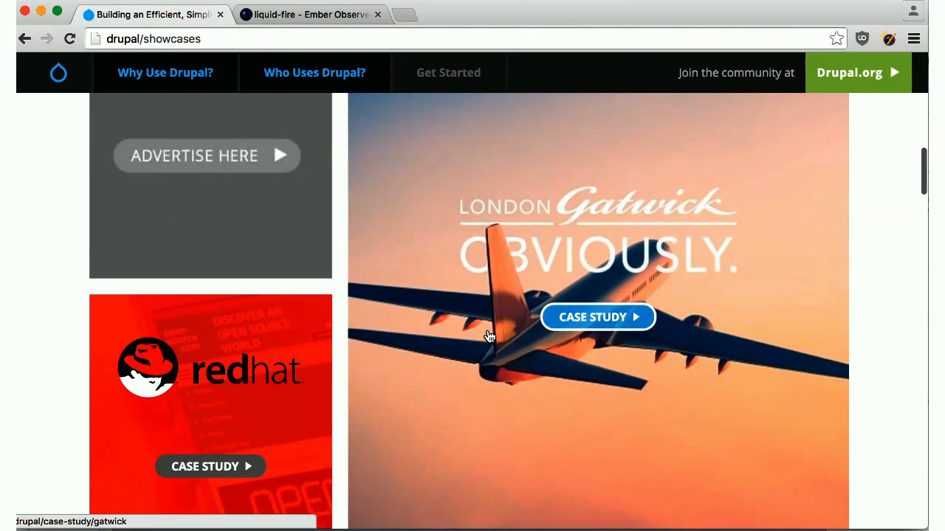
click(598, 317)
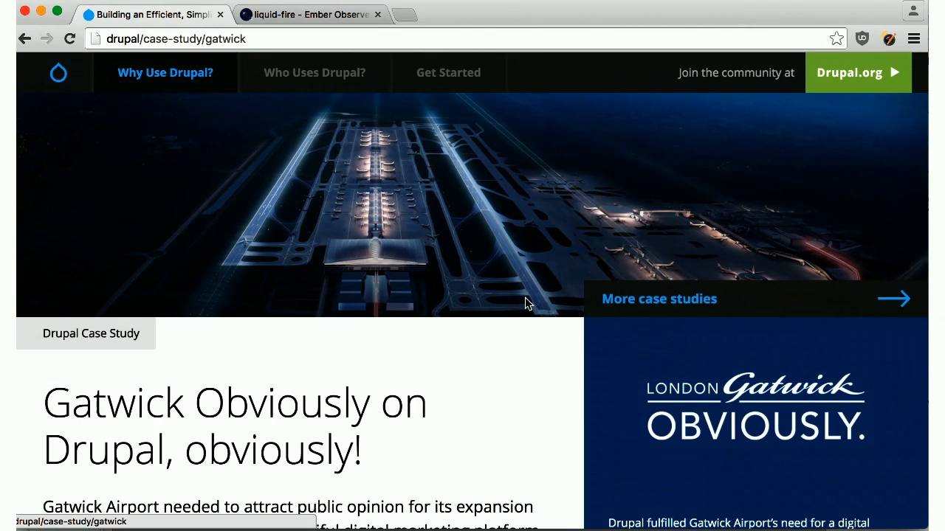
click(314, 72)
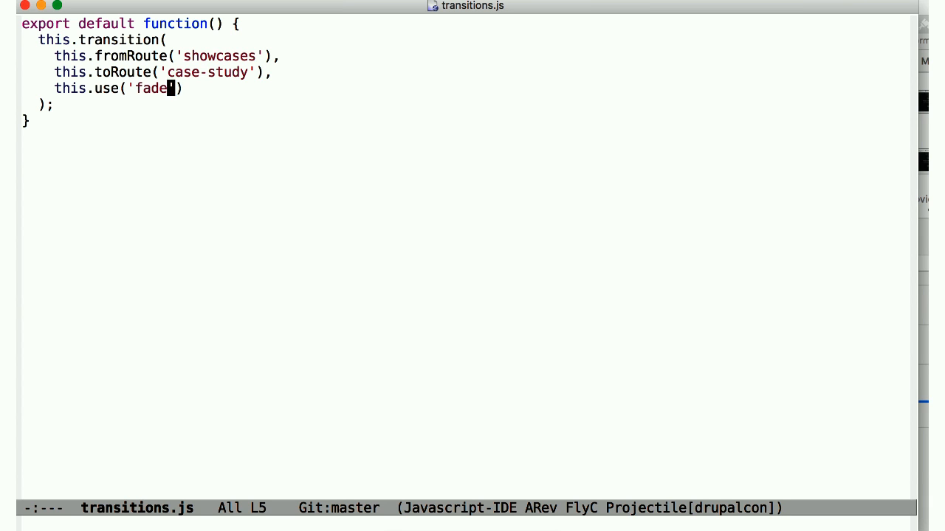
- Change the transition to use('to-left') and add this.reverse('to-right')
text(to-left)
text(this.reverse)
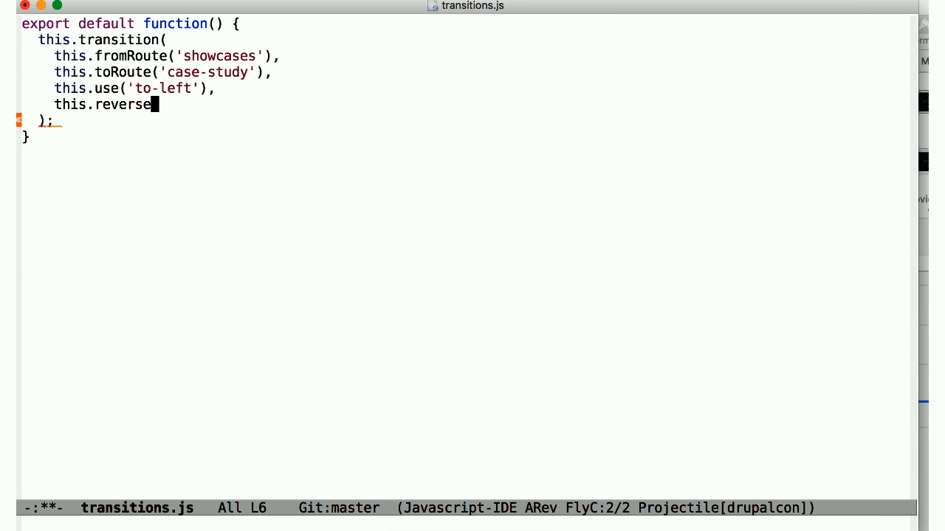
text(('to-right')
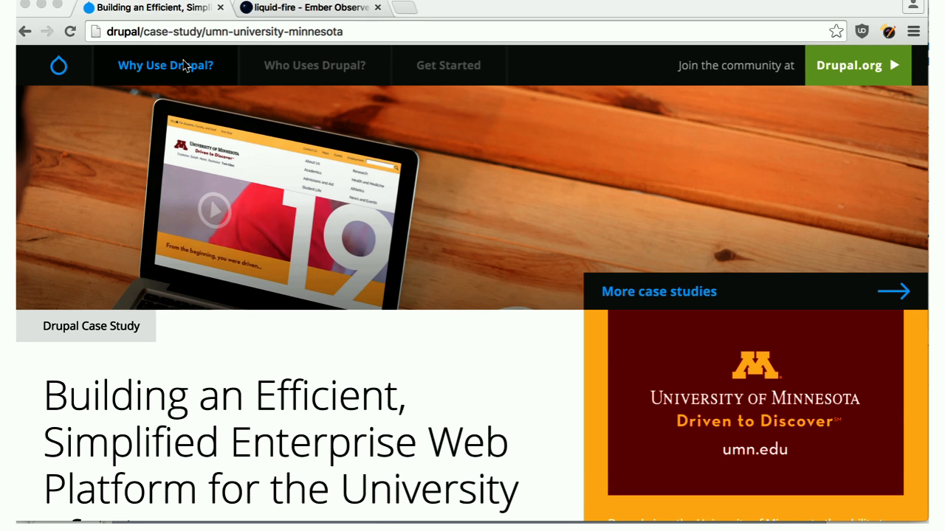
- Go back and forward between showcases, University of Minnesota and Red Hat case studies to watch the slides
click(25, 31)
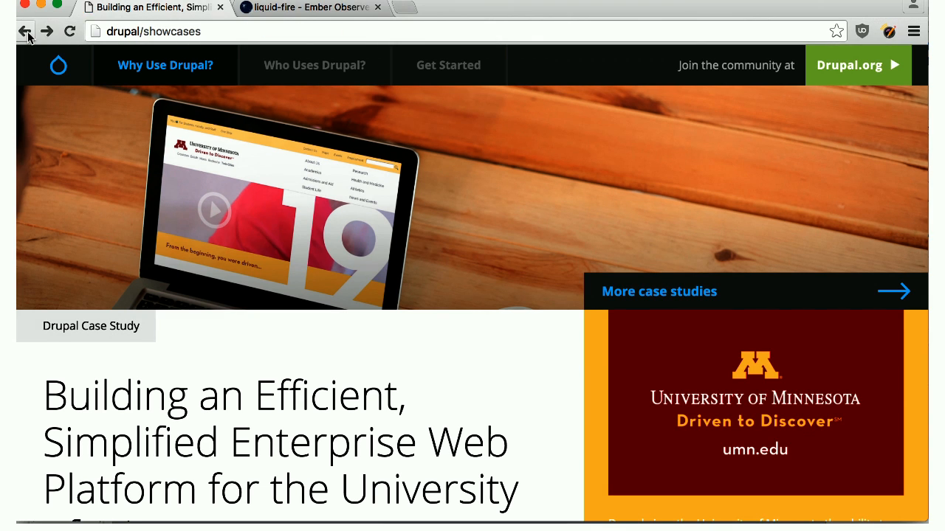
click(315, 65)
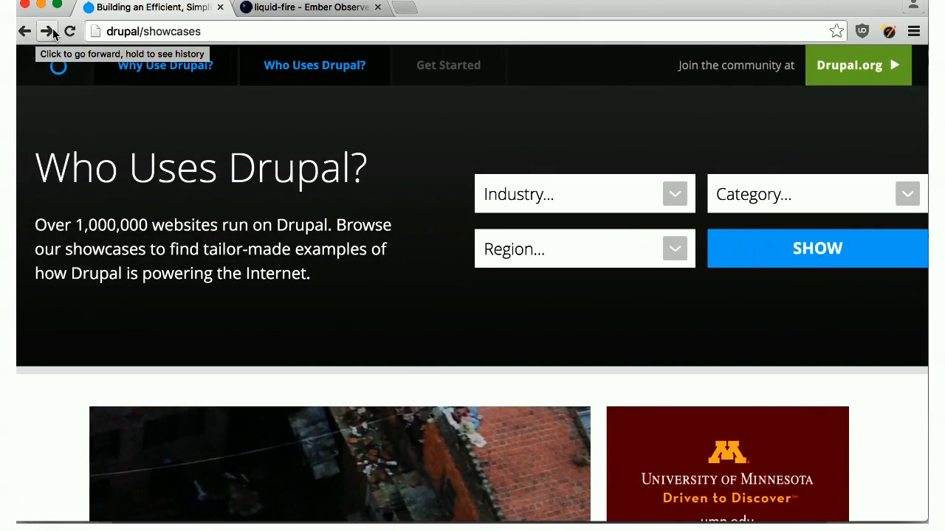
click(47, 31)
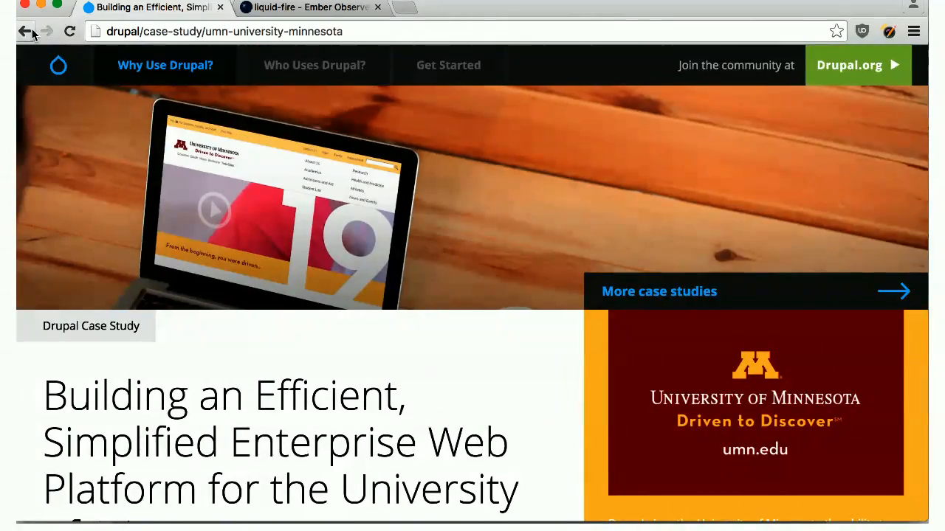
click(24, 31)
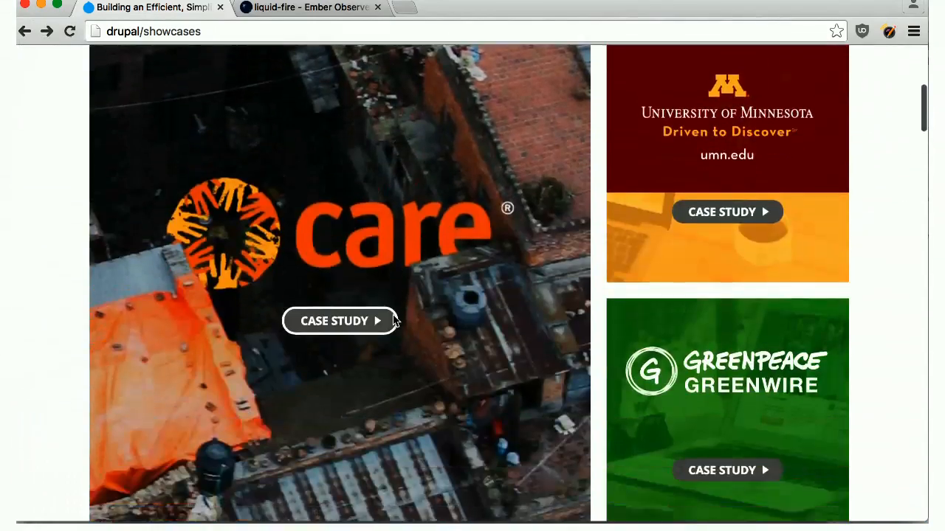
click(339, 321)
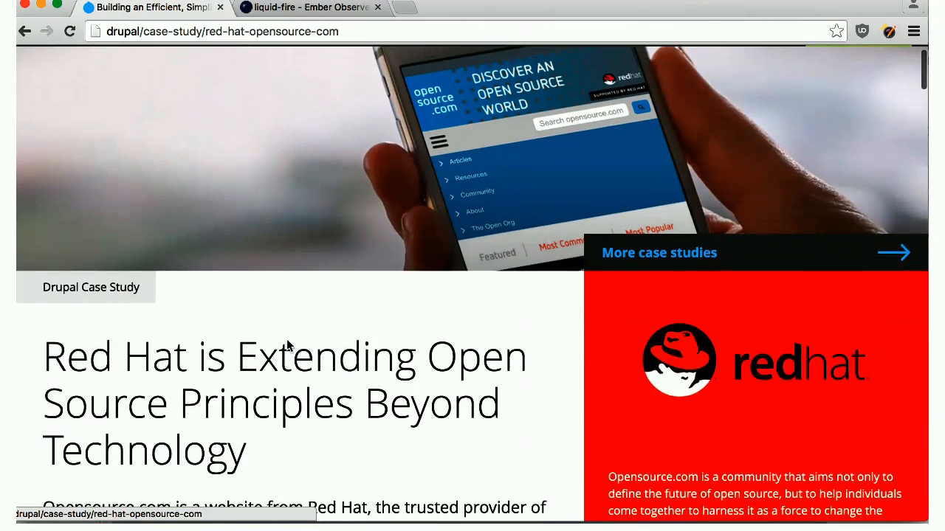
click(25, 31)
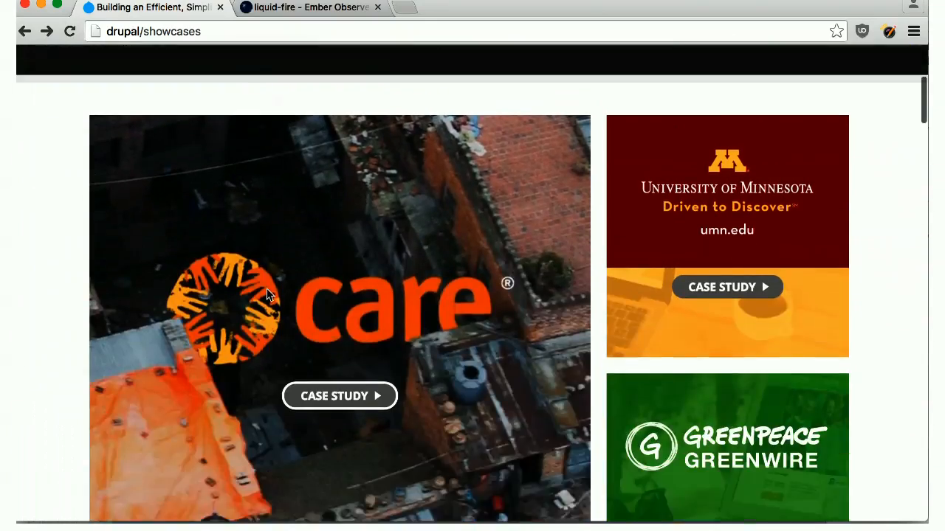
scroll(down, 3)
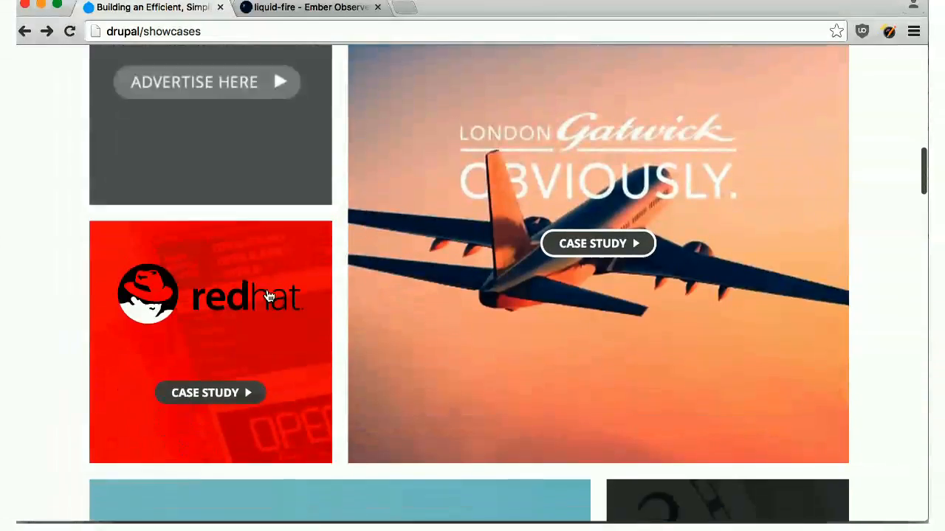
click(210, 392)
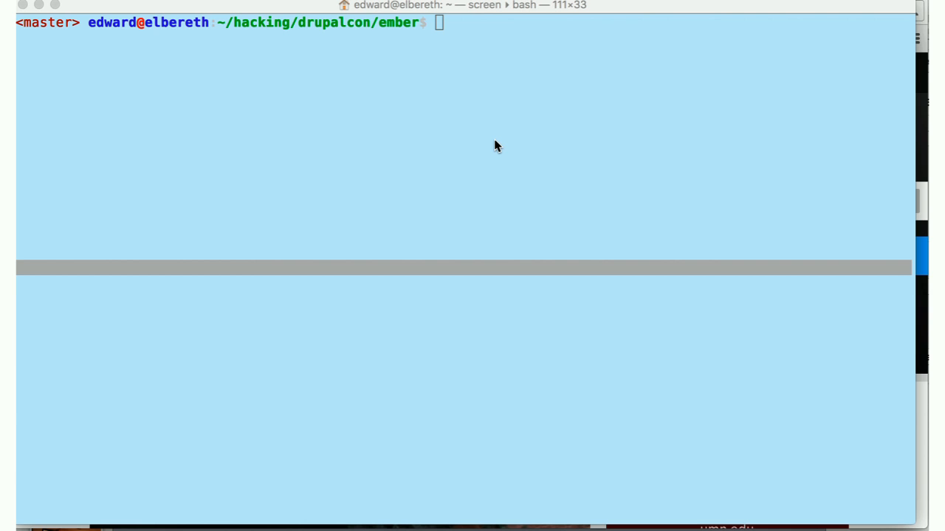
- Run ember install memory-scroll in the ember folder
text(ember ins)
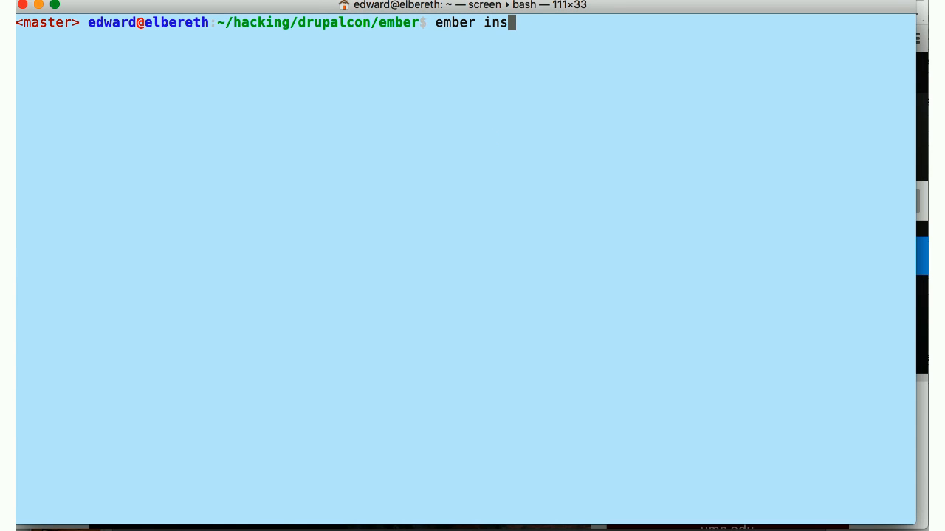
text(tall memory-scroll)
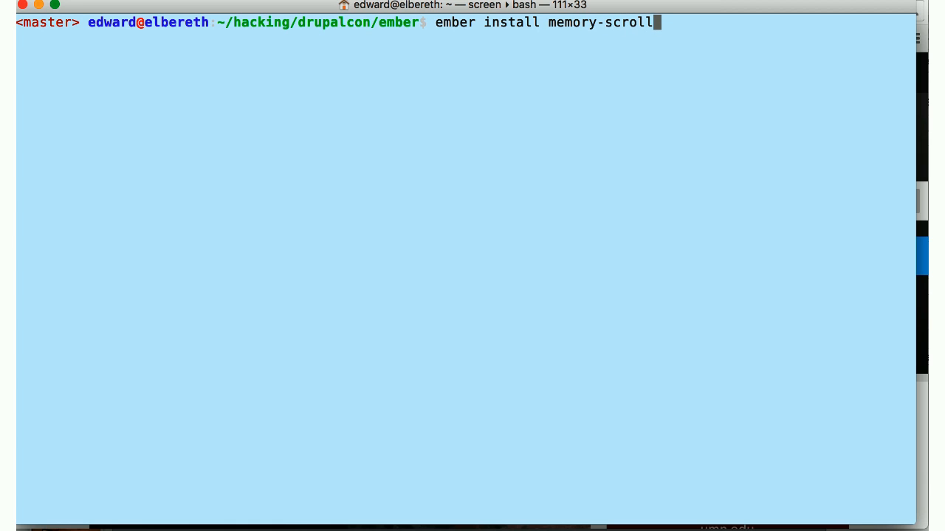
key(Return)
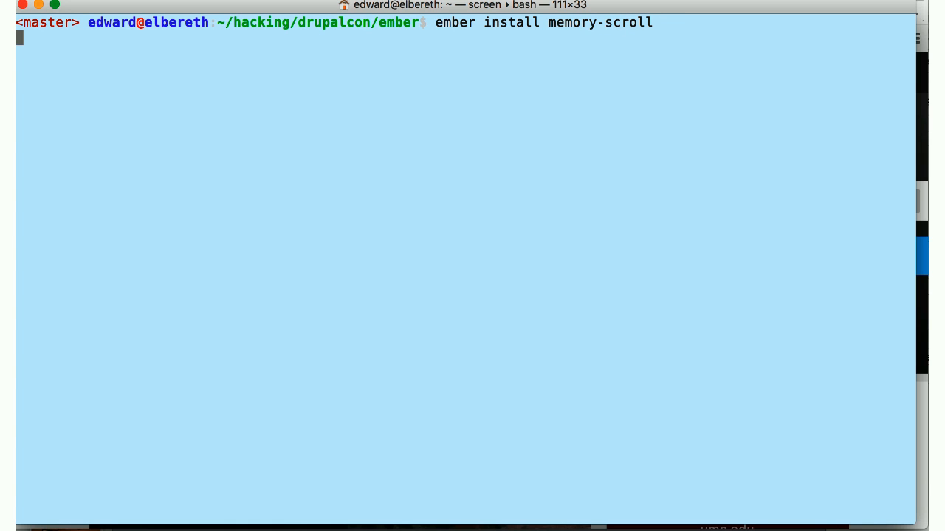
key(Return)
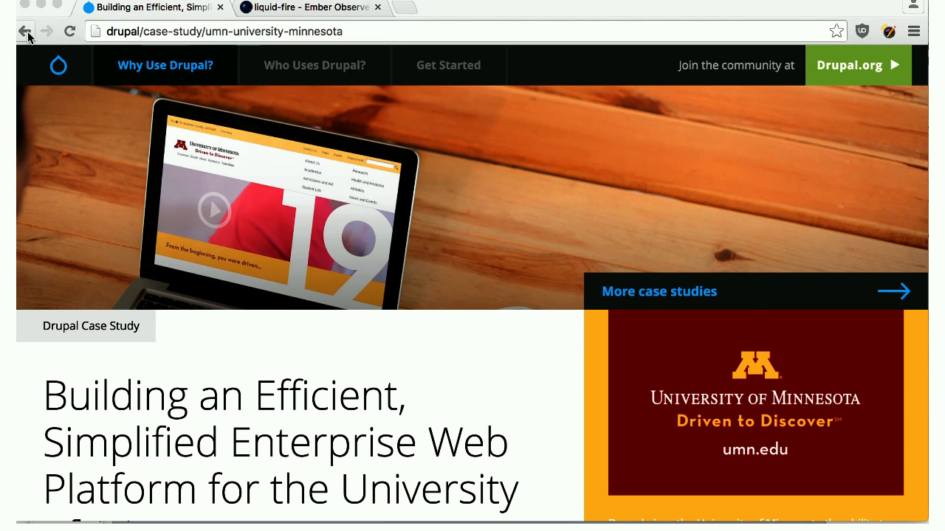
- Return to the showcases, open the Red Hat case study, go back, scroll and reopen it
click(47, 31)
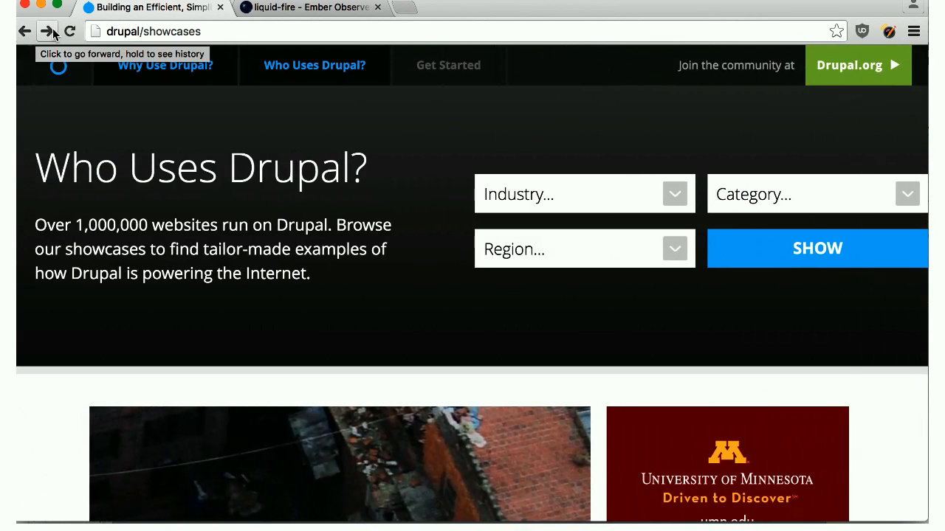
click(47, 31)
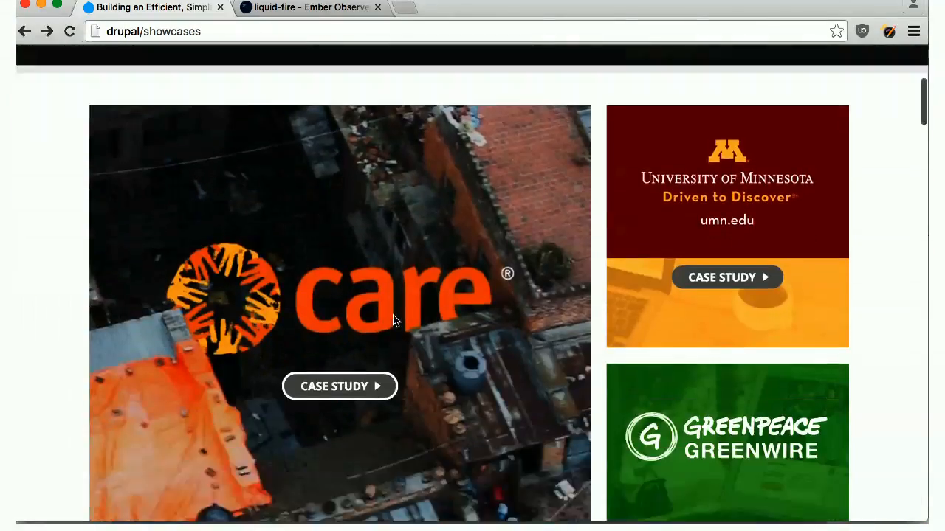
click(340, 386)
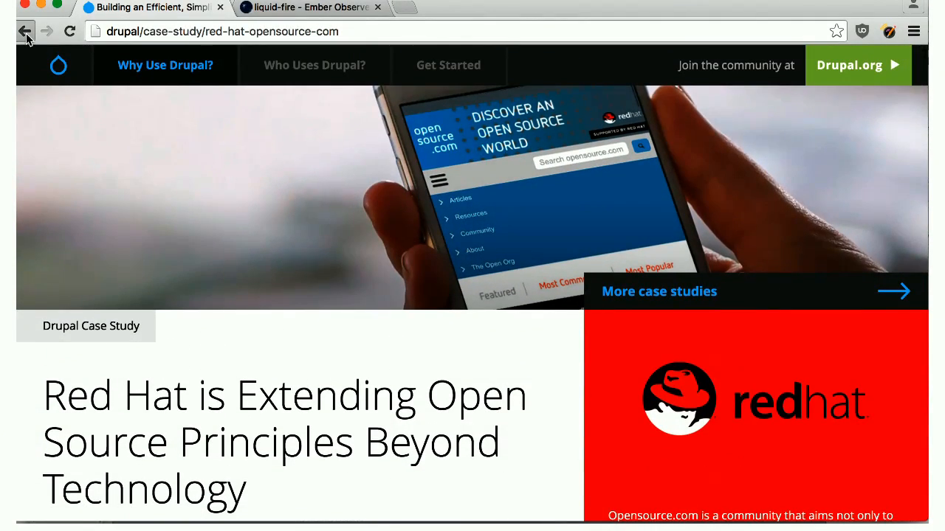
click(25, 31)
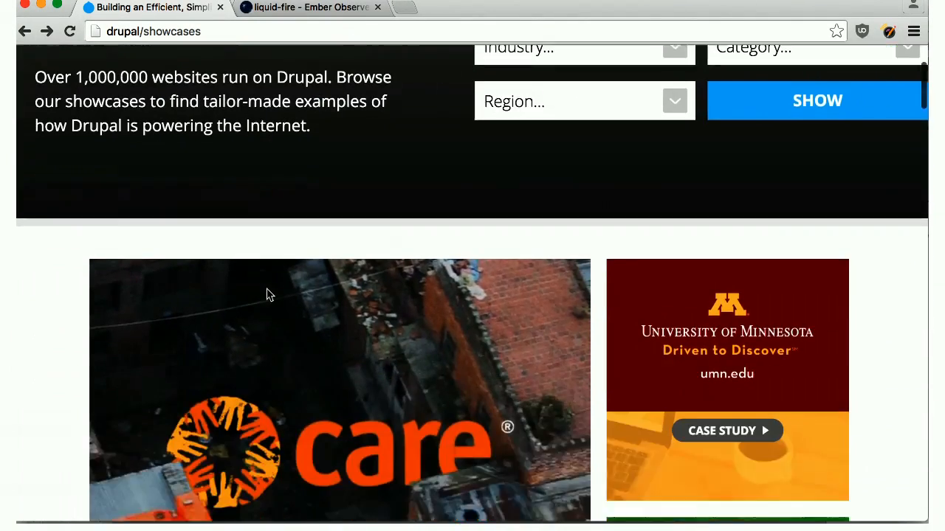
scroll(down, 3)
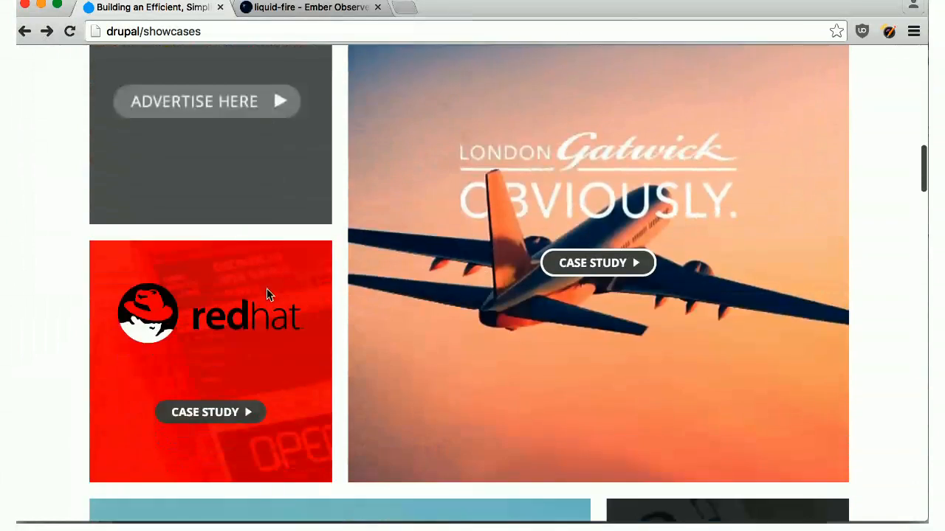
click(209, 412)
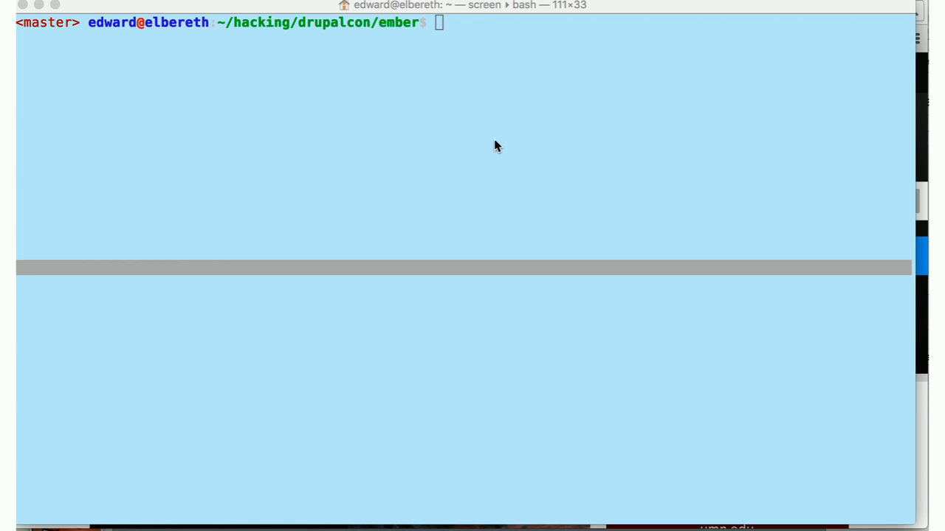
- Rerun 'ember install memory-scroll' in the ember project terminal
text(ember install memory-scro)
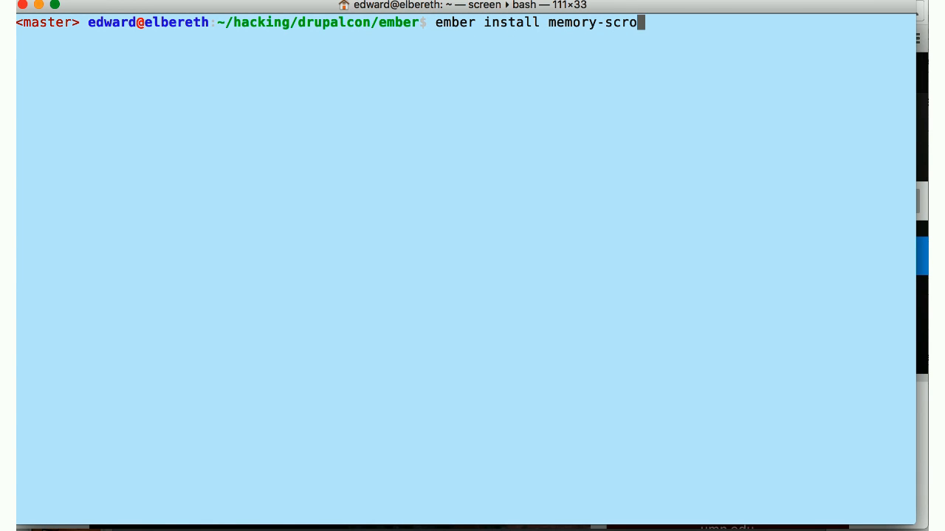
key(Return)
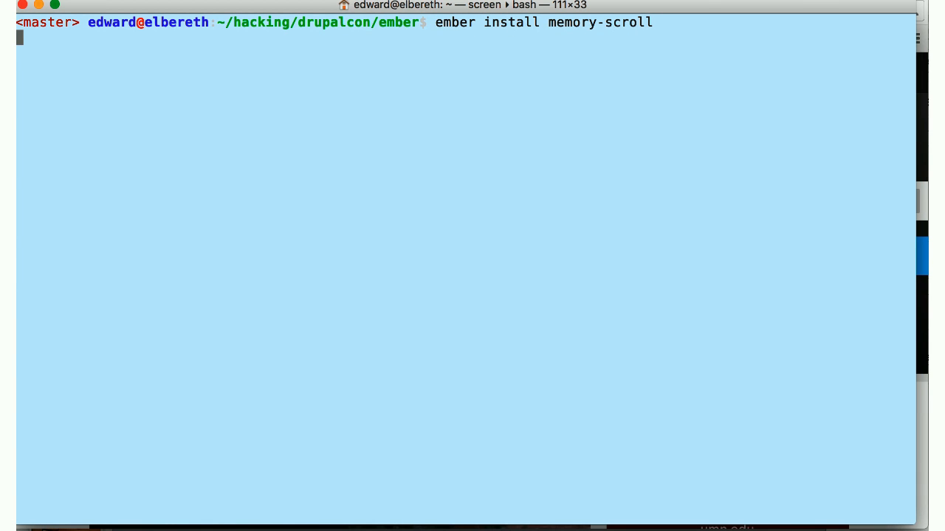
key(Return)
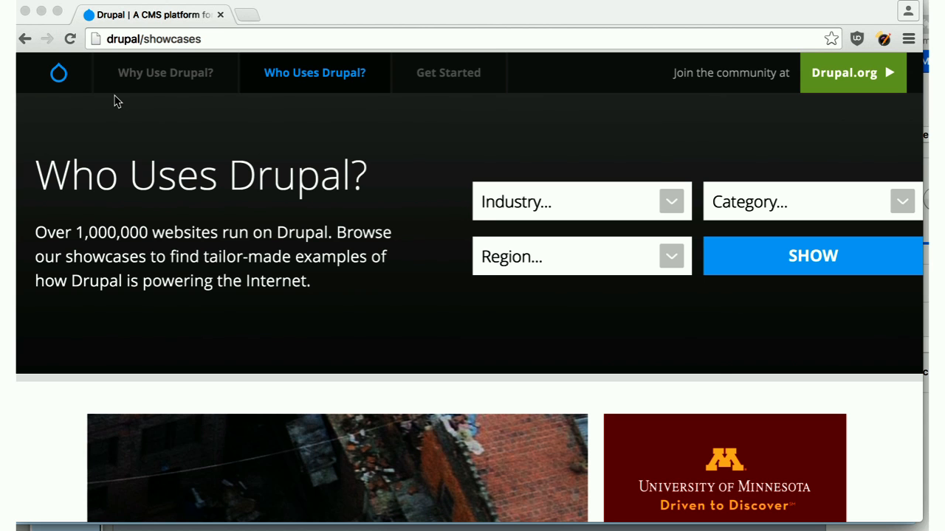
mouse_move(269, 238)
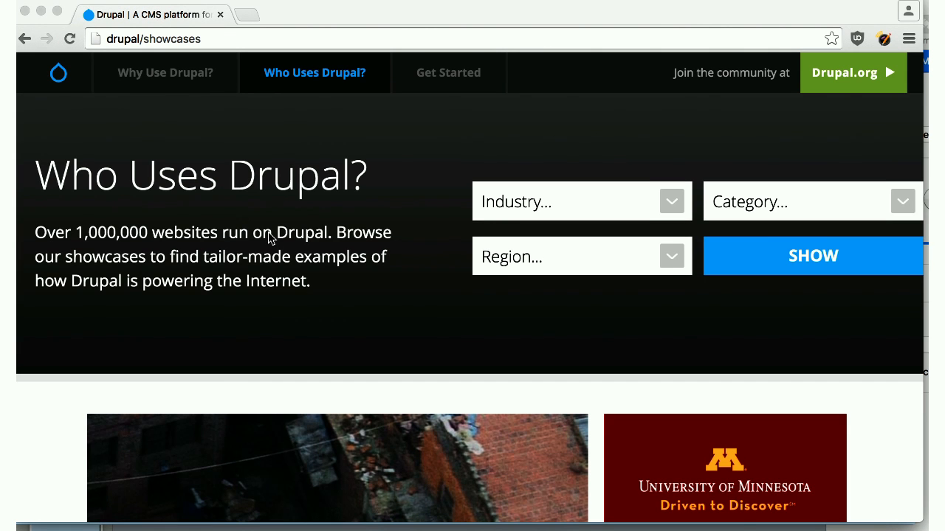
scroll(down, 3)
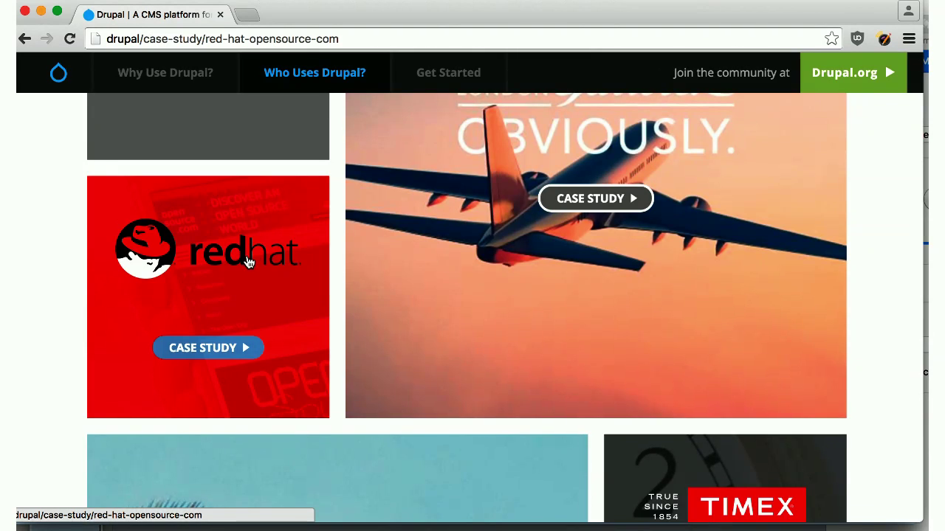
click(208, 348)
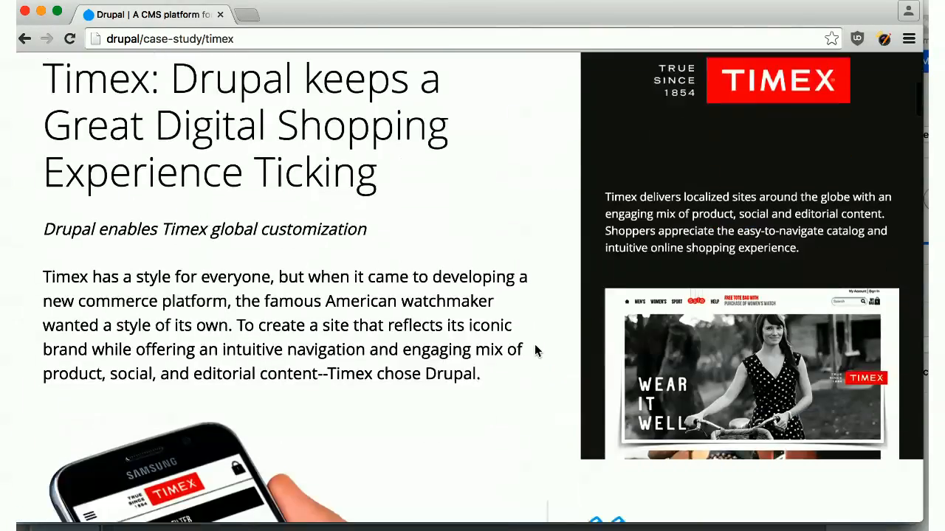
click(24, 39)
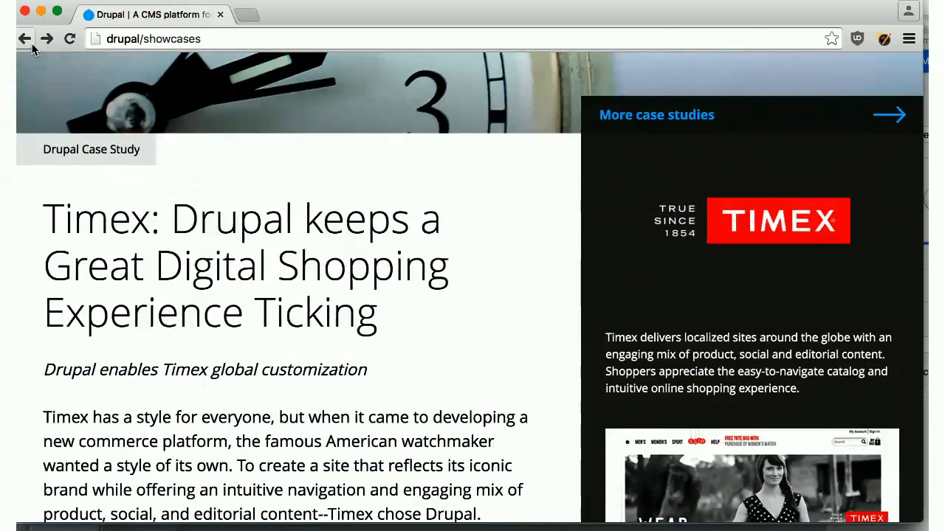
scroll(up, 3)
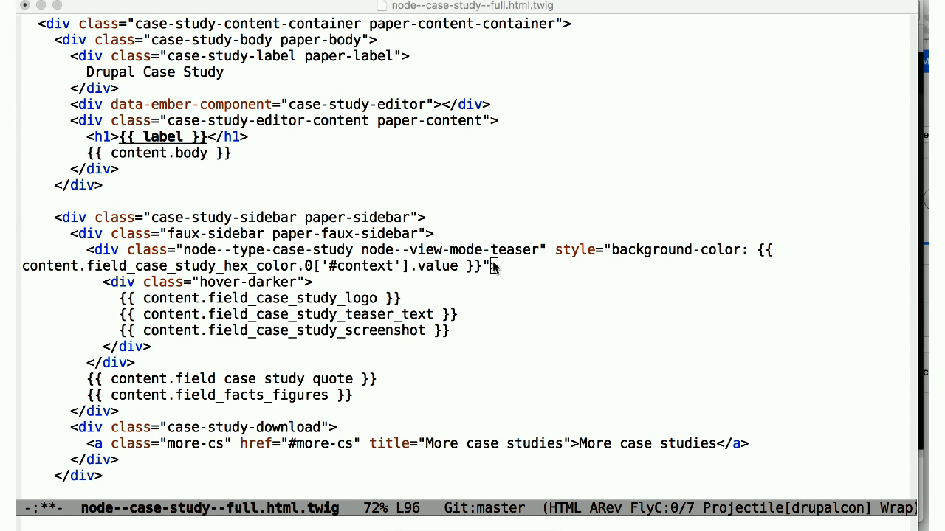
- Add data-case-study-logo="{{node.id}}" to the sidebar teaser div in node--case-study--full.html.twig
text(data-case-study-logo="{{node.id}}")
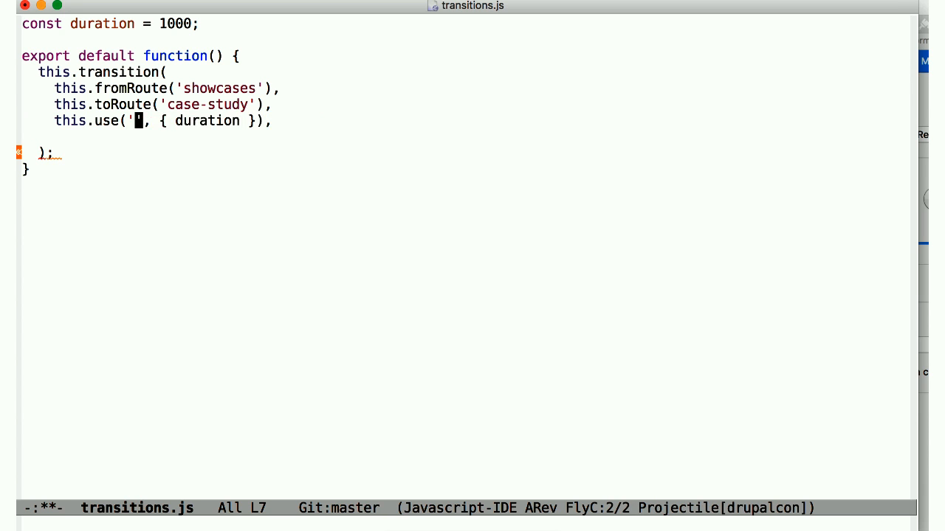
- Make the transition use 'explode', matching 'data-case-study-logo-id' with fly-to, duration and movingSide 'new'
text(explode)
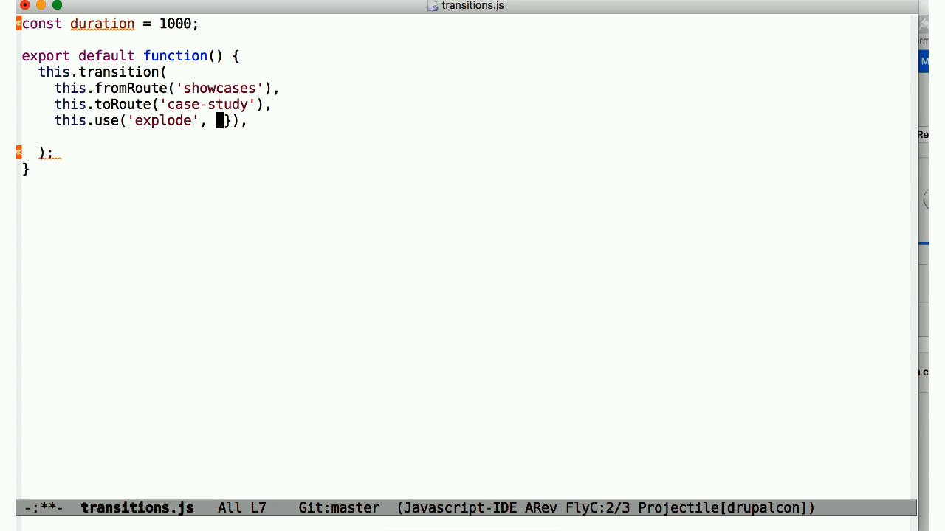
key(Return)
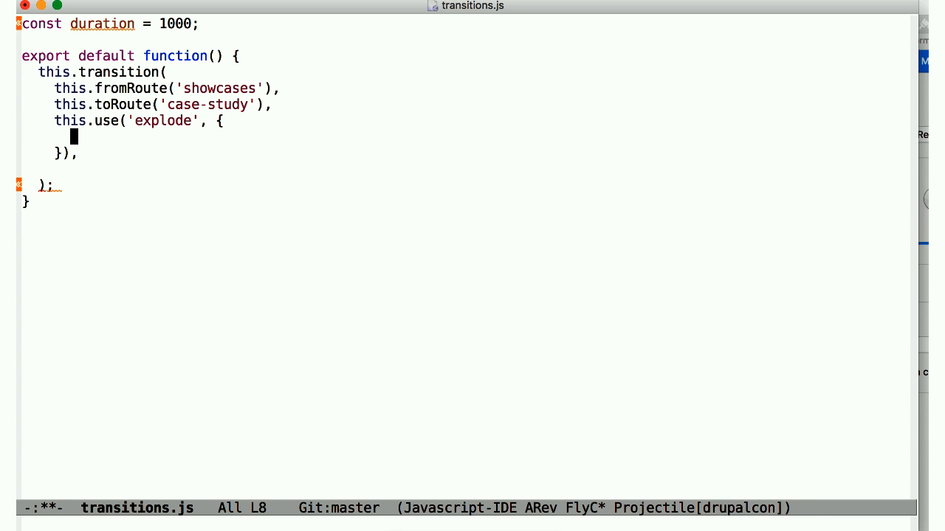
text(matchBy)
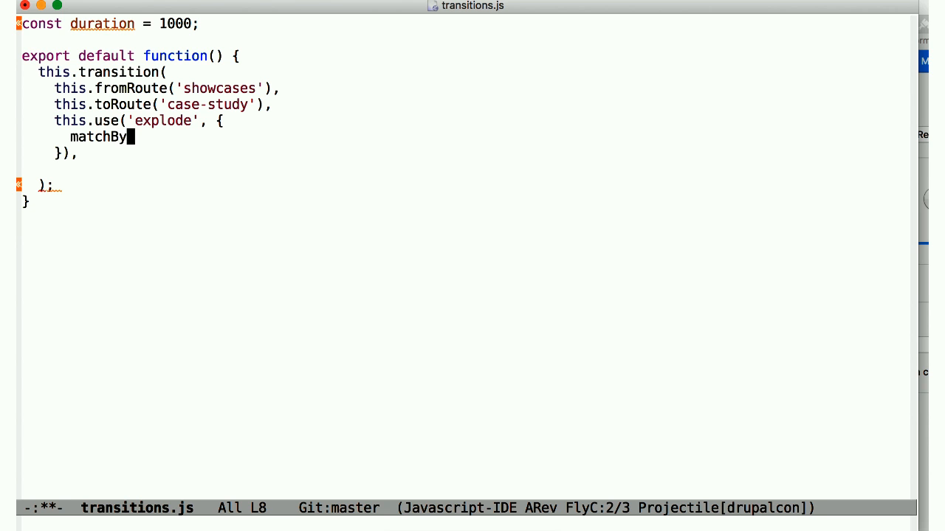
text(: 'data-case-stud)
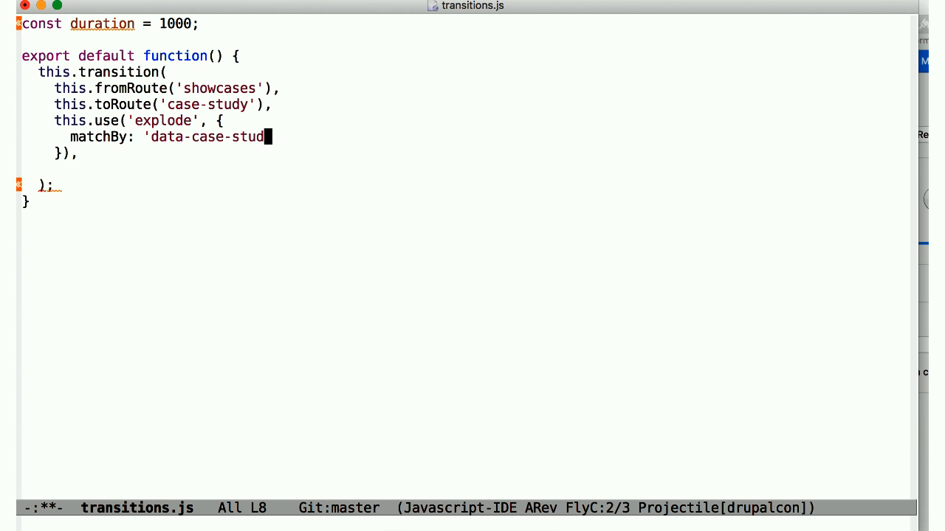
text(y-logo-id)
text(use:)
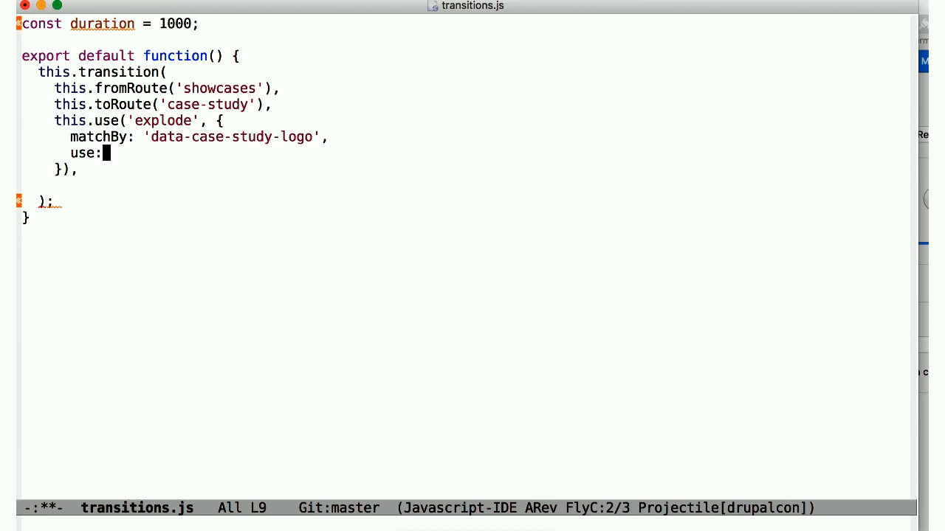
text(['fly-to)
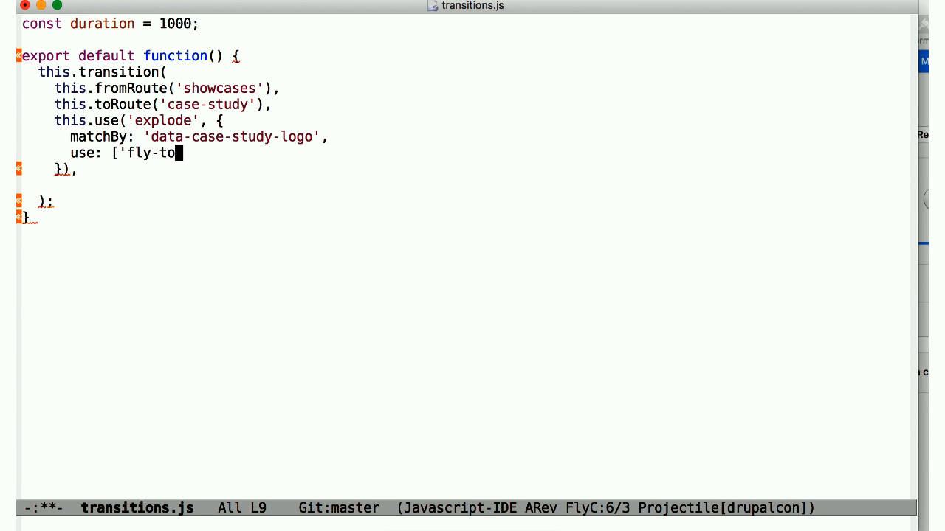
text(',)
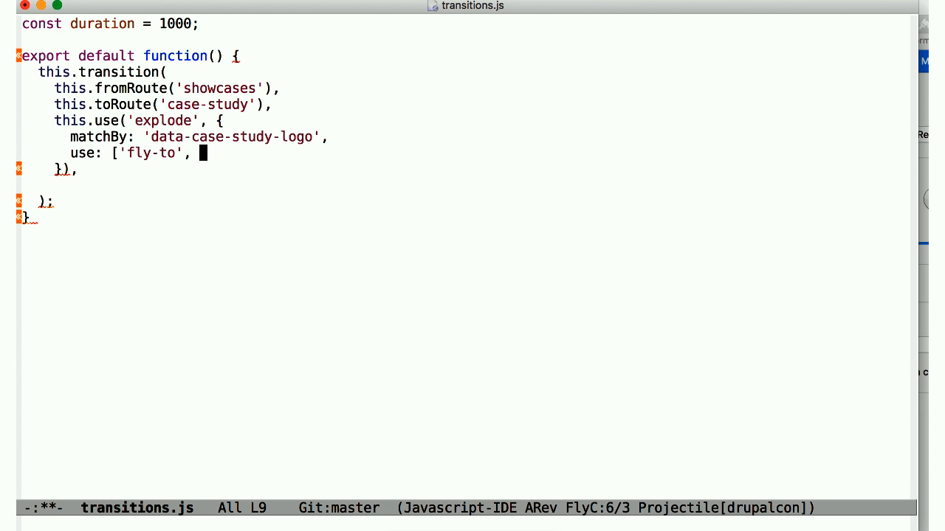
text({ duration)
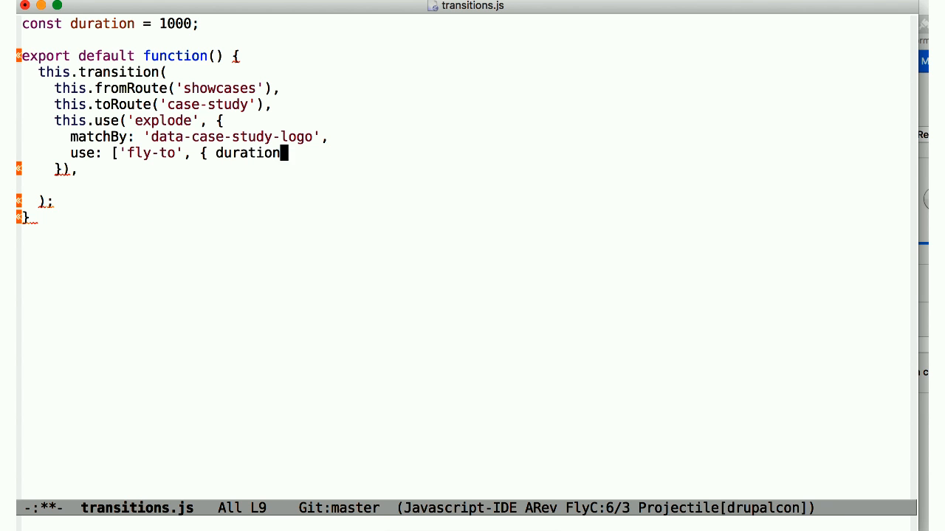
text(, movingSide)
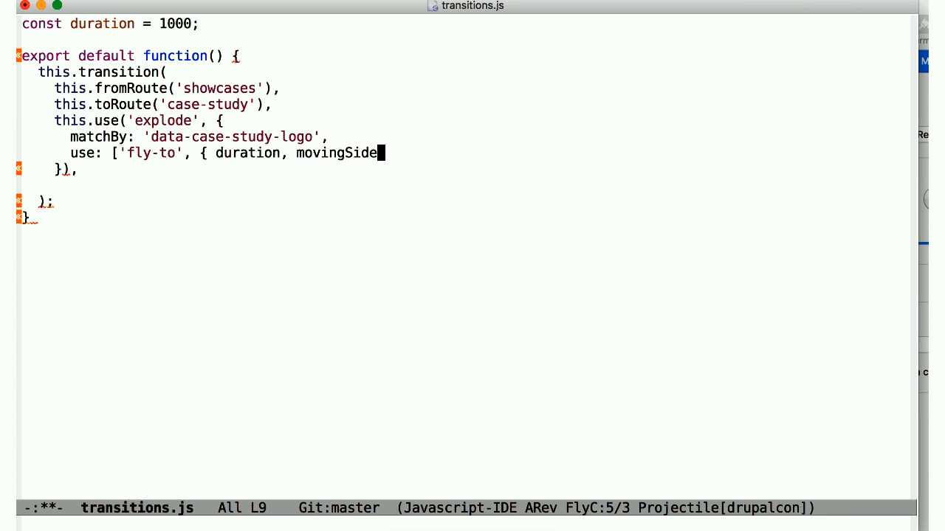
text(: 'n)
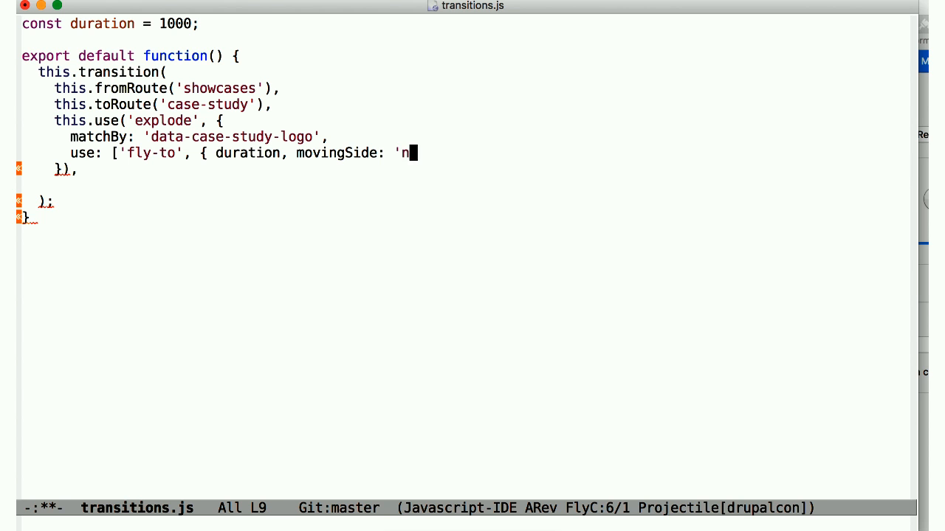
text(ew' })
text(use:)
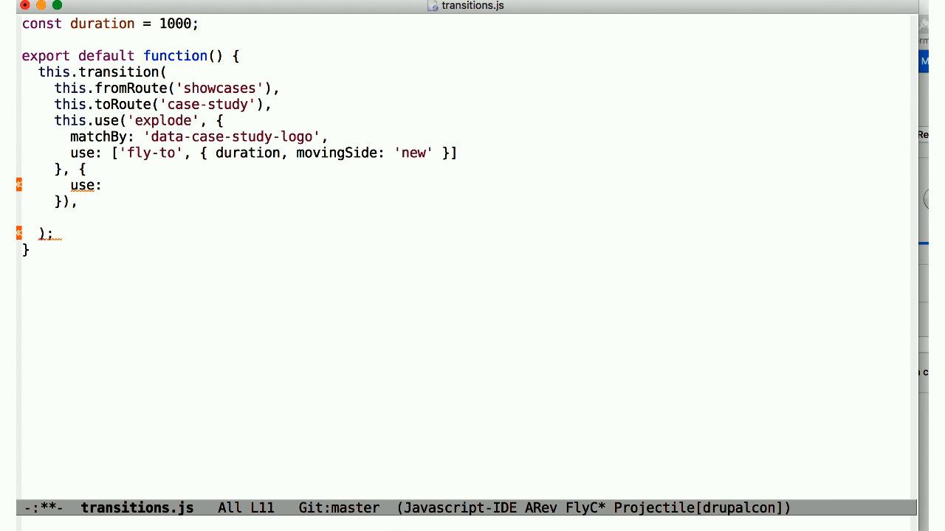
- Add a second explode clause that slides everything else 'to-left' with a duration
text([ ')
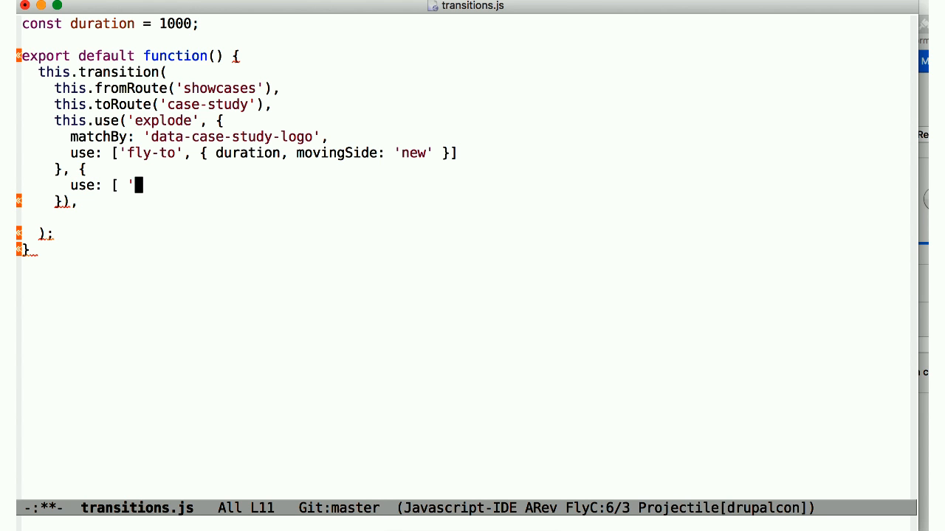
text(to)
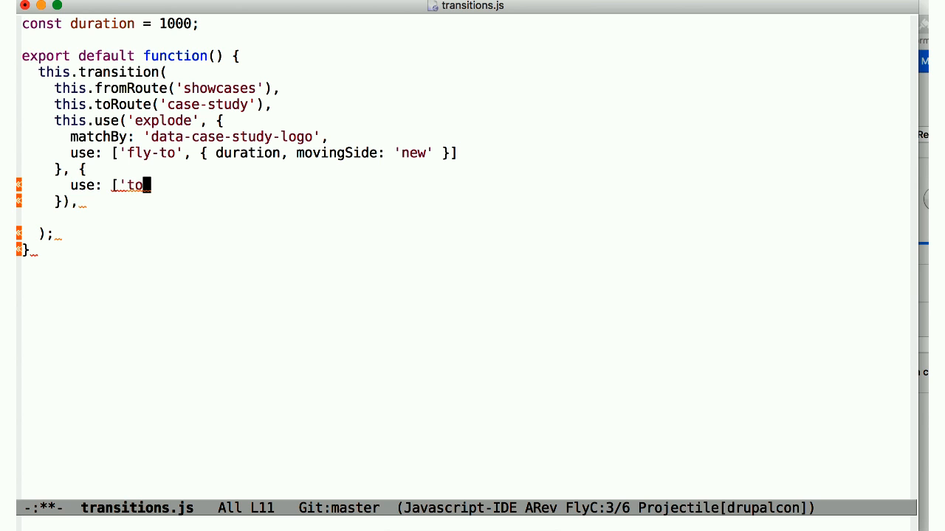
text(-left')
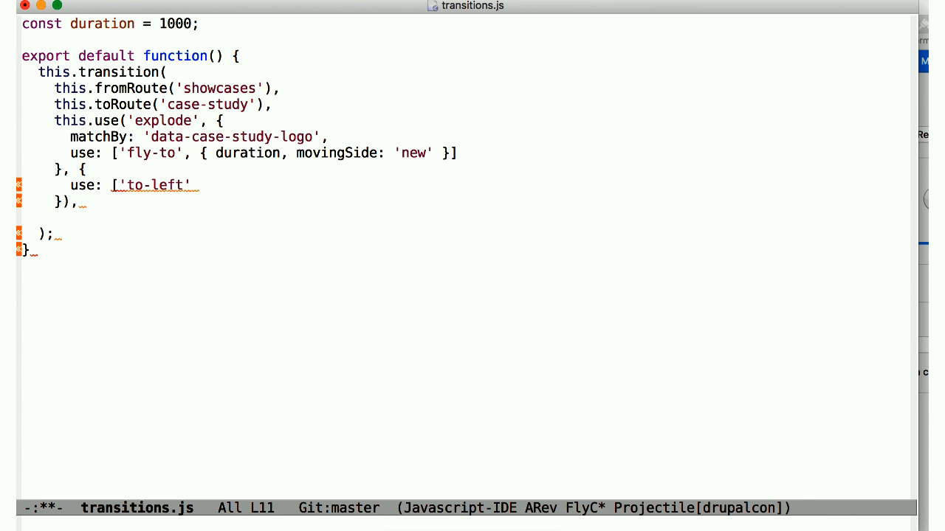
text(, { duration)
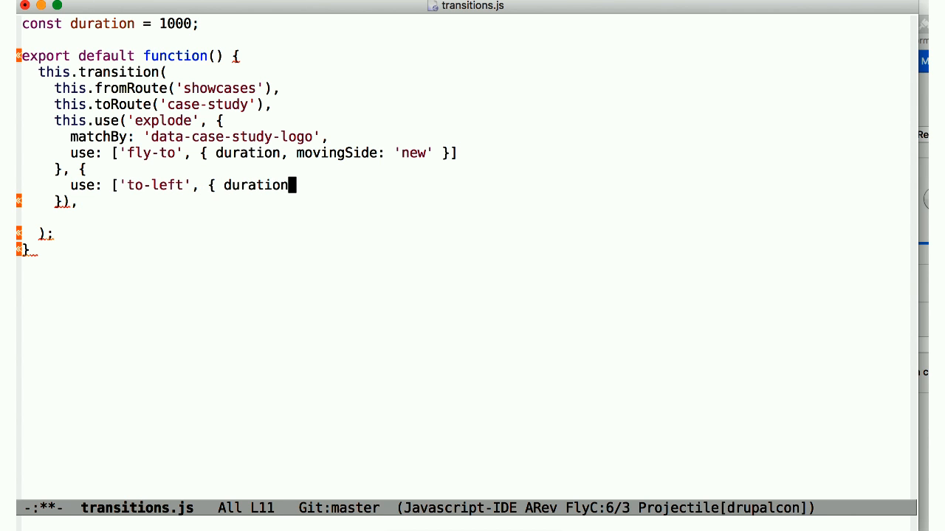
text(})
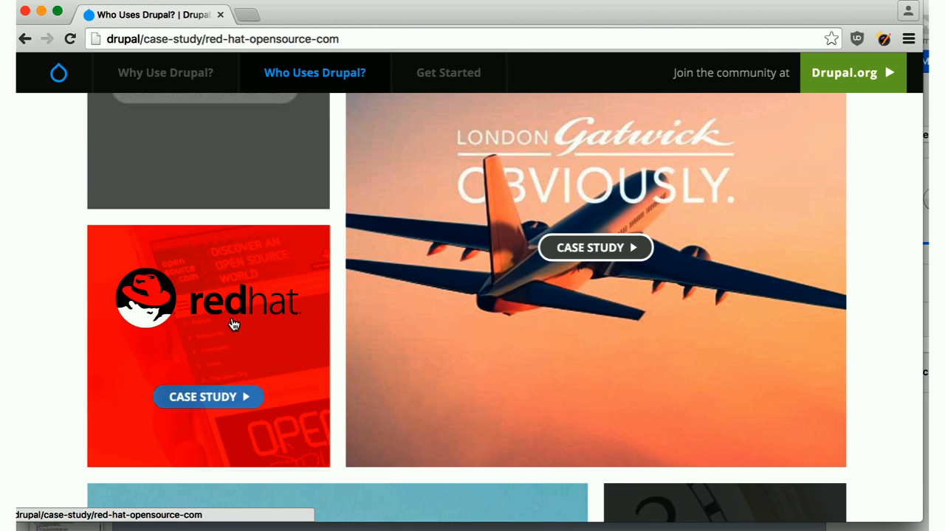
- Open the Red Hat case study tile on the Drupal showcases page
click(208, 397)
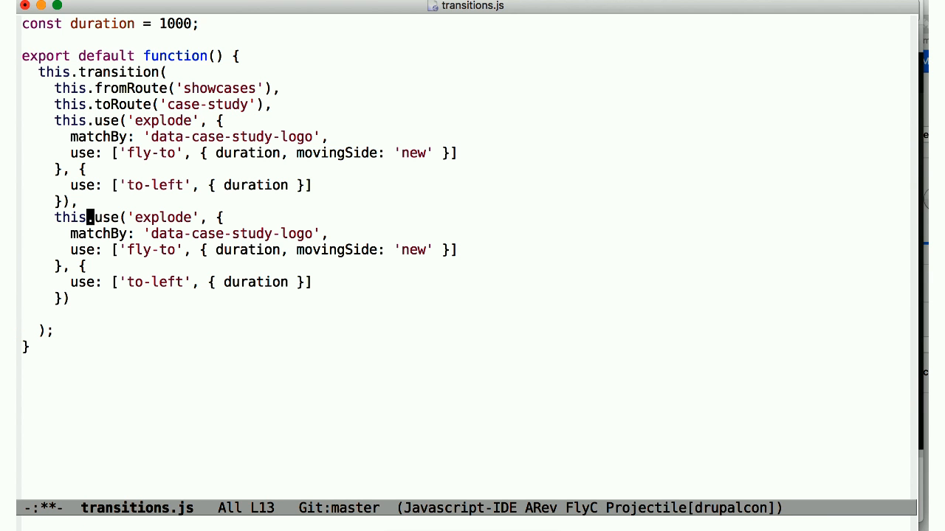
- Type 'reverse' on the duplicated explode block for the case-study-to-showcases transition
text(reverse)
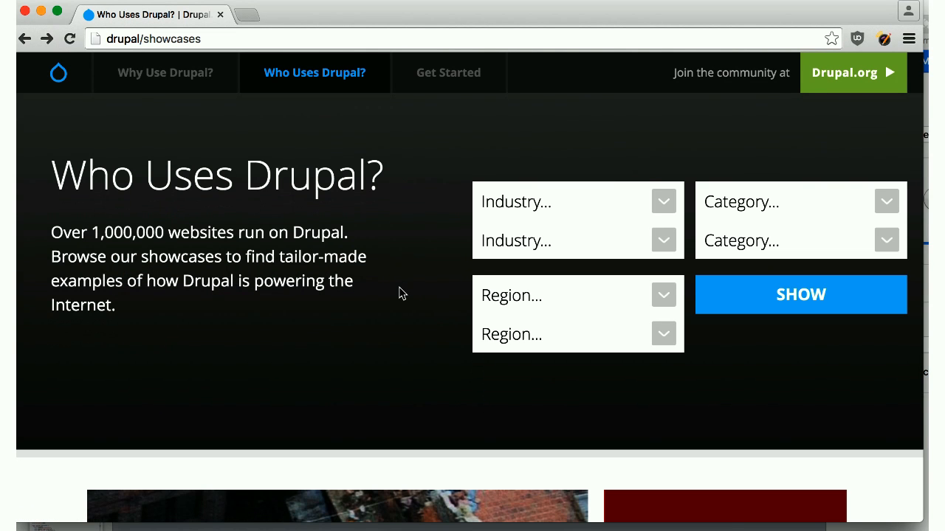
- Browse the University of Minnesota, Red Hat and Timex case studies, ending on the showcases grid
scroll(down, 3)
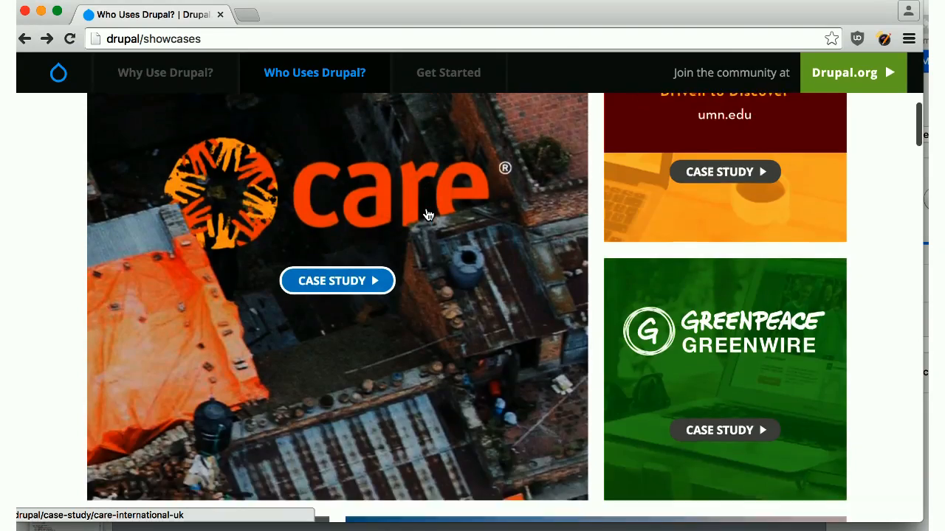
click(725, 171)
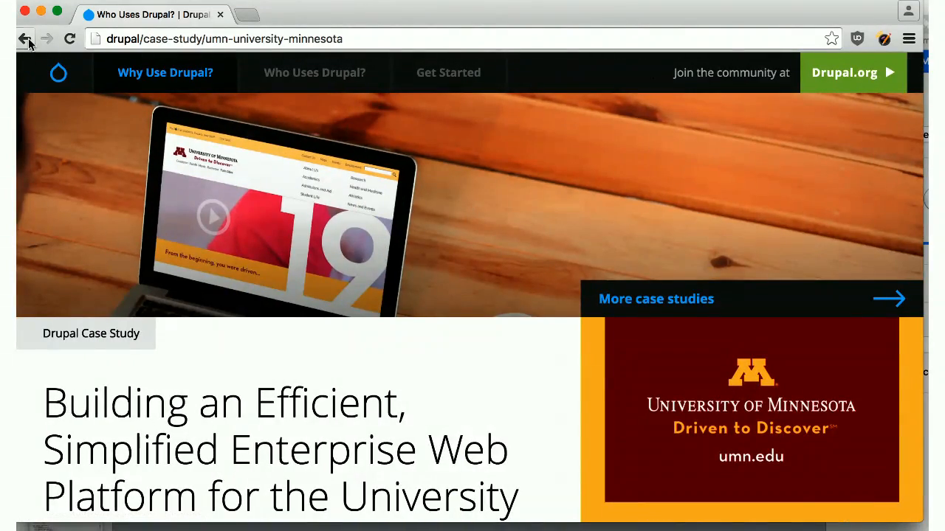
click(25, 38)
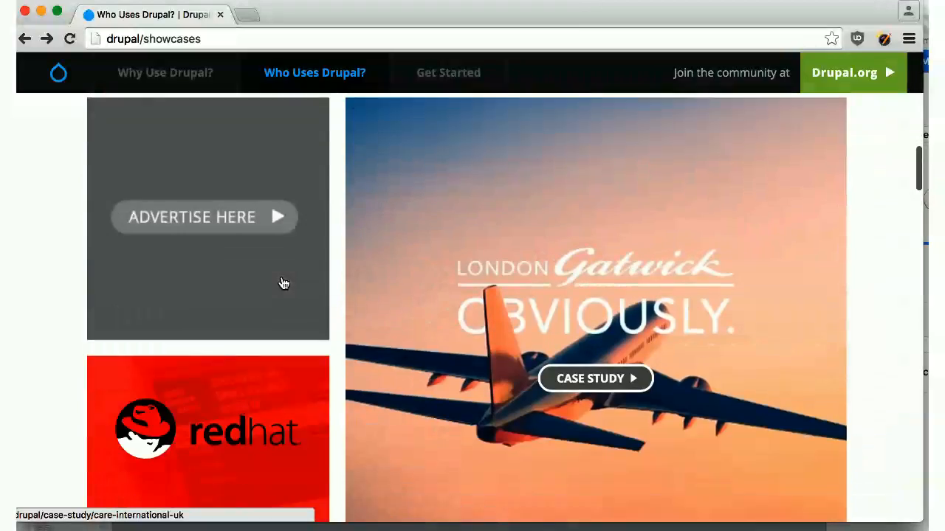
click(207, 428)
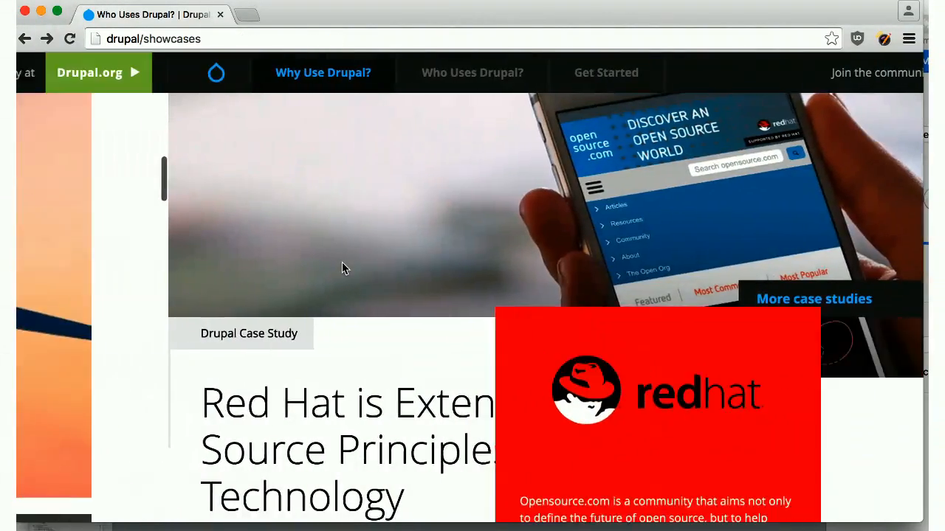
scroll(down, 3)
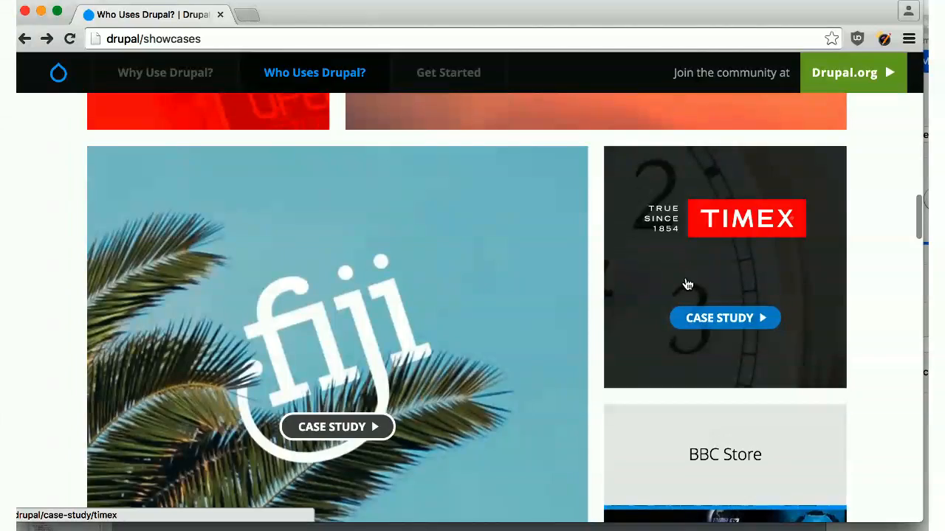
click(725, 317)
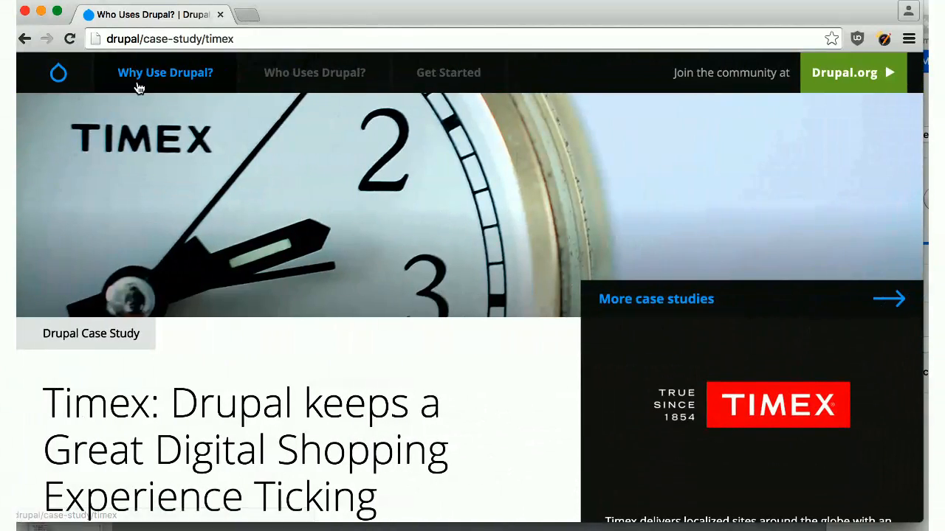
click(315, 72)
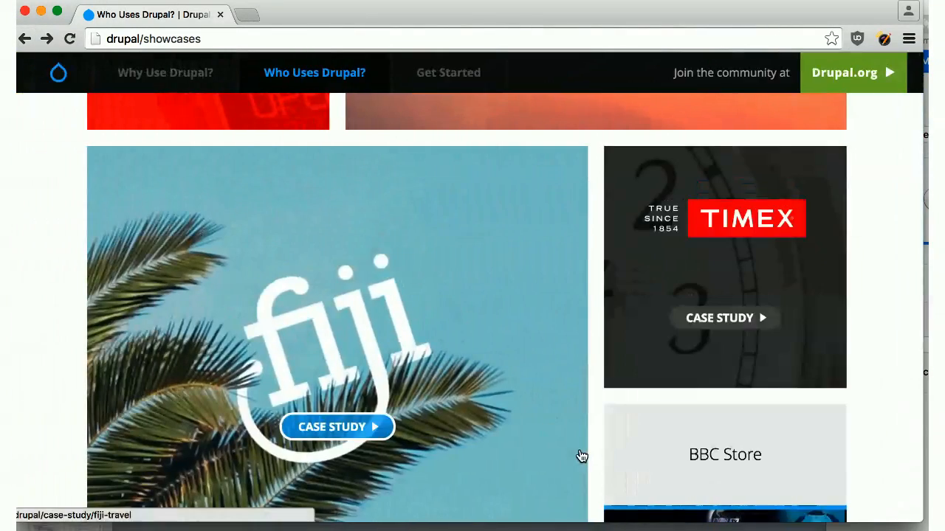
mouse_move(582, 457)
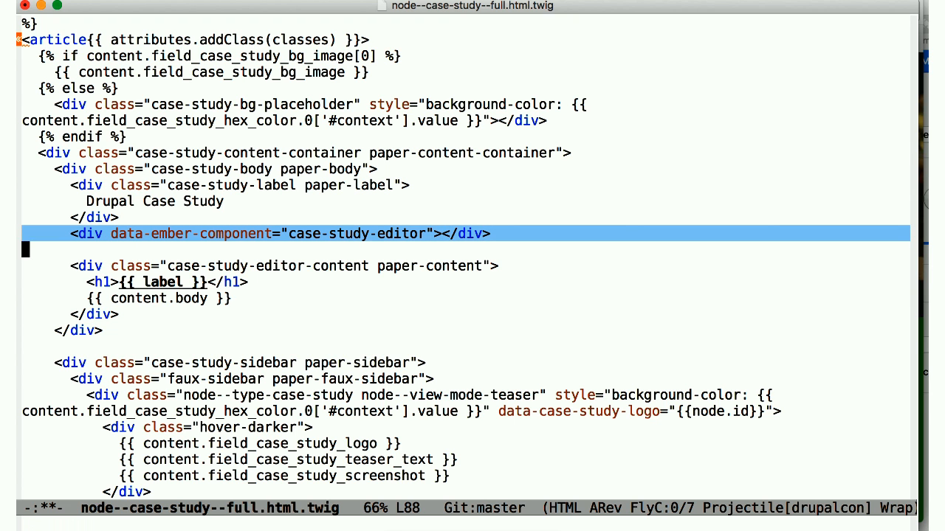
mouse_move(575, 322)
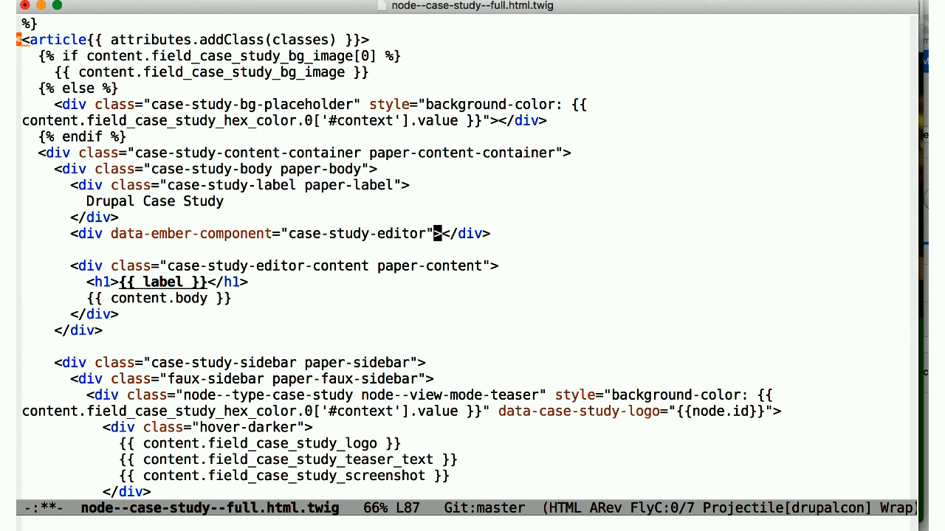
- Type a data-case-study-id attribute with a {{ }} value on the case-study-editor div
text(data-case-study-id)
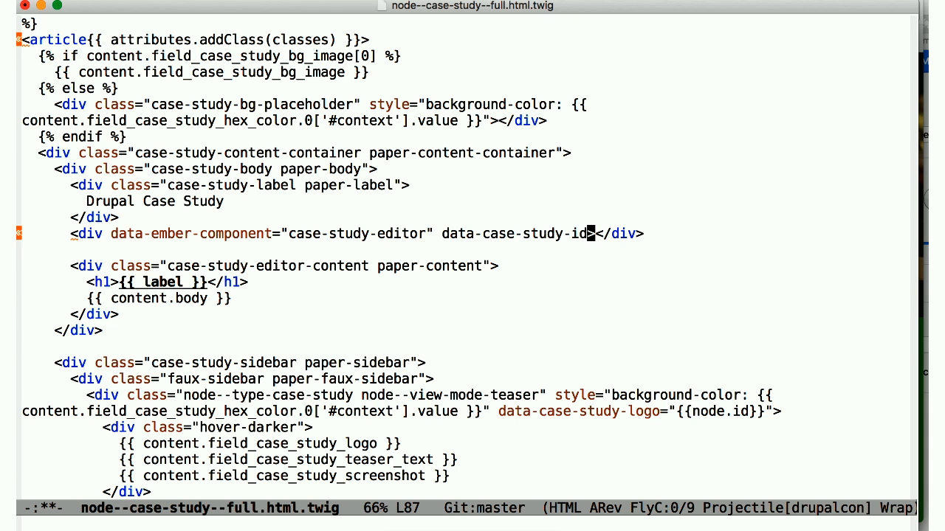
text({{liquid-outlet)
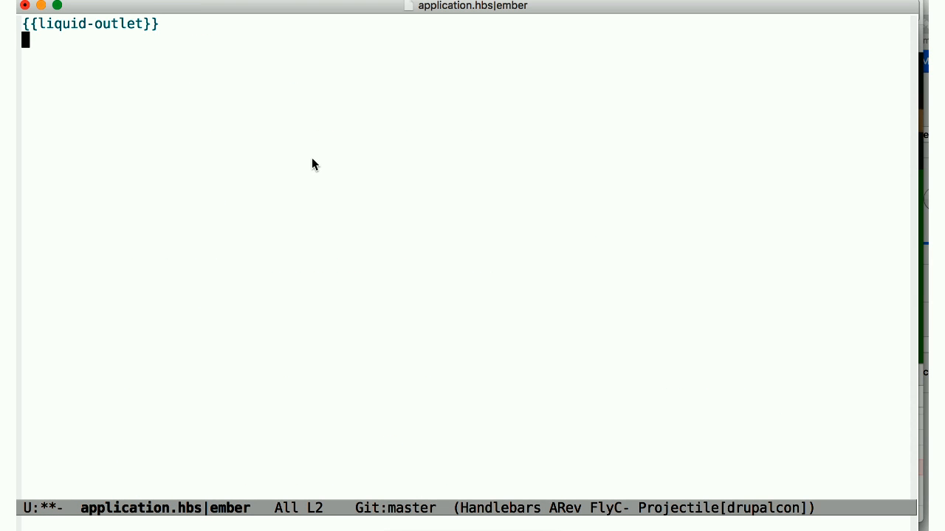
- Type {{handoff-component-injector}} on the line below {{liquid-outlet}} in application.hbs
text({{han)
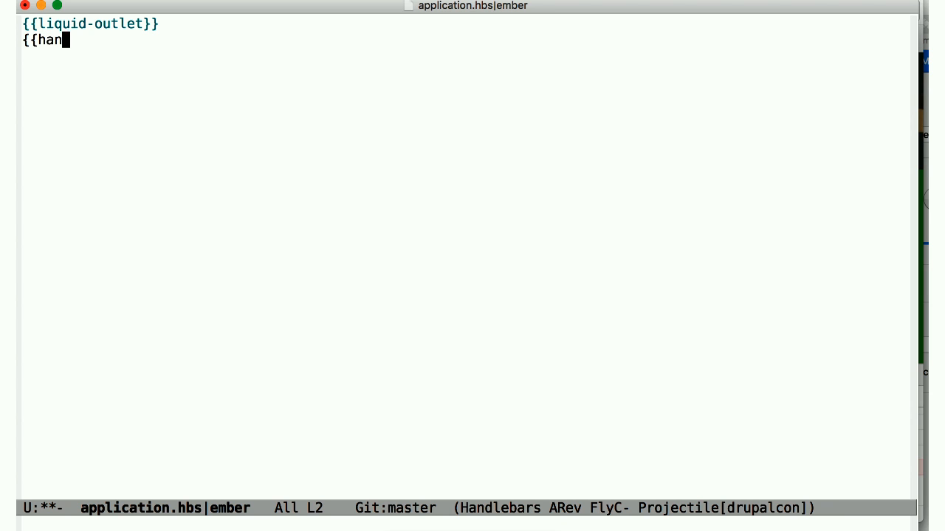
text(doff-comp)
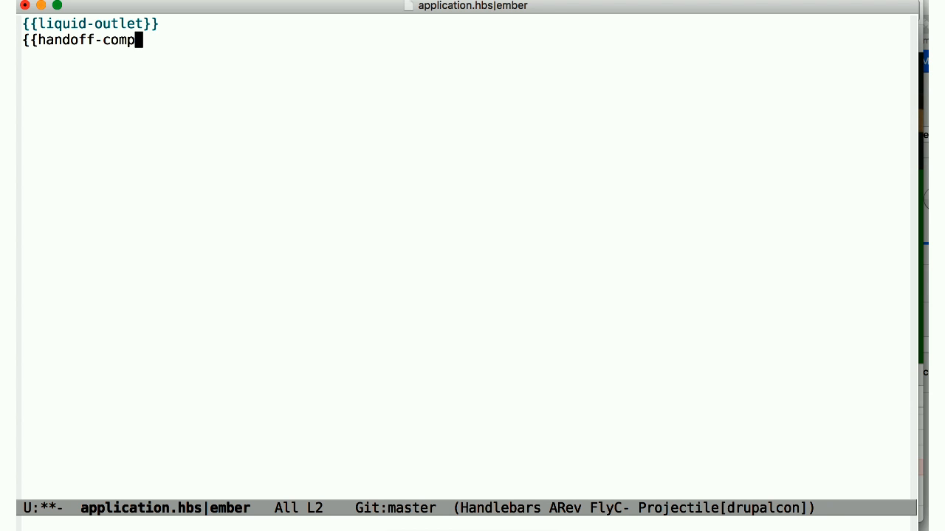
text(onent-injector}})
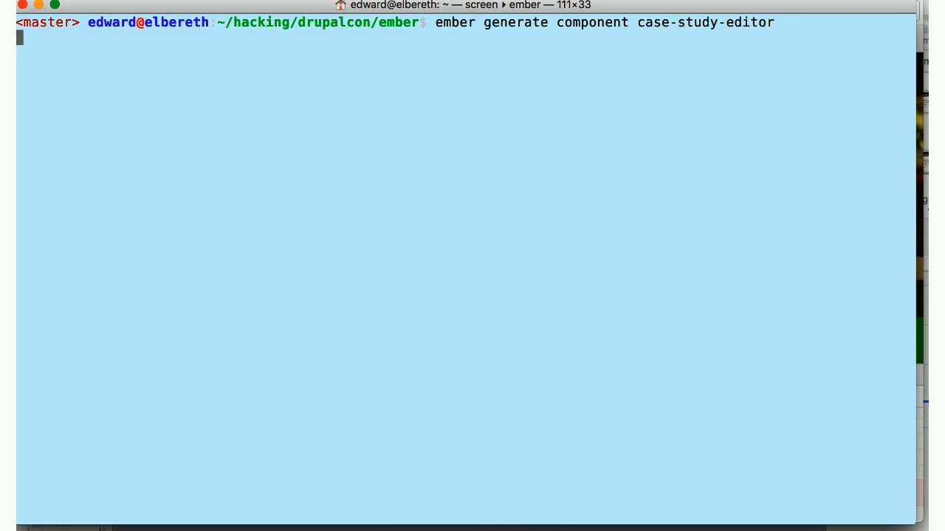
- Generate the case-study-editor component, then type emacsclient app/ toward its template
key(Return)
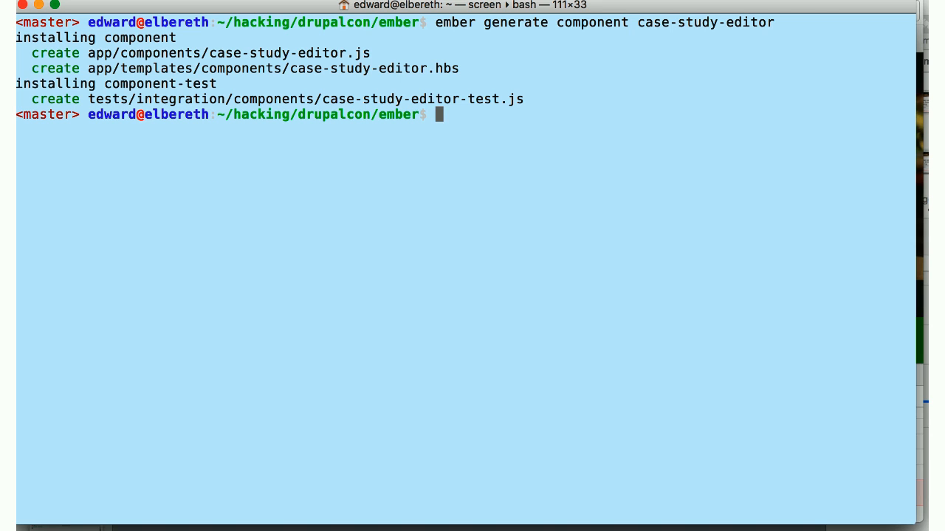
text(emacsclient app/templates/components/case-study-editor.hbs)
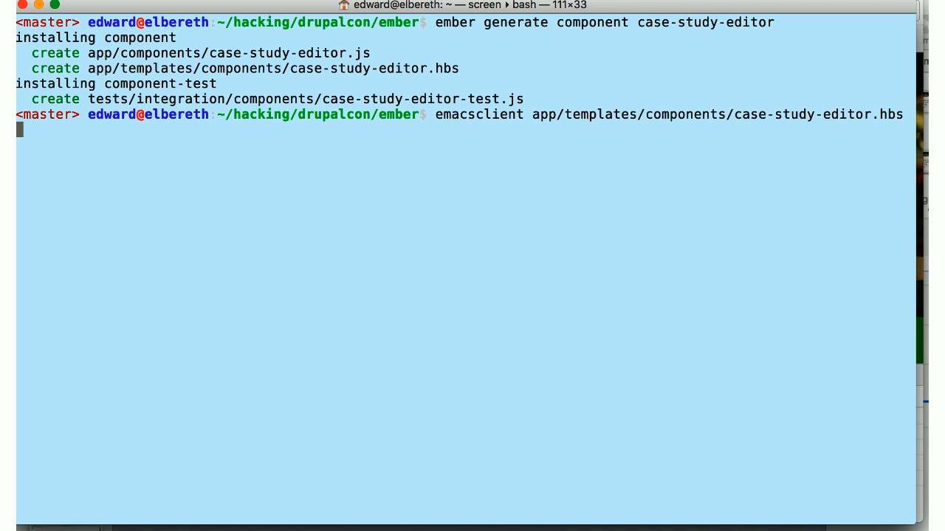
- Make the case-study-editor template read 'Hello world from {{serverArgs.caseStudyId}}', then return to Chrome
key(return)
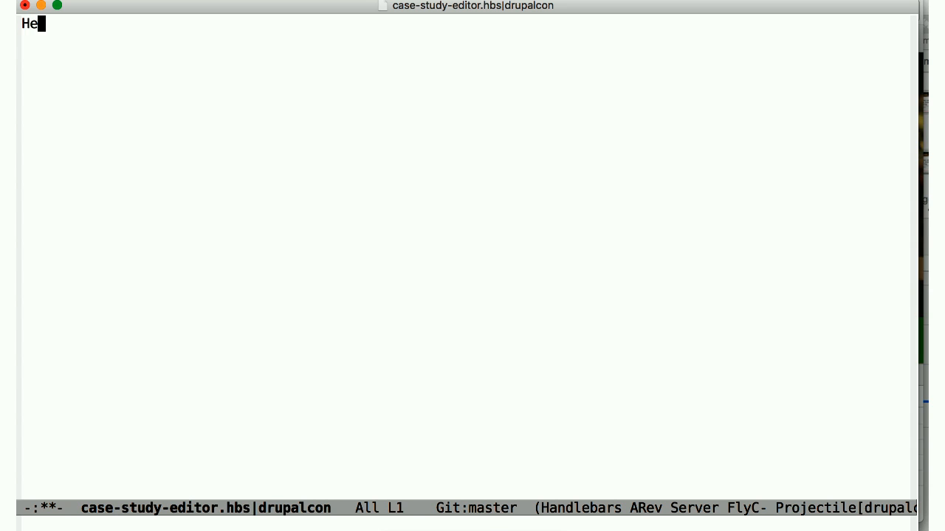
text(llo world)
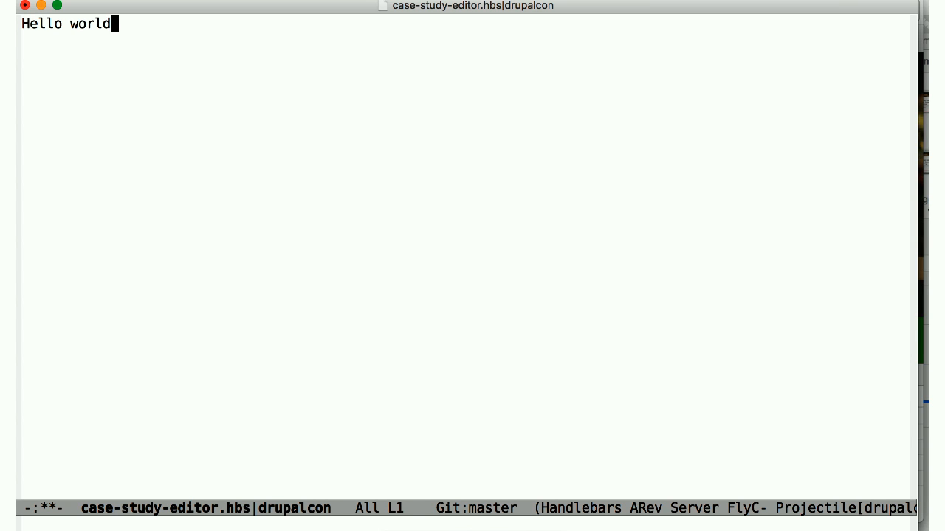
text(from {{serverA)
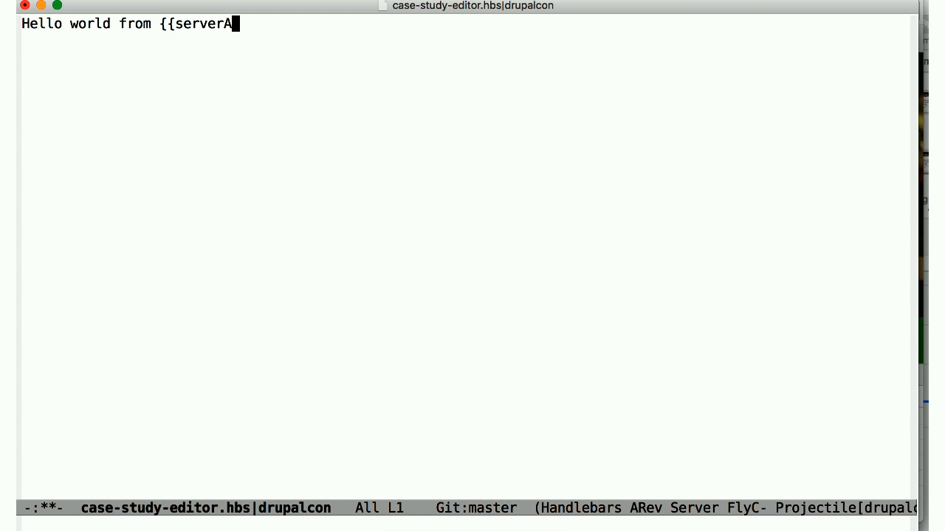
text(rgs.caseStud)
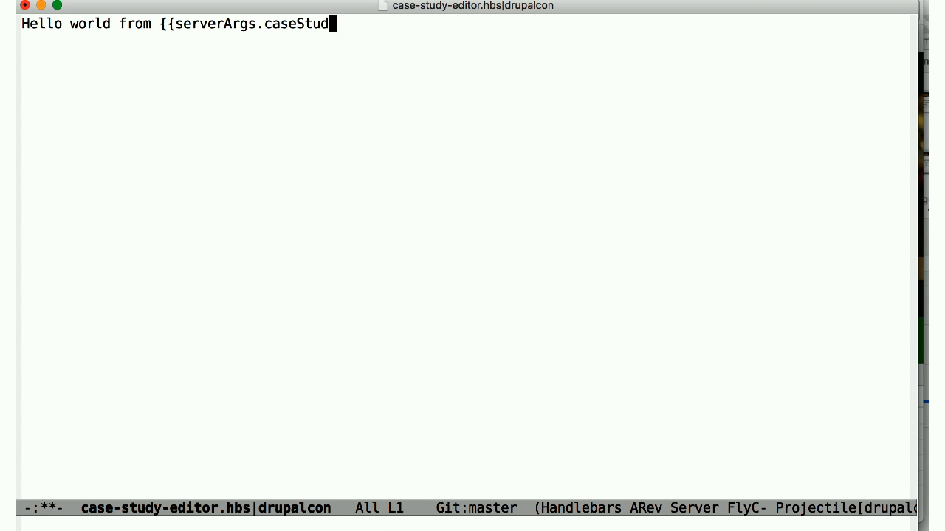
text(yId}})
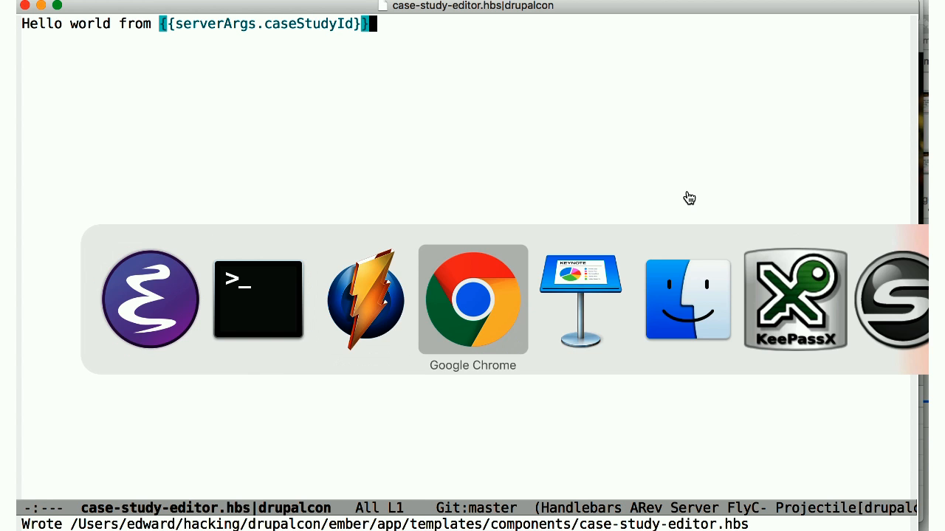
click(472, 299)
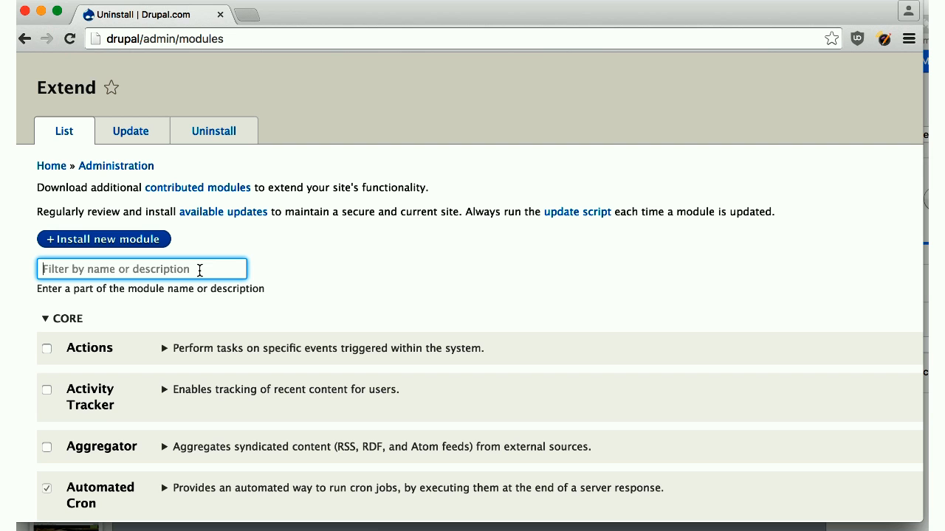
- Filter modules by 'jsonapi', install JSONAPI and accept enabling Serialization too
text(jsonapi)
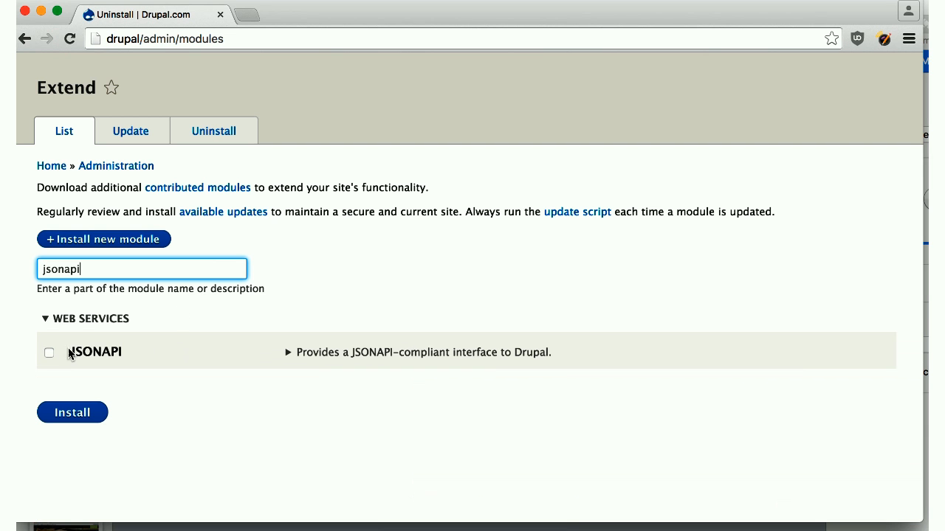
click(72, 412)
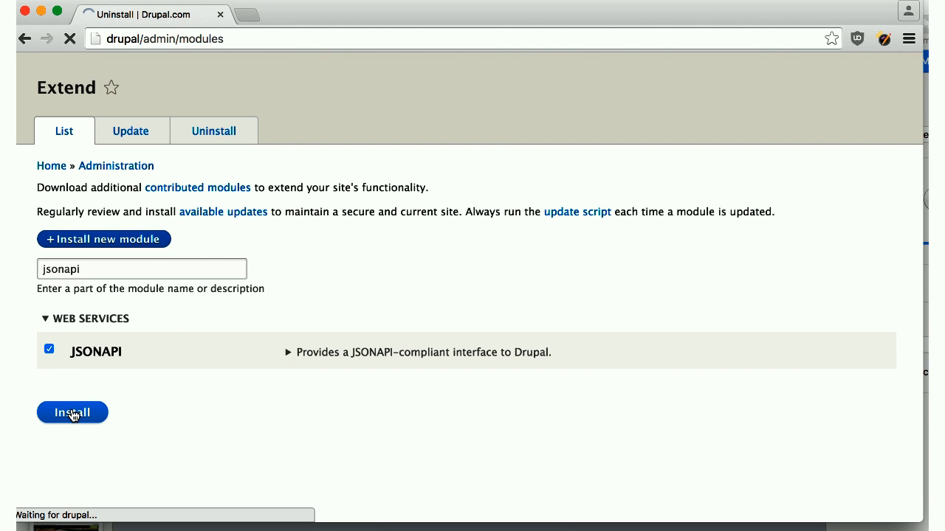
click(73, 411)
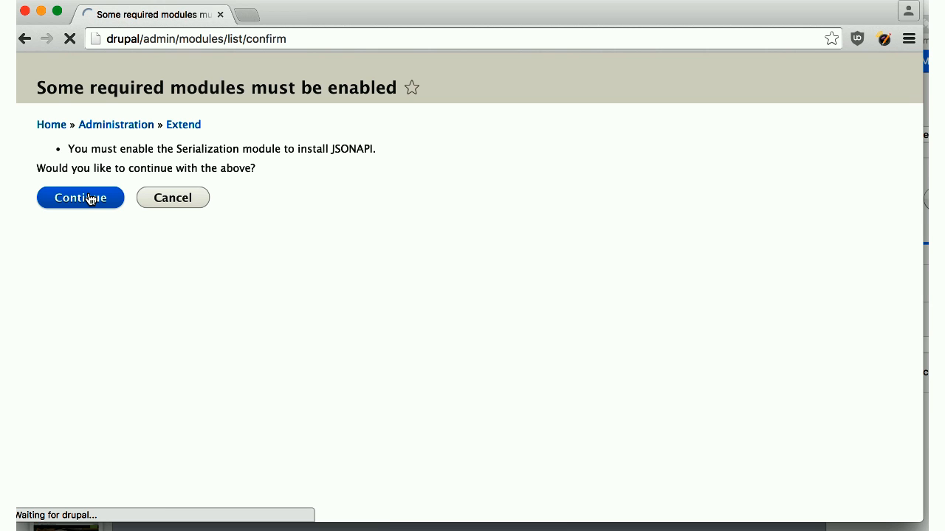
click(79, 198)
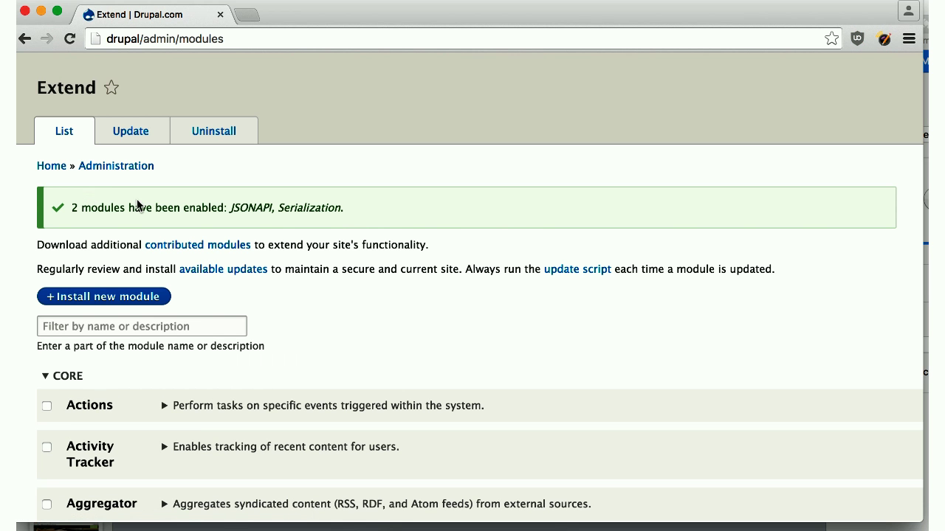
mouse_move(492, 445)
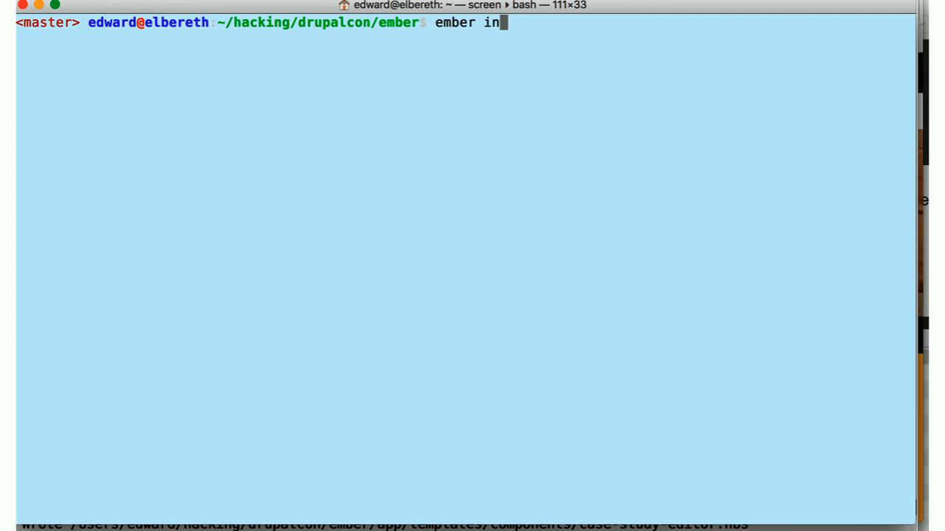
- Log '#ember install cardstack-cms' as done and open app/templates/application.hbs with emacsclient
text(stall)
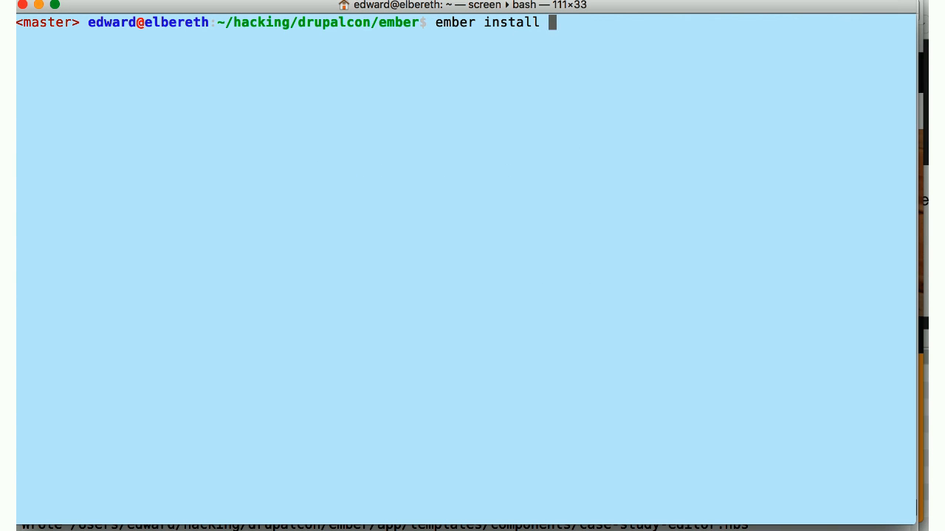
text(cardstack-)
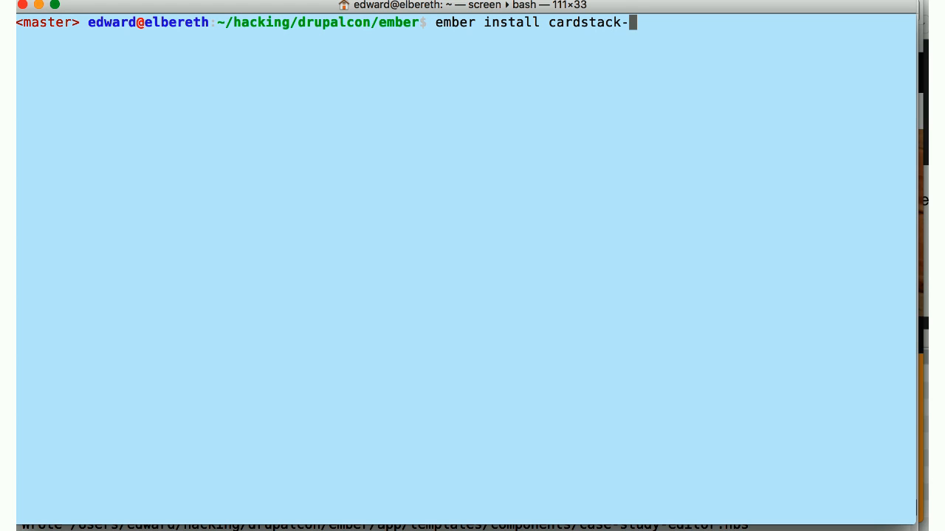
key(Return)
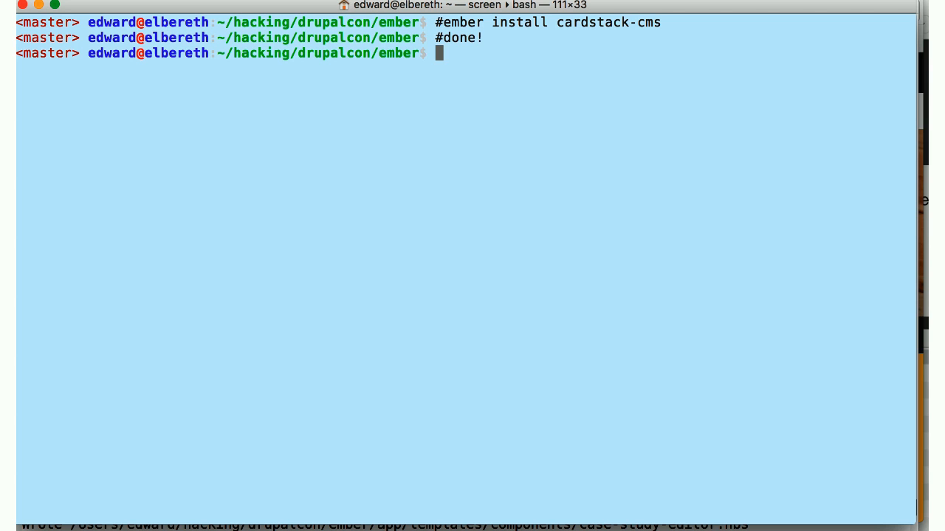
text(emacsclient -n a)
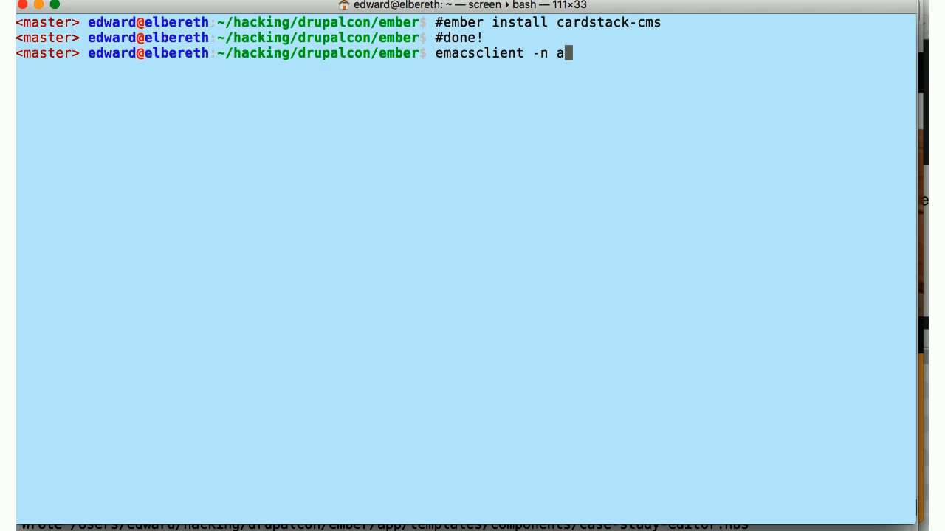
key(Return)
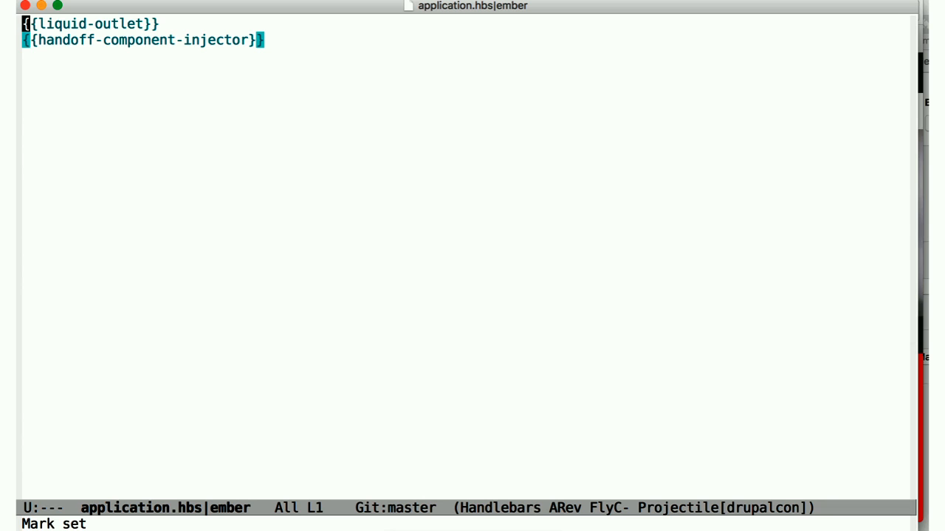
text({{#cms-)
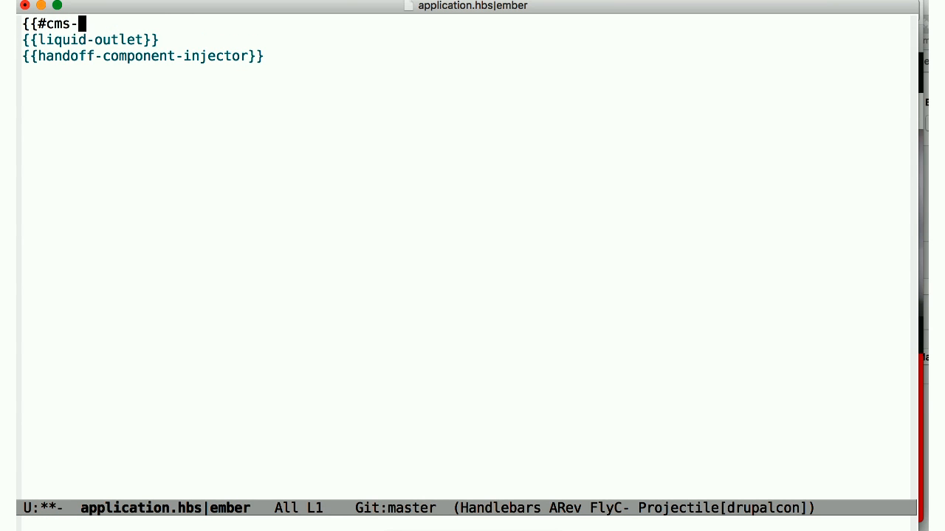
text(tools}})
text({{/)
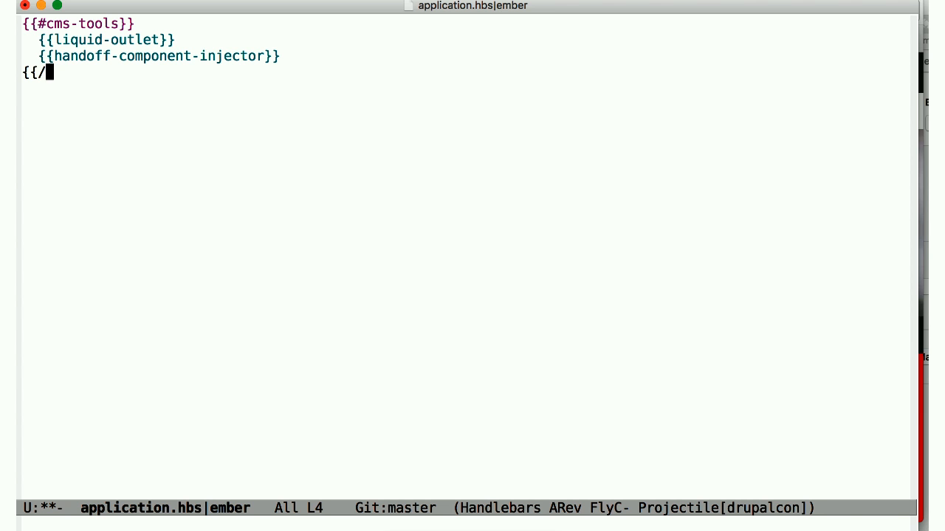
text(cms-tools}})
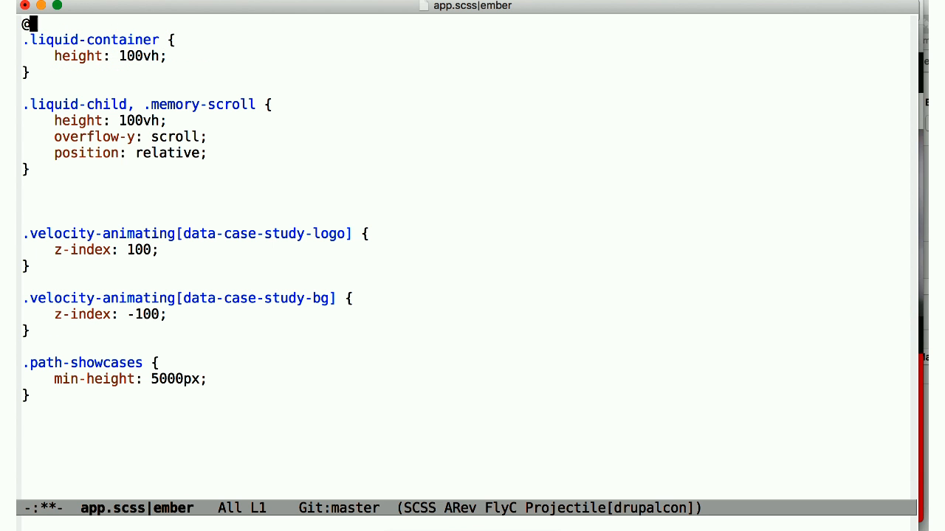
text(import 'cardstac)
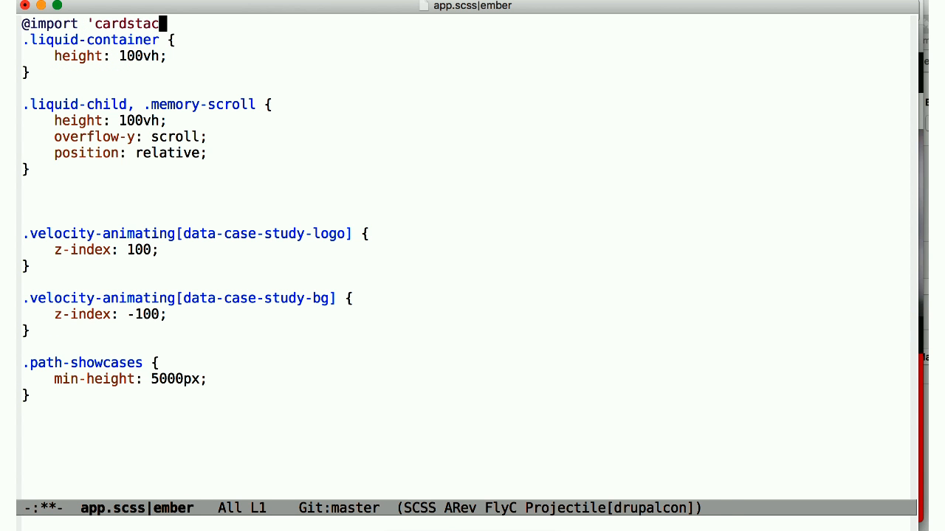
text(k-cms')
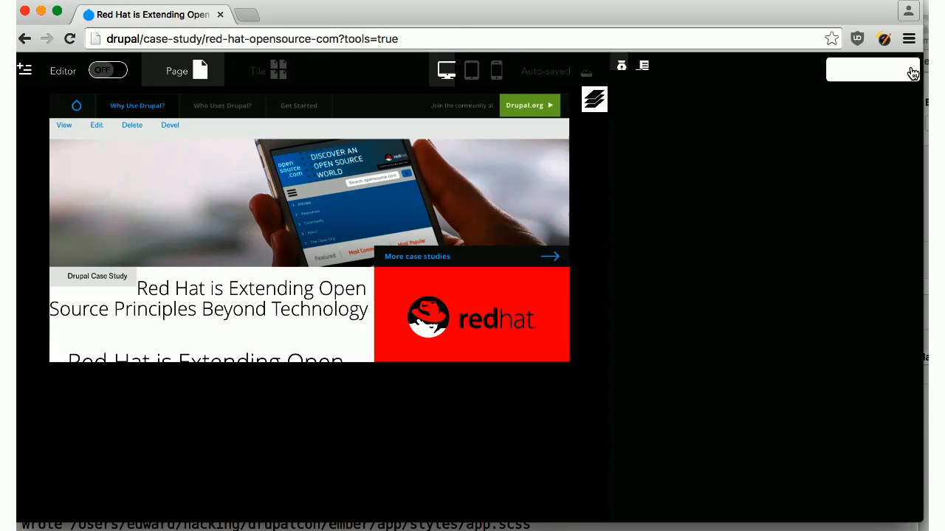
mouse_move(218, 240)
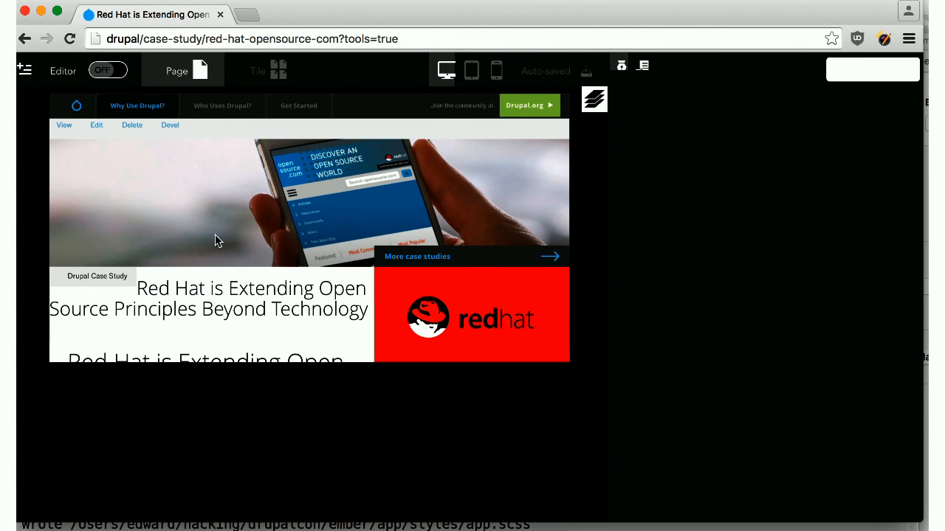
mouse_move(217, 105)
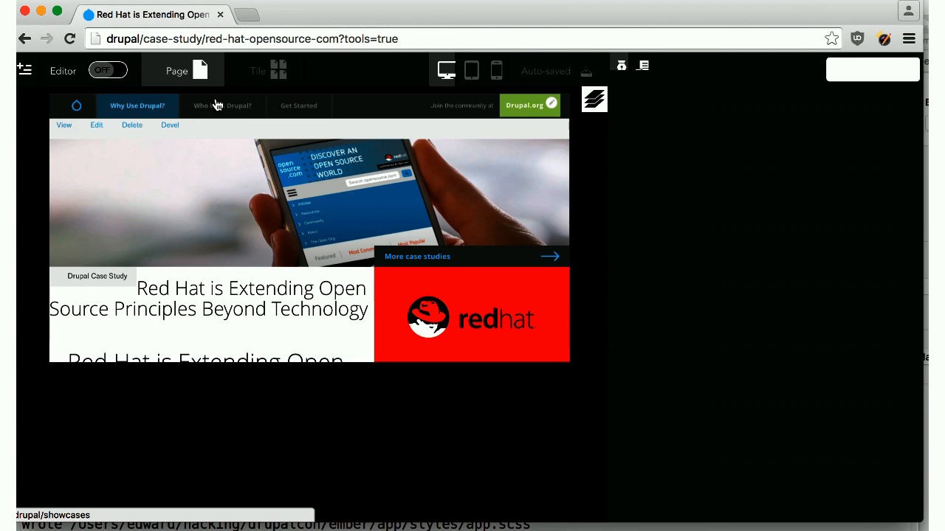
- Go to the 'Who Uses Drupal?' showcases page from the site navigation
click(223, 106)
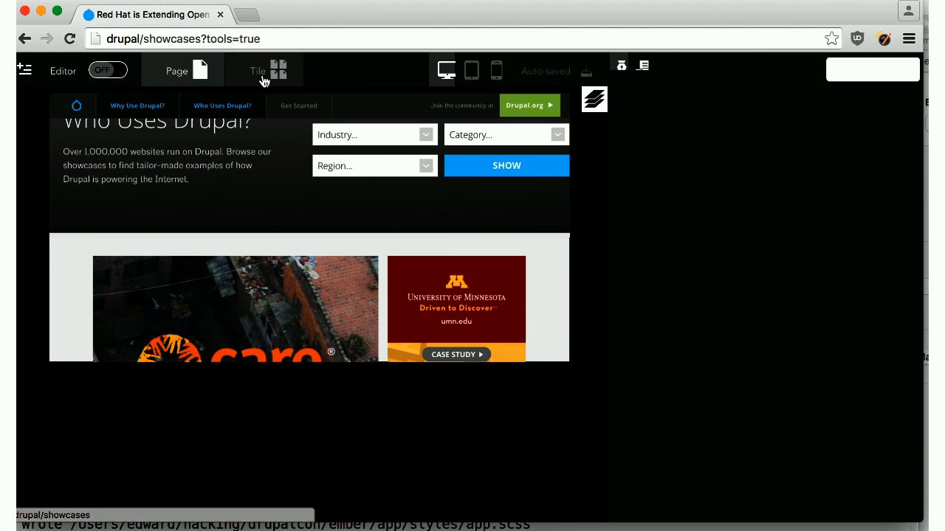
mouse_move(135, 89)
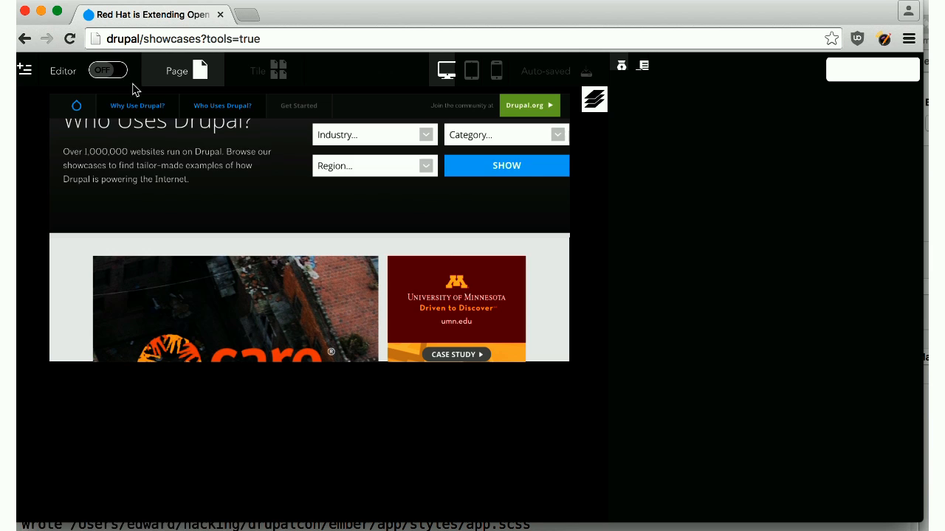
mouse_move(433, 313)
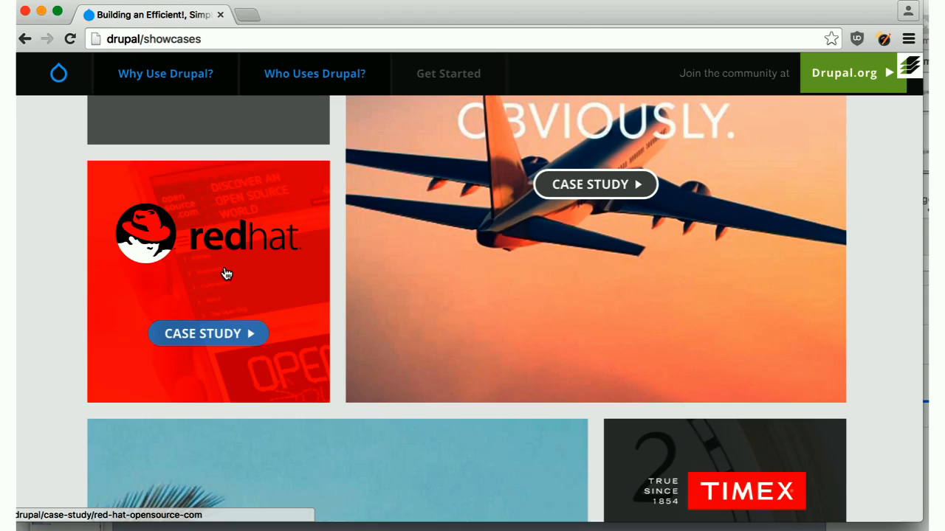
- Open the Red Hat case study and switch the Cardstack editor on
click(208, 333)
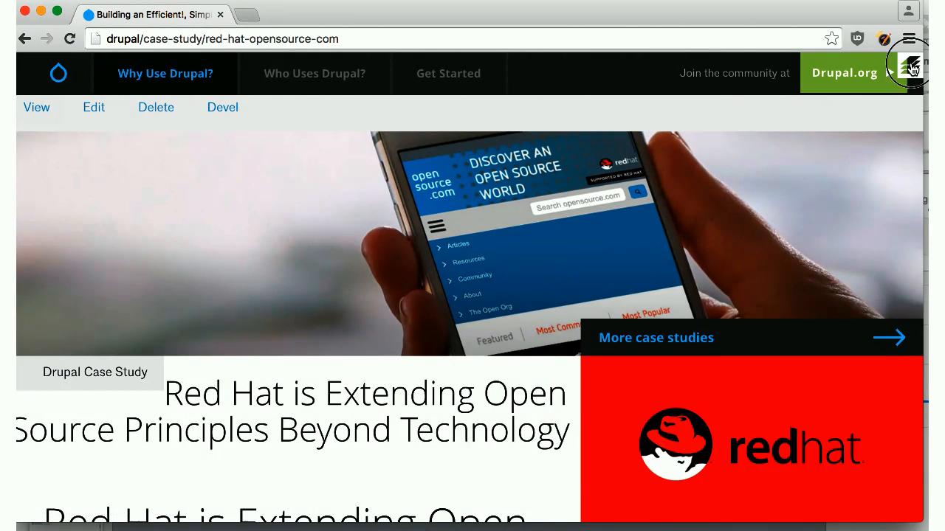
click(913, 67)
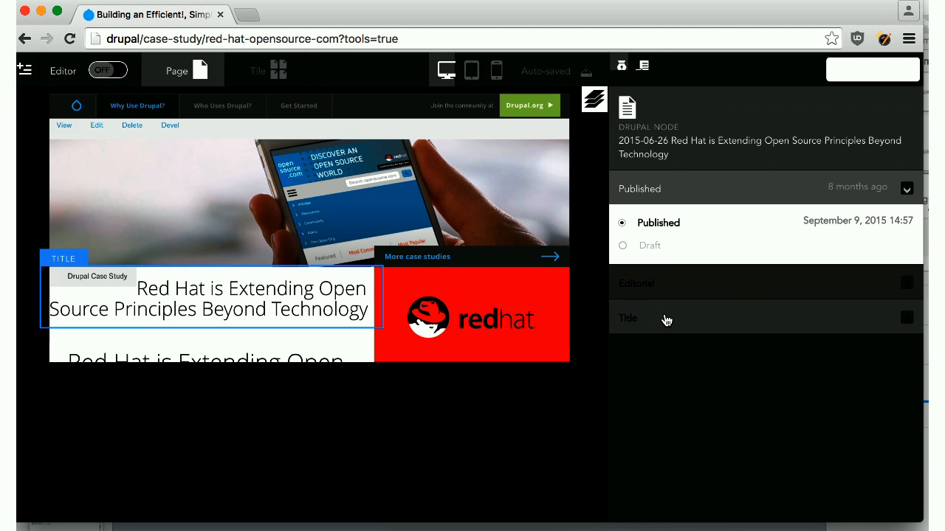
mouse_move(694, 311)
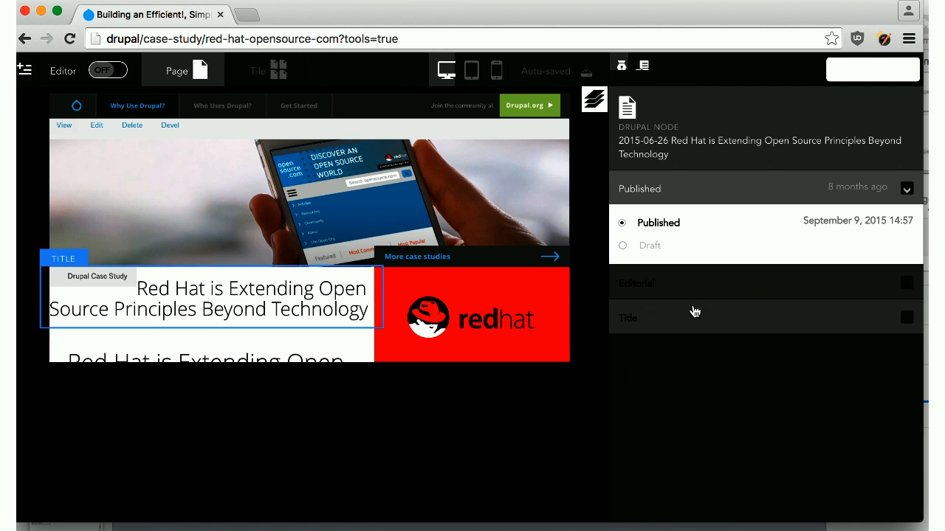
click(108, 70)
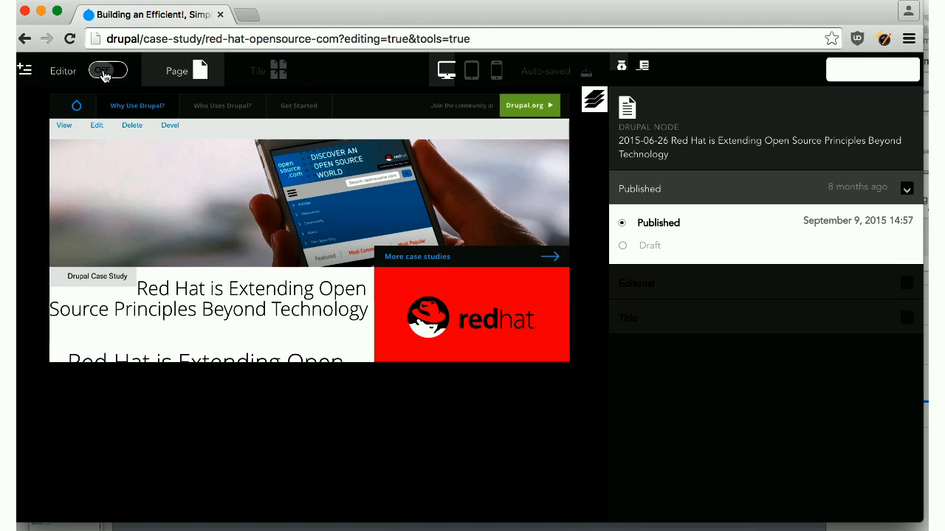
- Retitle the case study 'I can change the title!' and update the page
click(107, 70)
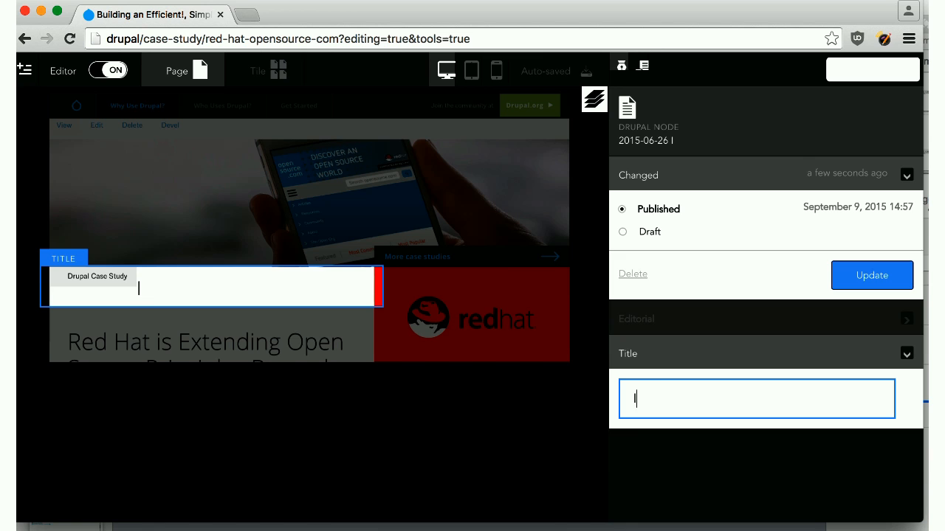
text(I can change tht)
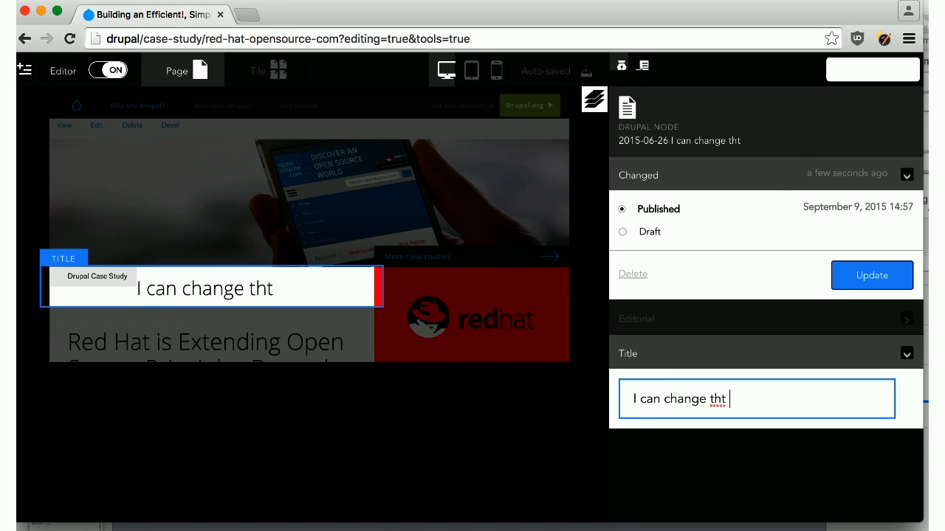
text(e title!)
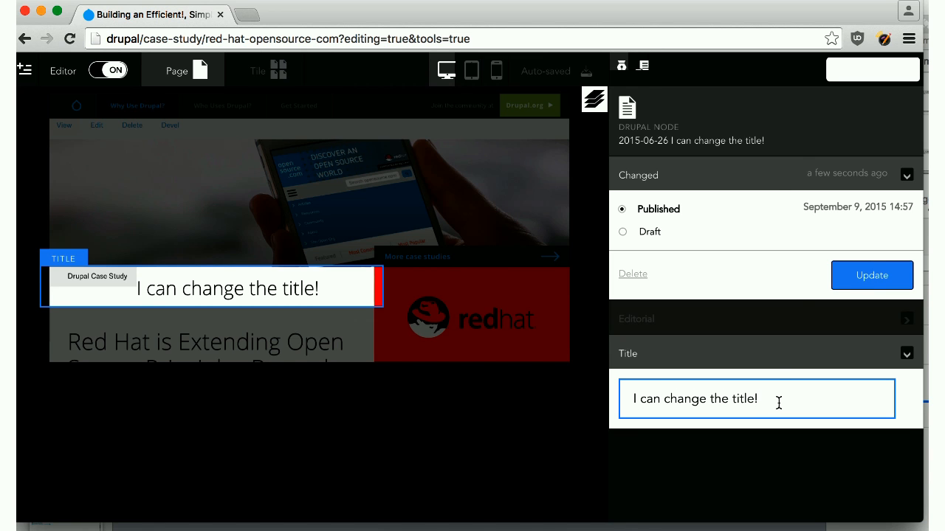
click(871, 275)
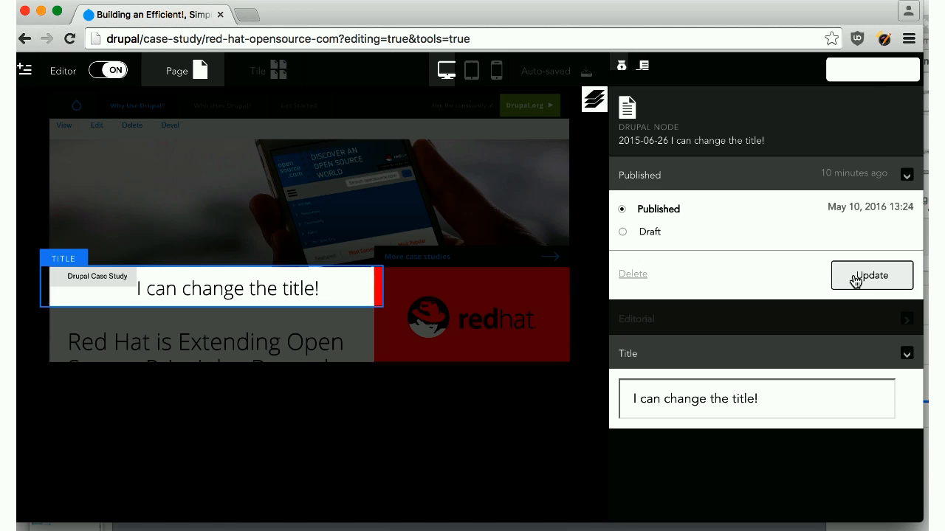
mouse_move(461, 217)
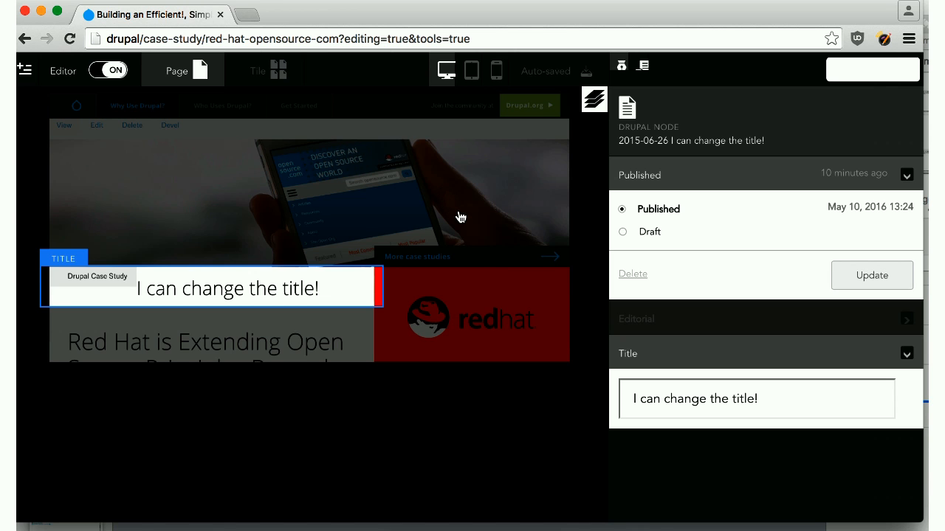
mouse_move(357, 133)
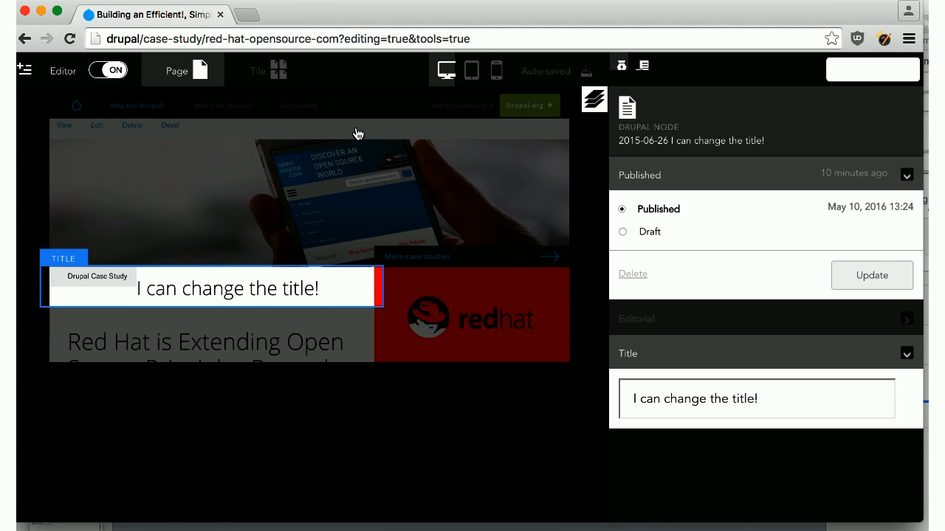
mouse_move(167, 106)
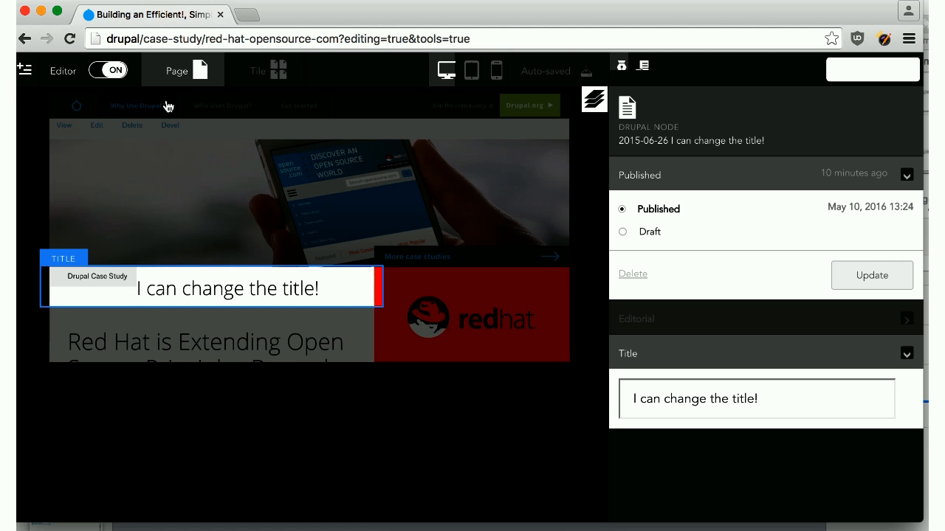
click(108, 69)
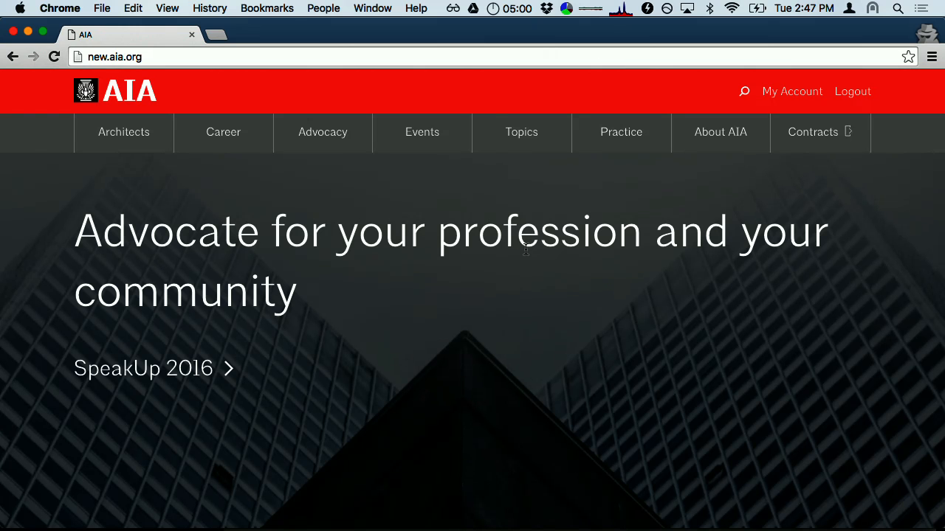
mouse_move(854, 316)
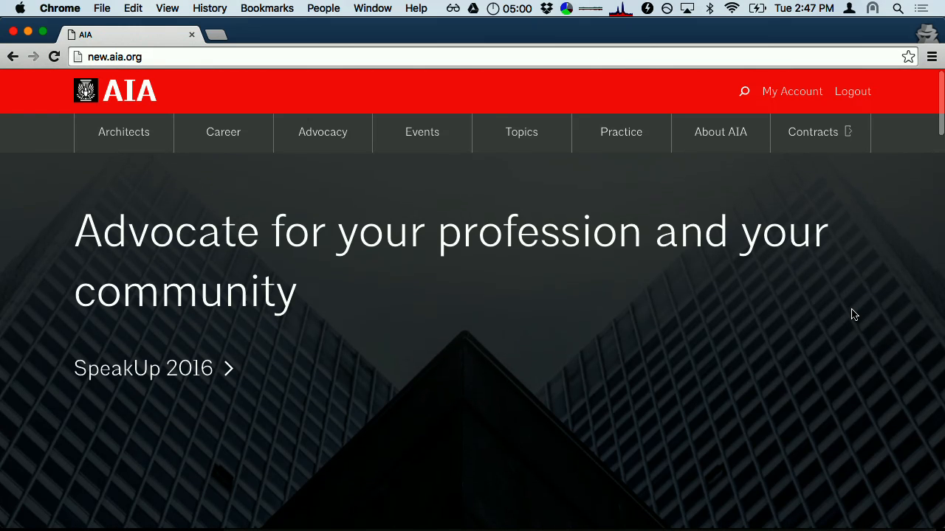
- Scroll down the new.aia.org homepage and open the Case Inlet Retreat showcase
scroll(down, 3)
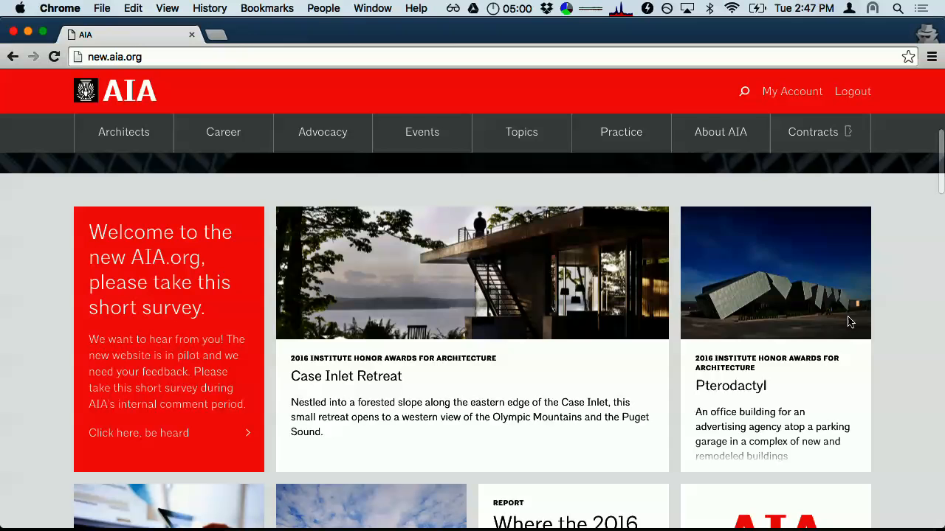
scroll(down, 3)
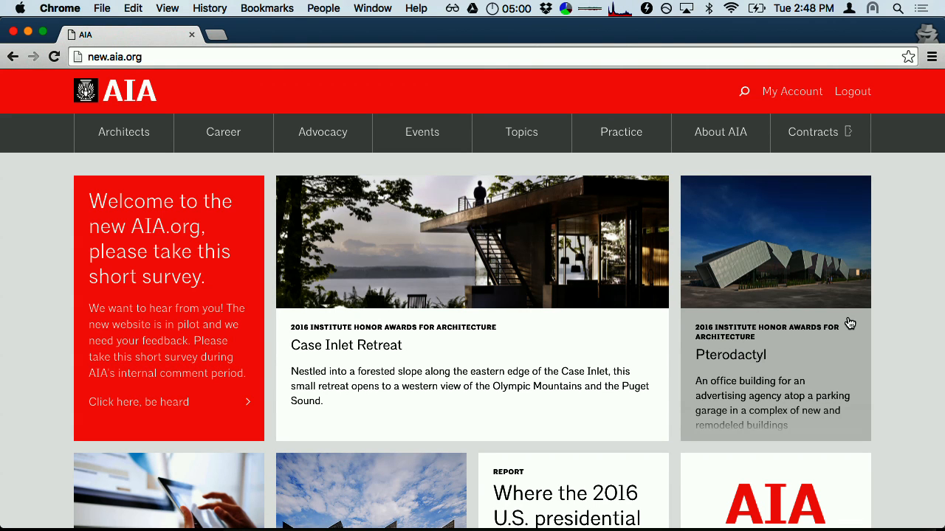
mouse_move(894, 297)
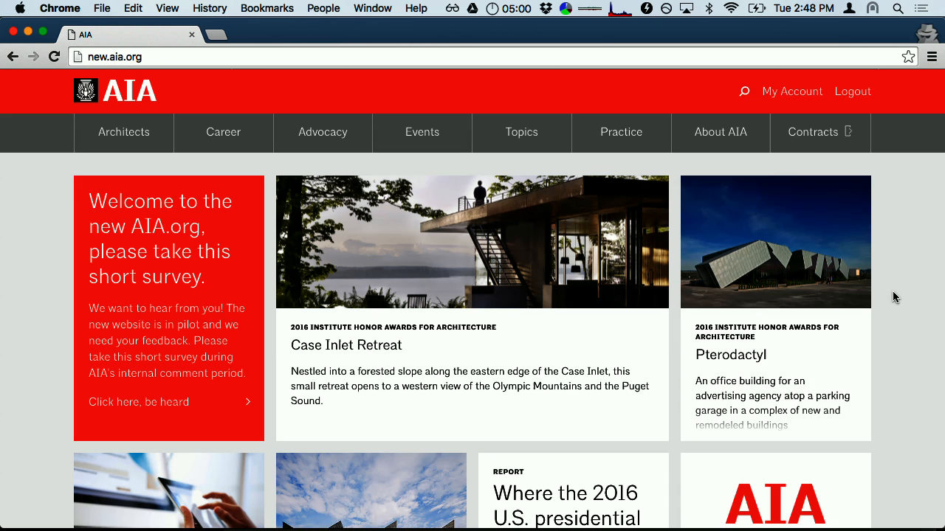
mouse_move(802, 453)
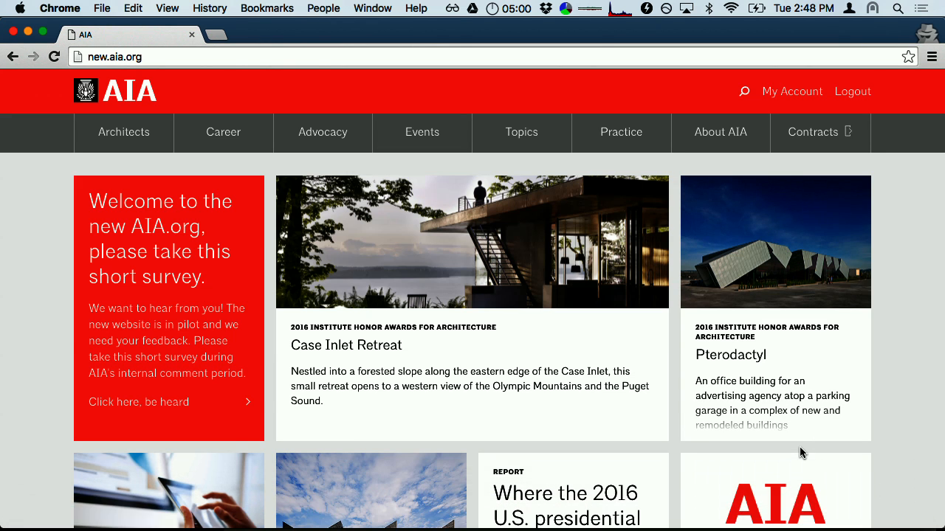
click(337, 344)
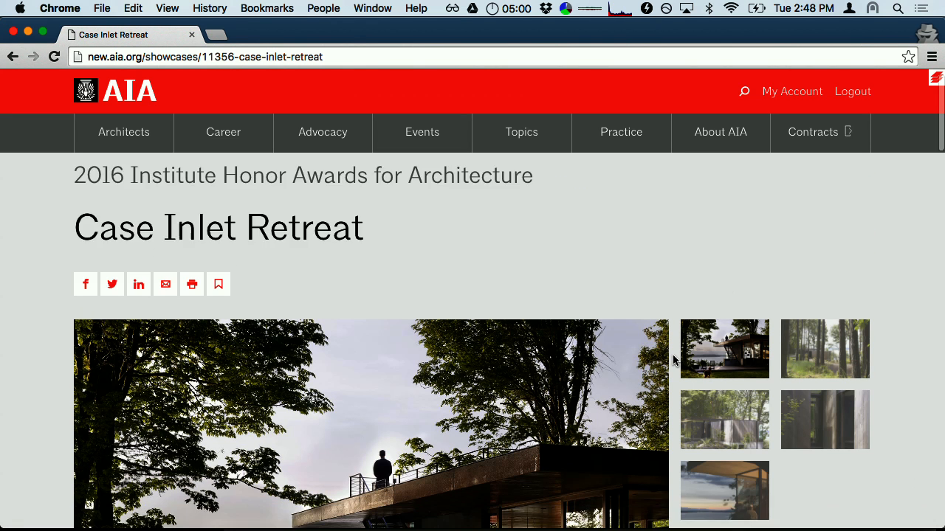
- Scroll the Cardstack tools panel down to the showcase's Editorial settings
scroll(down, 3)
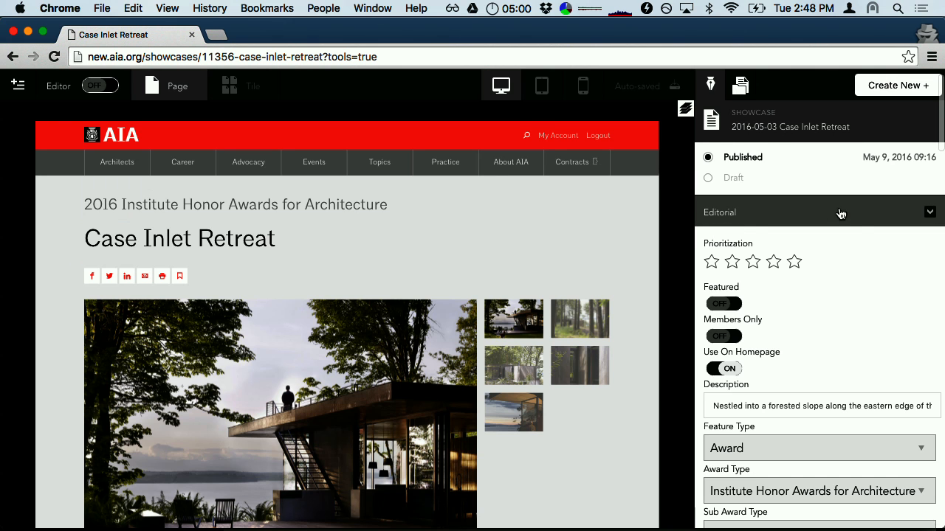
scroll(down, 3)
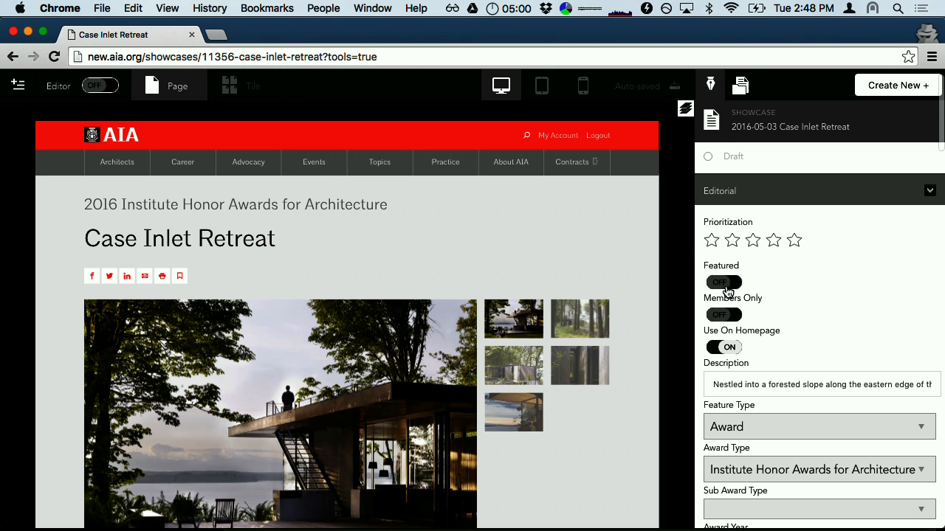
click(101, 85)
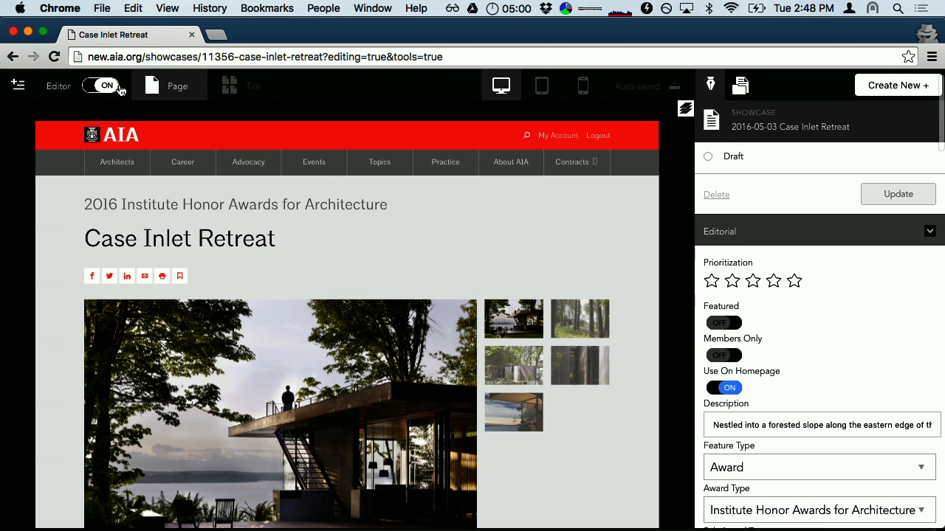
click(723, 323)
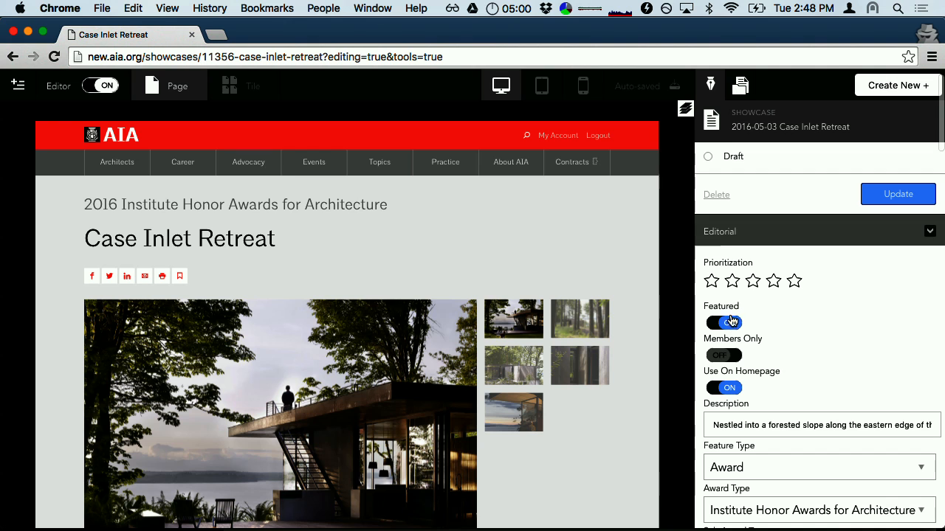
click(724, 322)
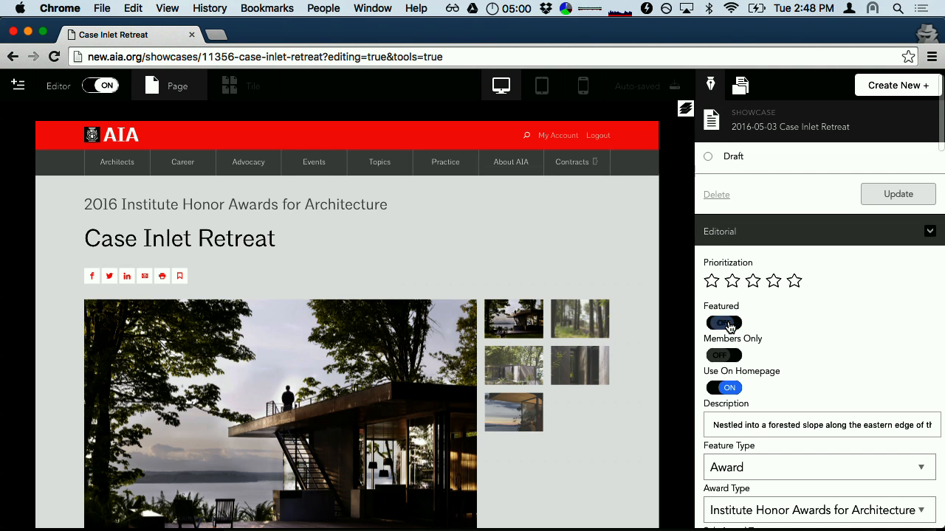
scroll(down, 3)
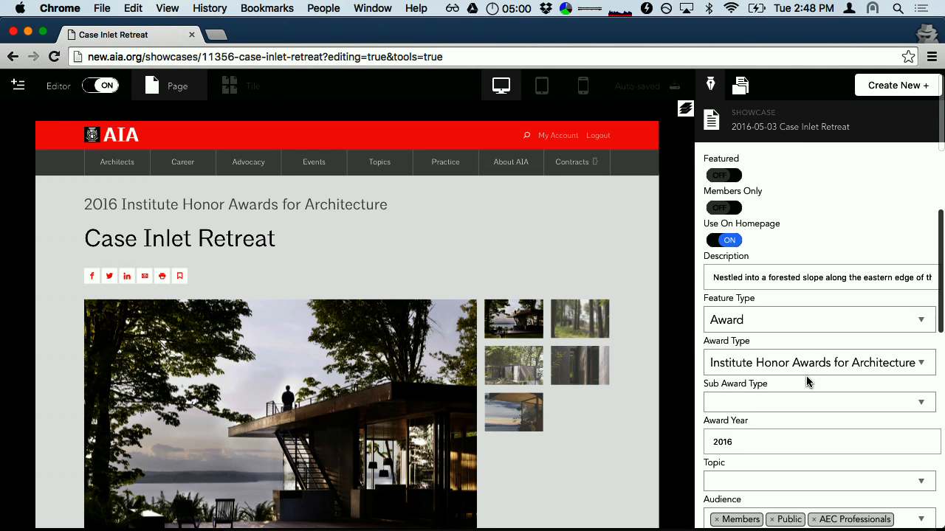
scroll(down, 3)
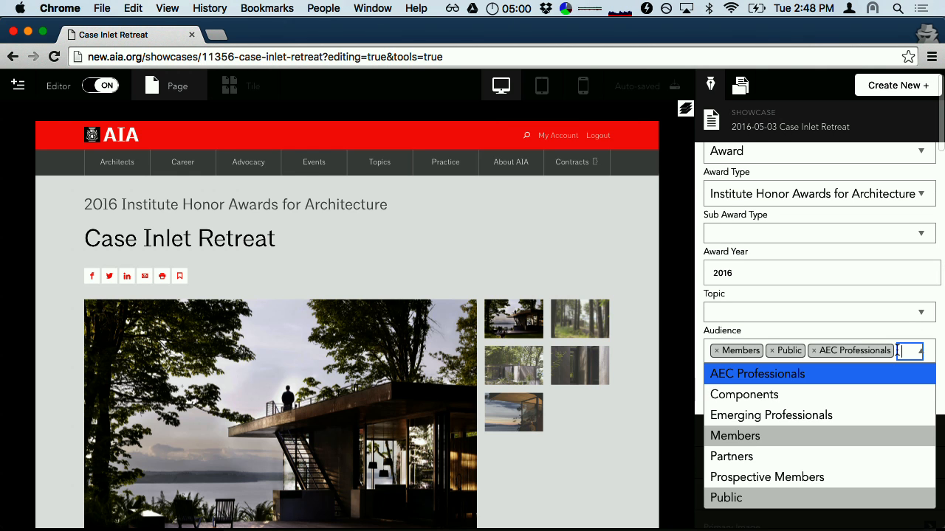
mouse_move(781, 456)
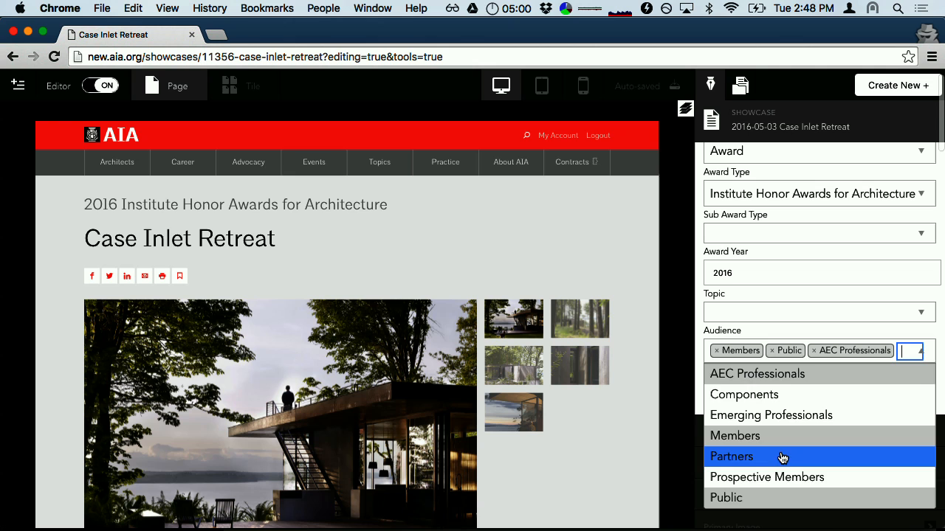
click(731, 457)
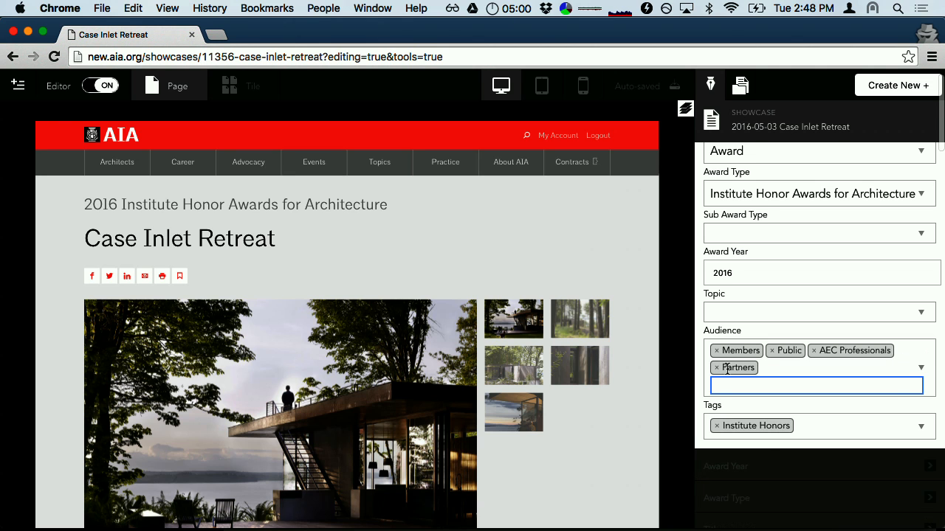
click(716, 367)
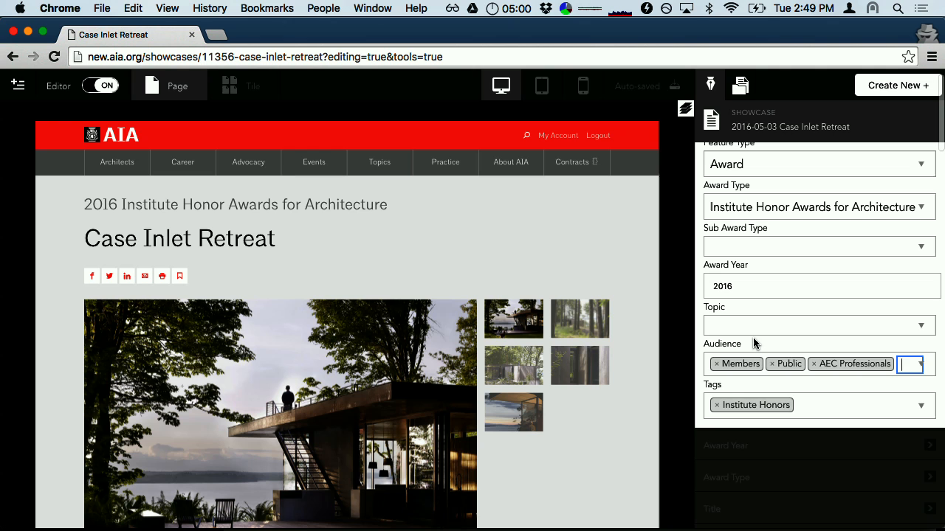
text(studen)
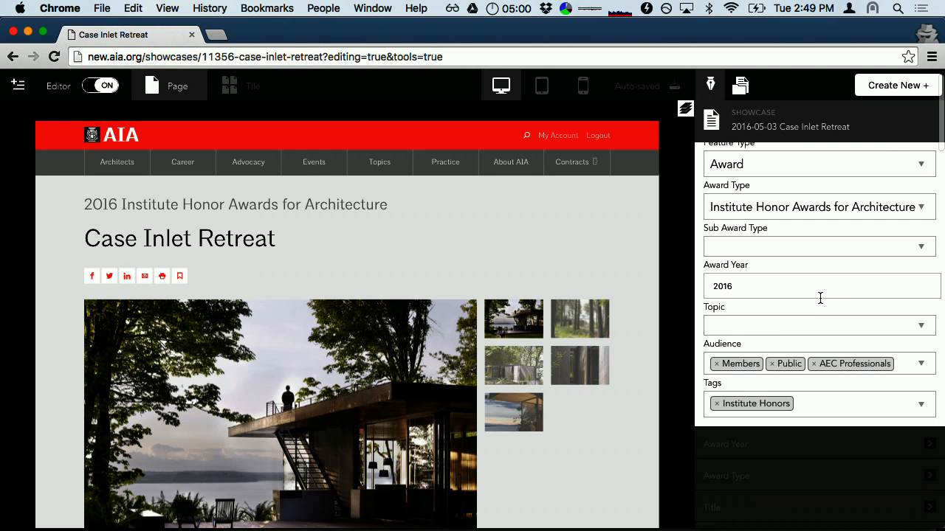
mouse_move(870, 264)
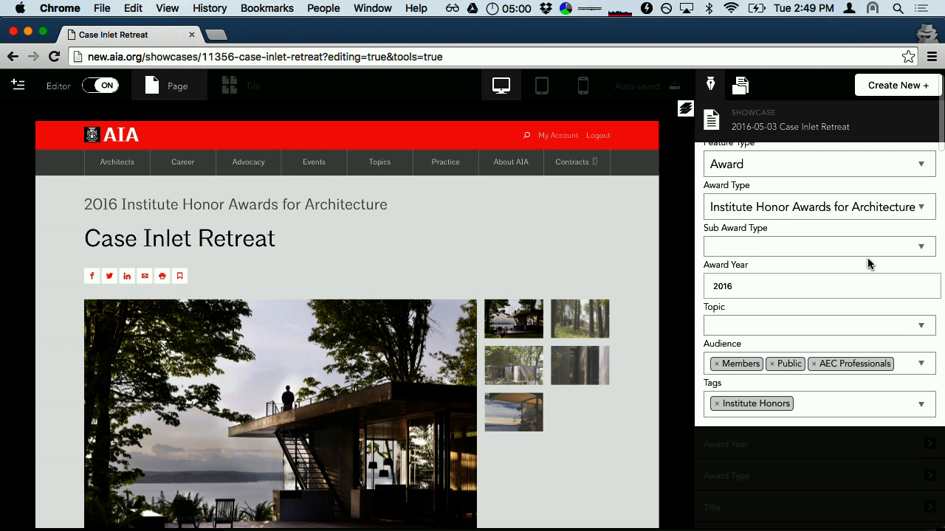
scroll(up, 3)
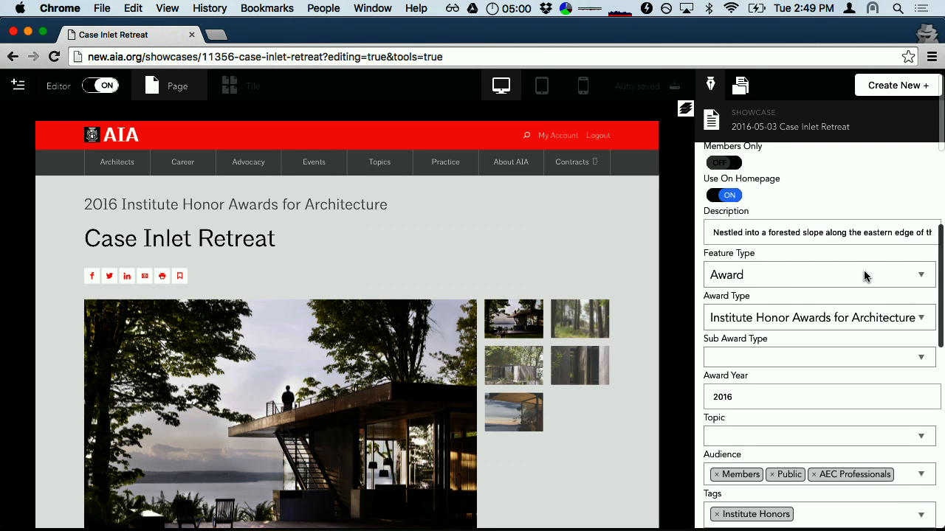
click(818, 275)
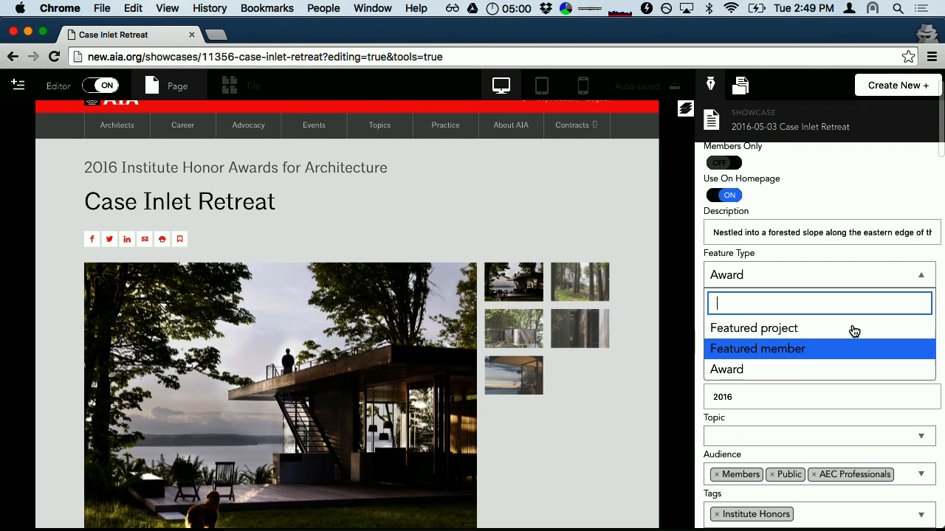
click(725, 369)
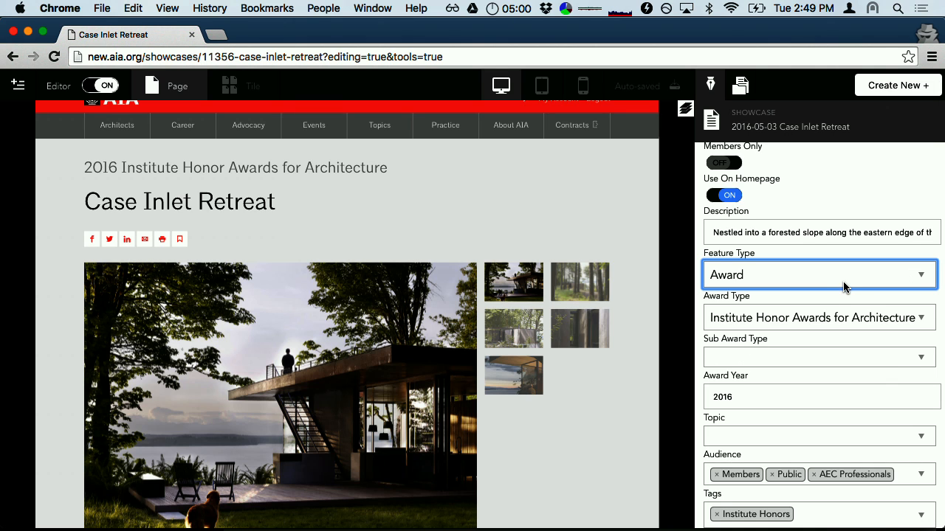
mouse_move(807, 314)
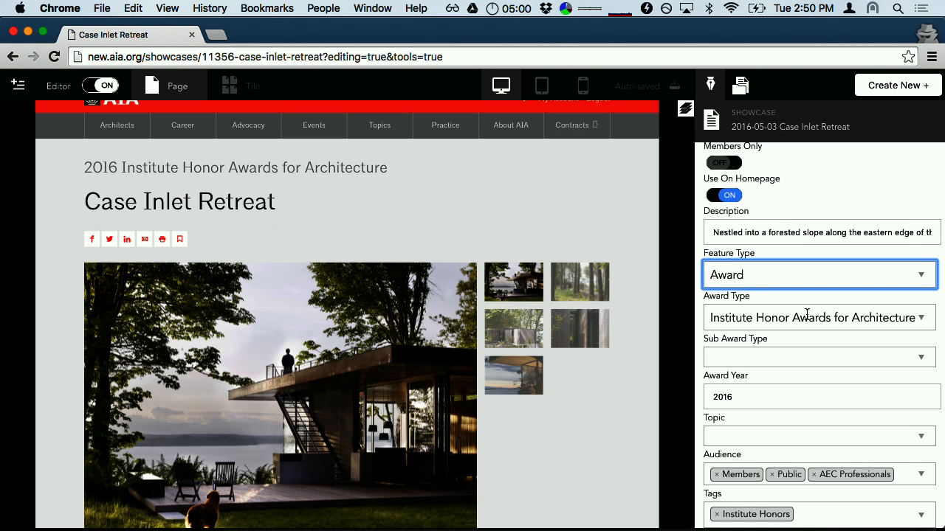
scroll(up, 3)
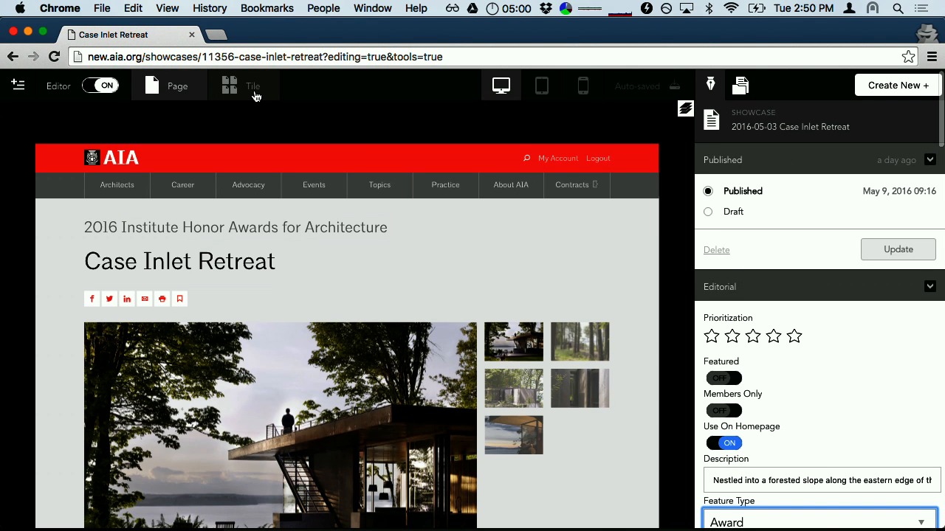
- Preview the showcase in Tile view, then switch back to the Page preview
click(243, 85)
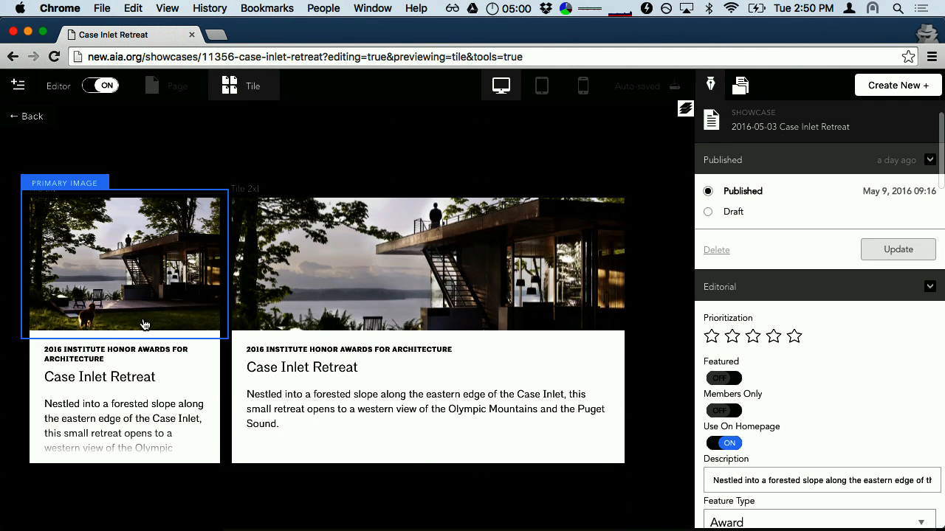
click(325, 236)
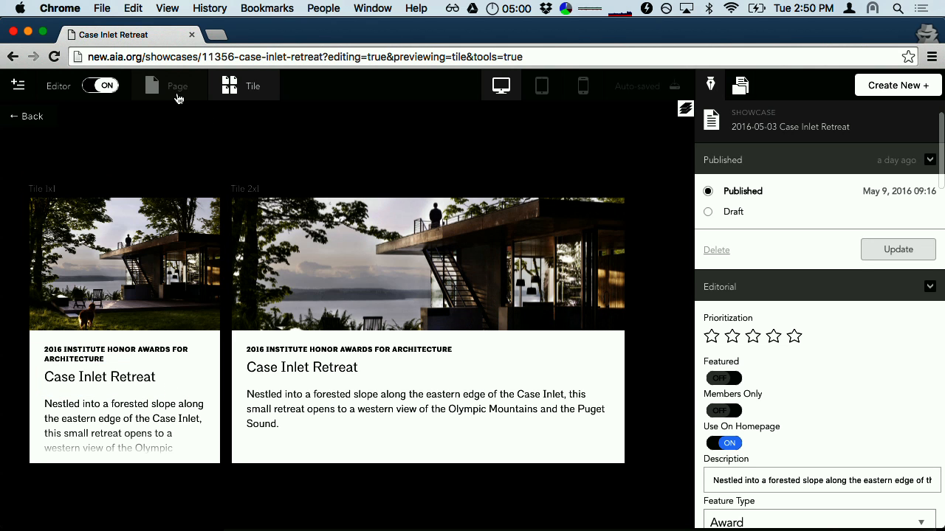
click(177, 86)
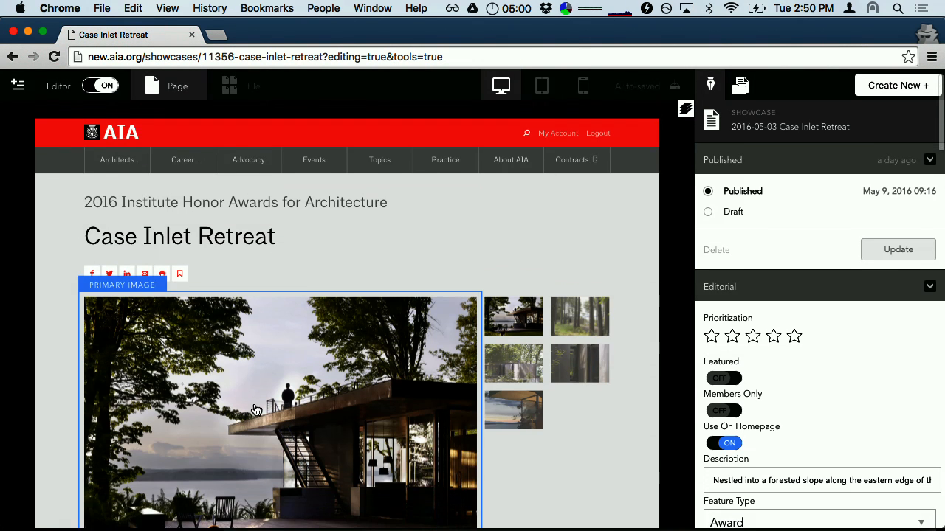
scroll(down, 3)
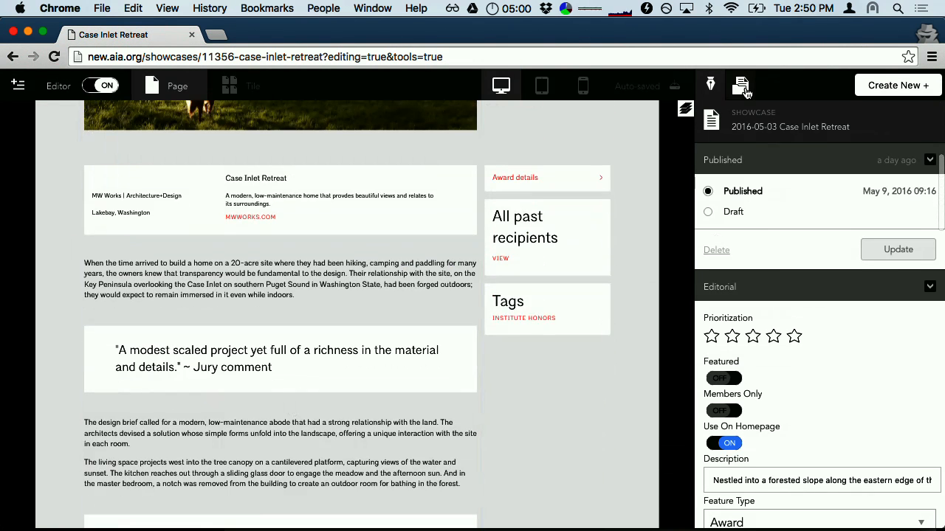
- From the Content Library, open 'High performing firms: By the numbers' and click Create New
click(740, 84)
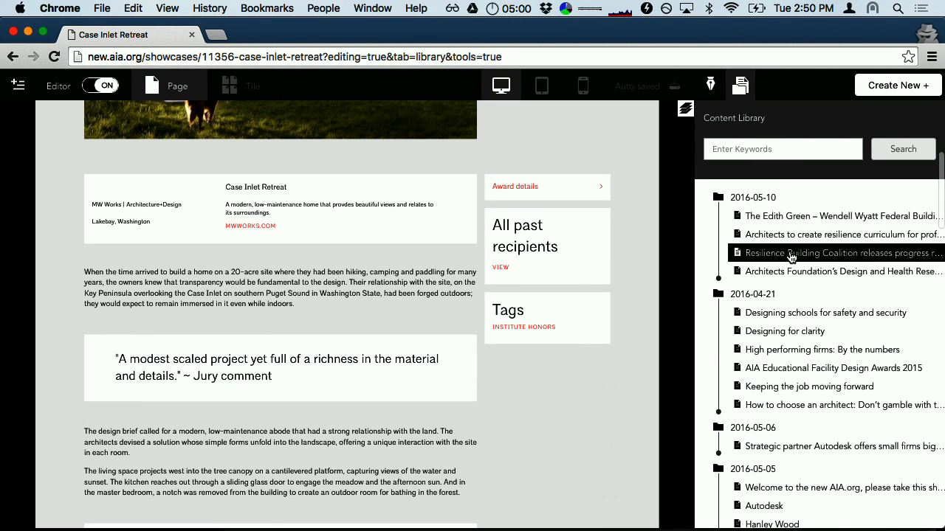
scroll(down, 3)
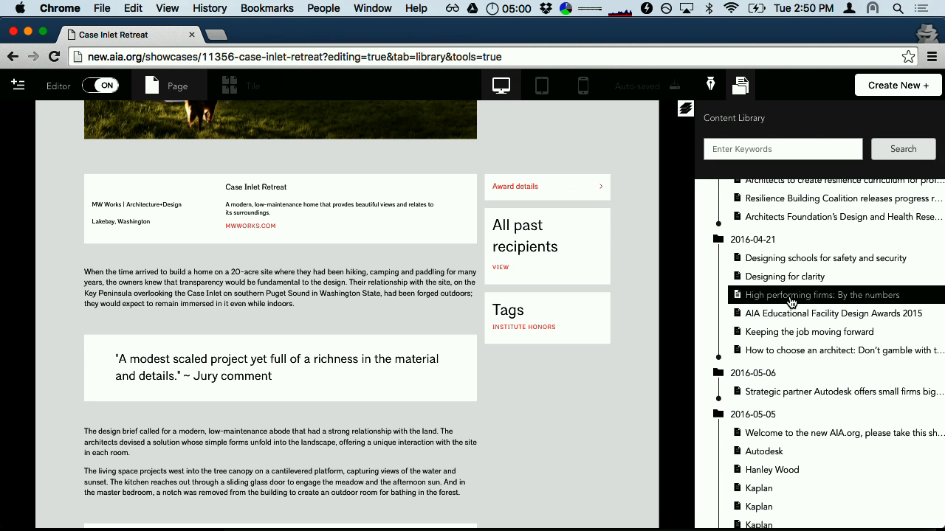
click(822, 294)
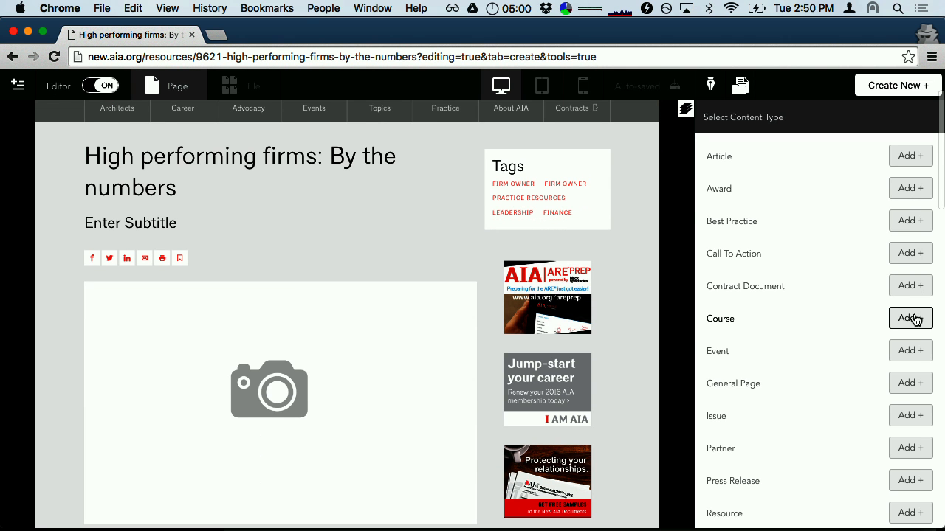
click(910, 318)
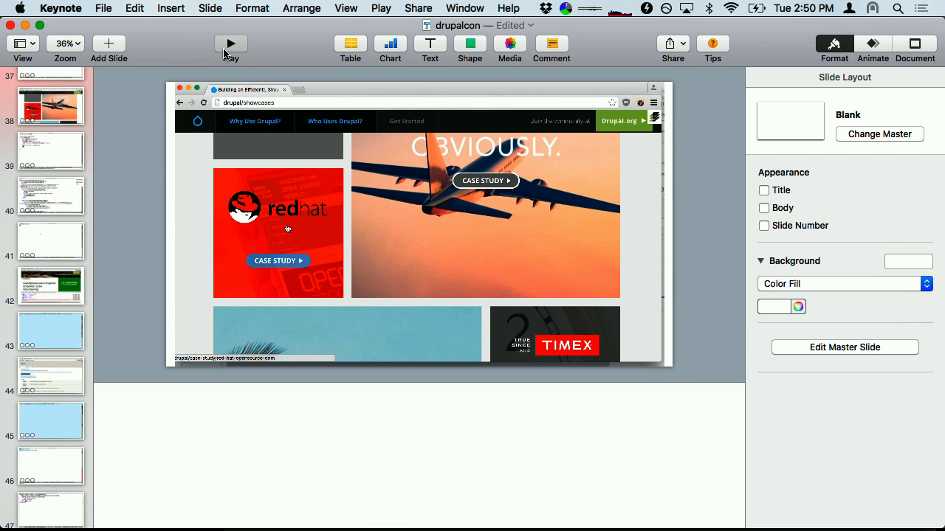
- Play the deck from slide 48 to the Thanks slide, then exit the slideshow
click(231, 43)
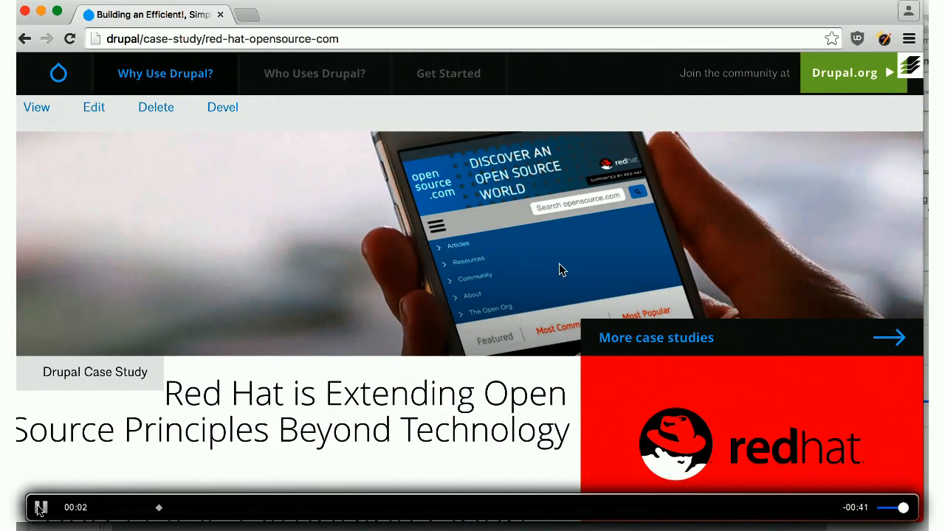
scroll(down, 3)
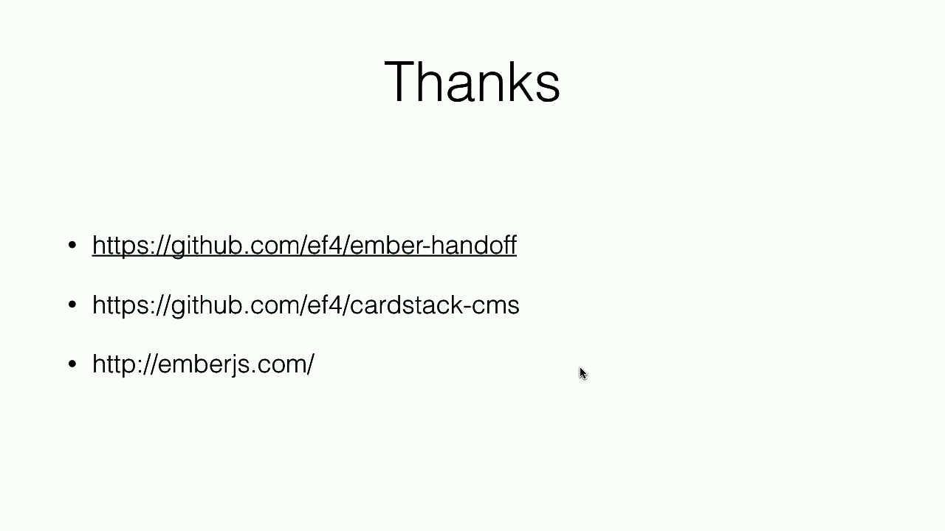
mouse_move(547, 6)
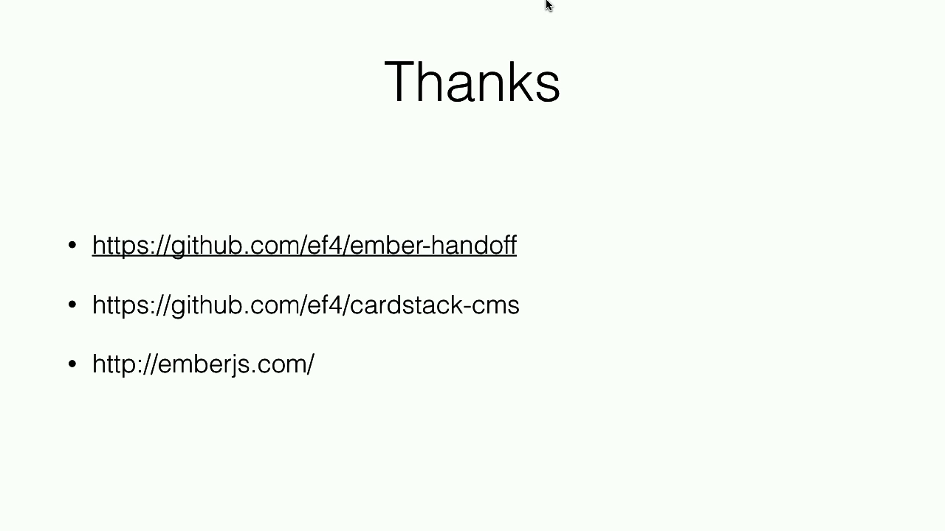
mouse_move(508, 227)
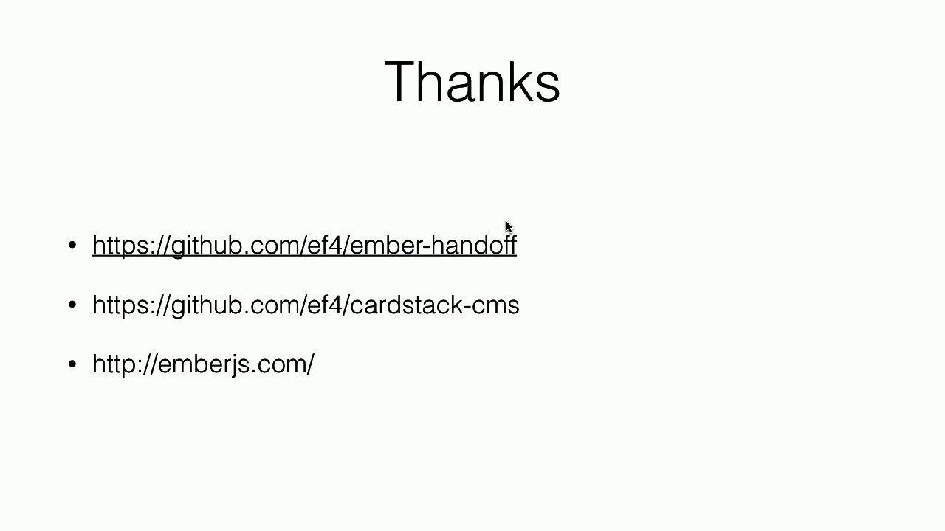
key(escape)
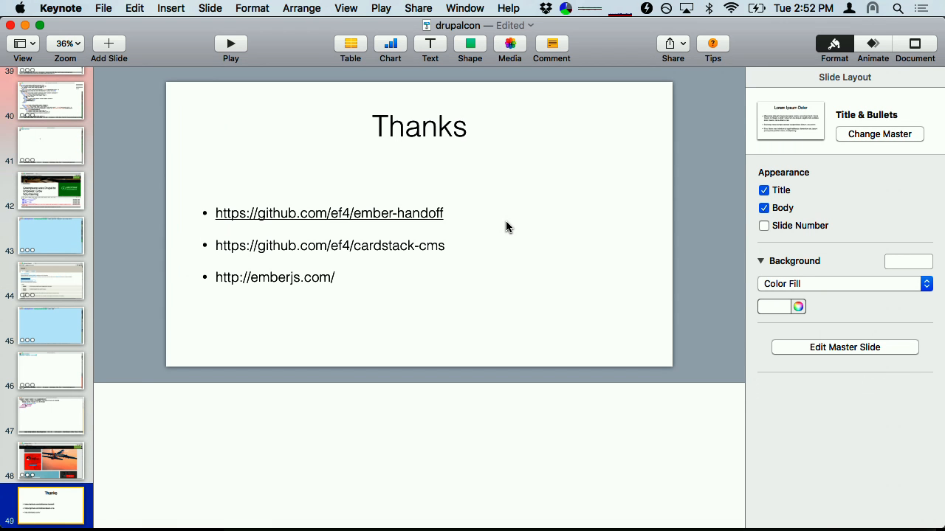